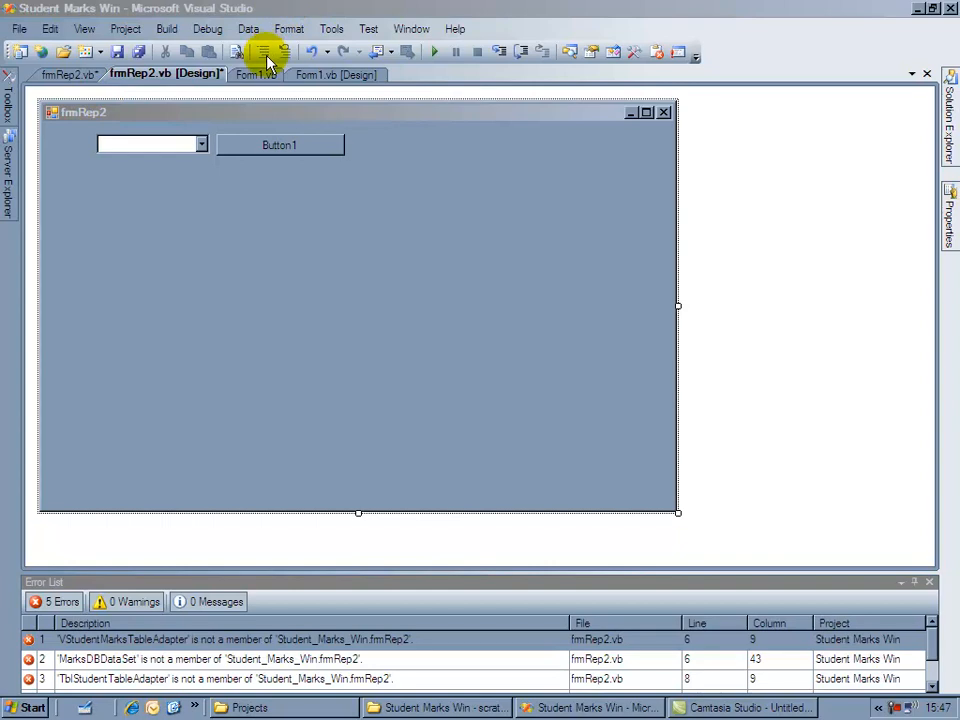
pyautogui.moveTo(224, 124)
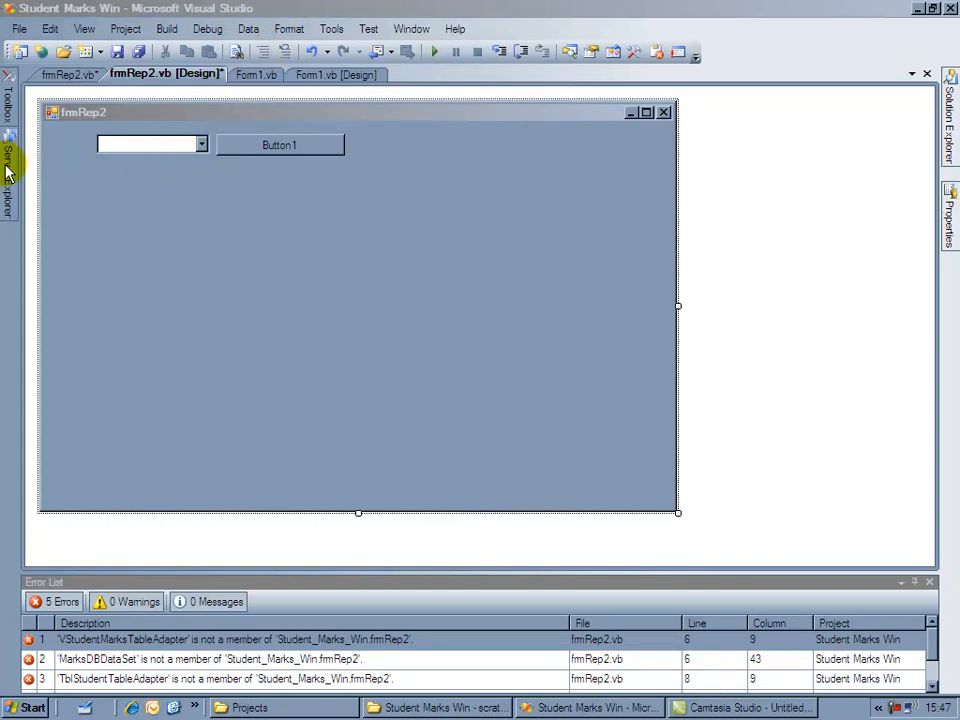
# - Check the marksDB views in Server Explorer, then select marksDBDataSet.xsd in Solution Explorer
pyautogui.click(10, 160)
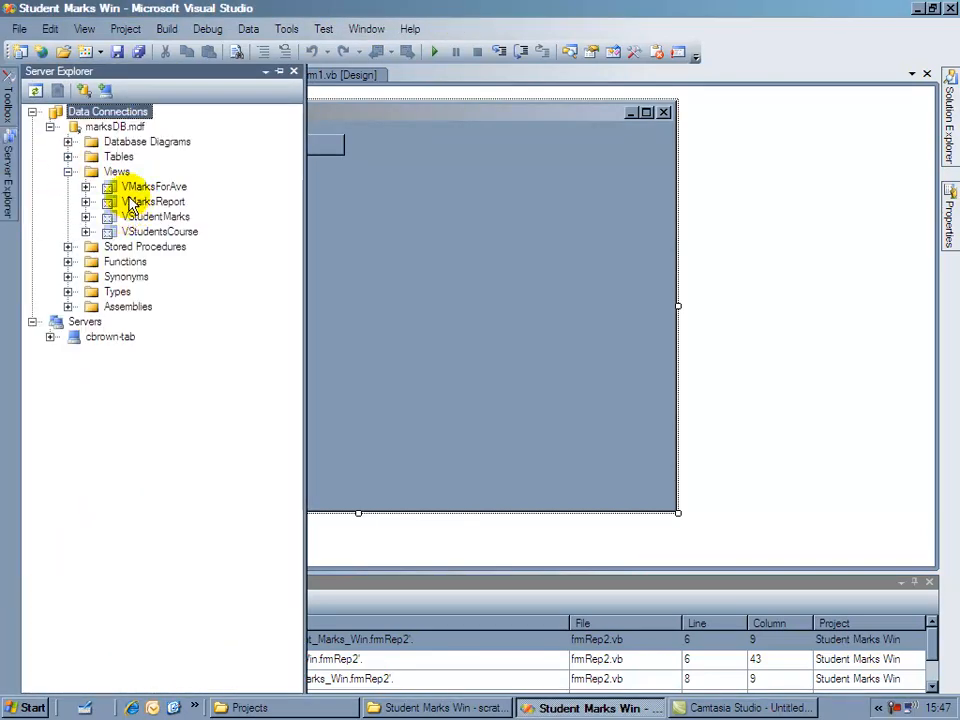
pyautogui.click(155, 187)
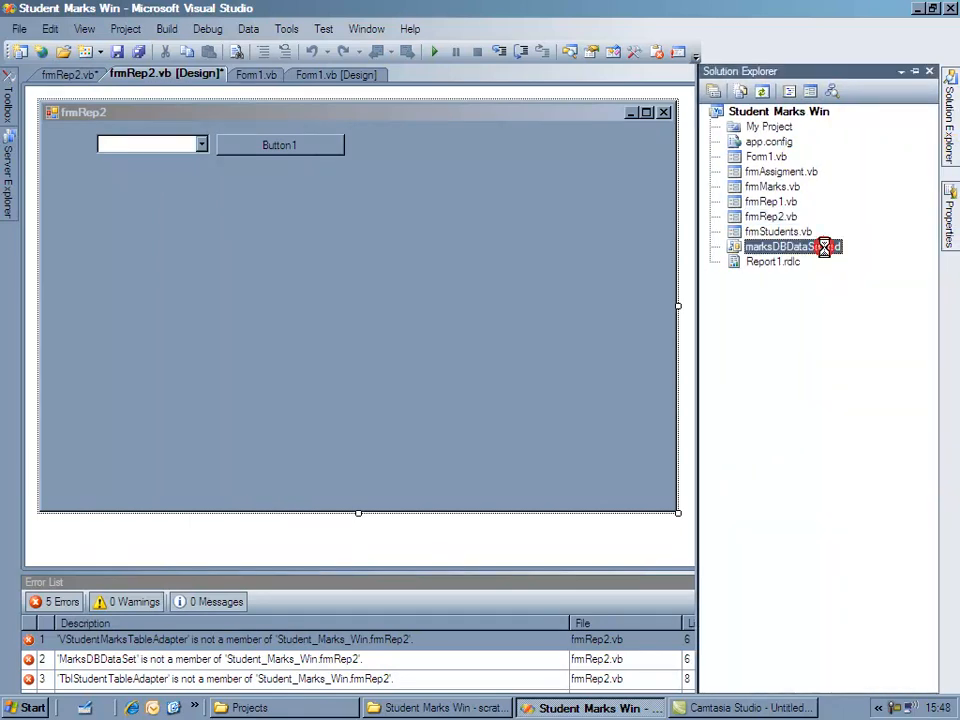
# - Open marksDBDataSet.xsd and bring up the VMarksReport table's context menu
pyautogui.doubleClick(785, 246)
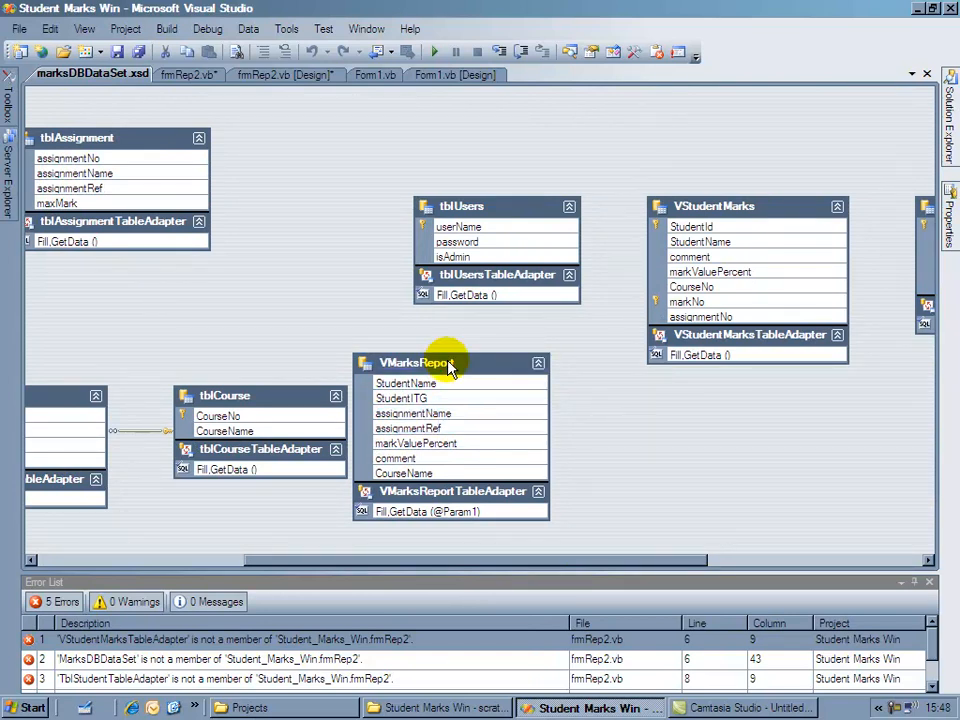
pyautogui.moveTo(470, 405)
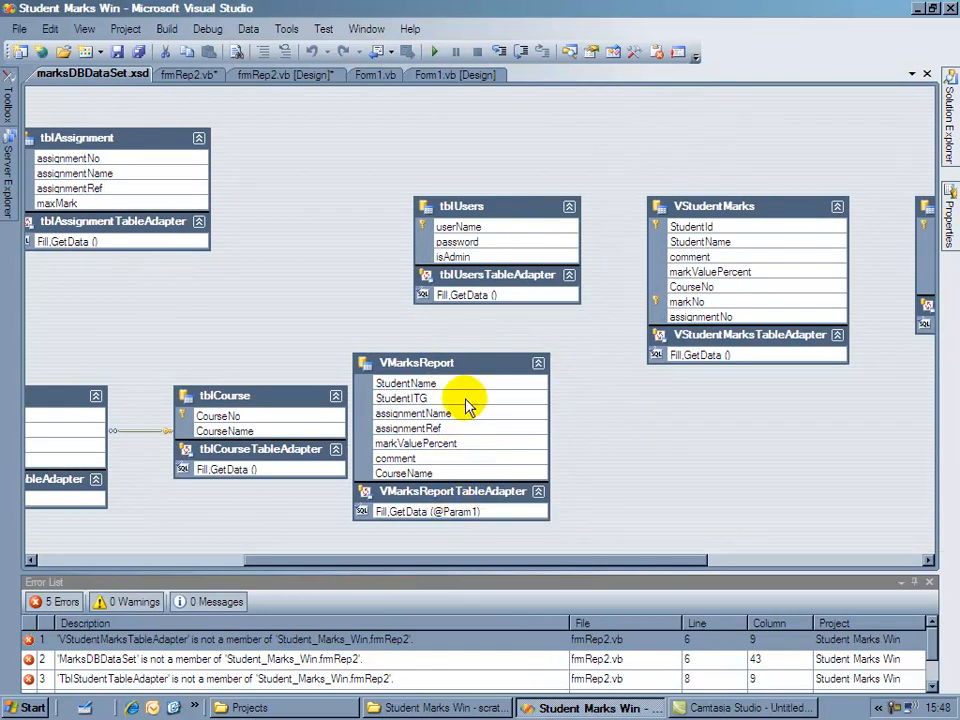
pyautogui.rightClick(416, 363)
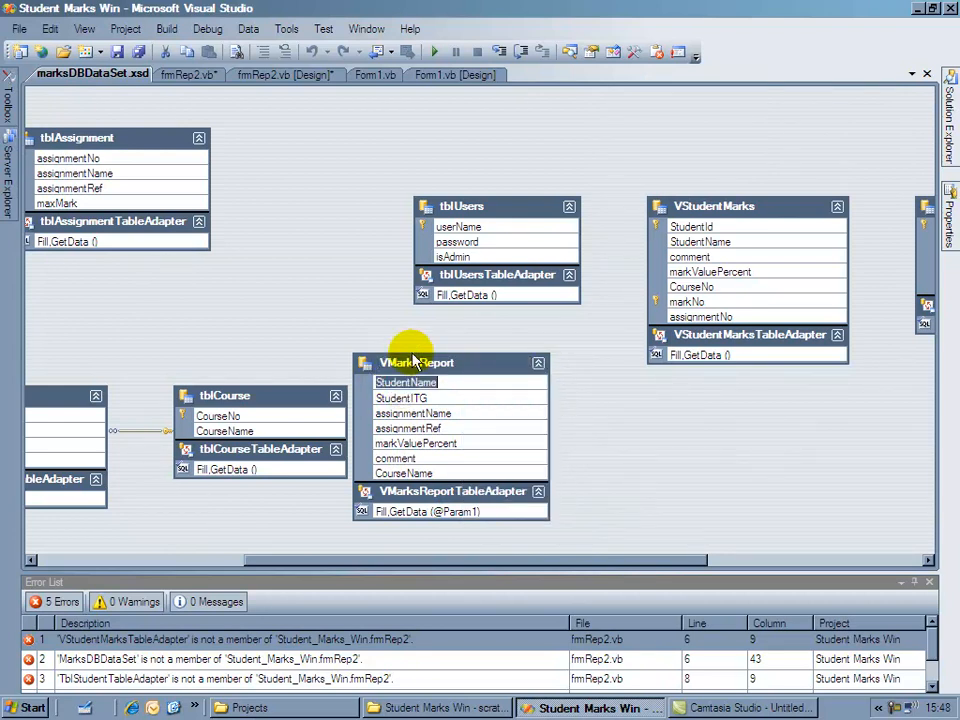
pyautogui.rightClick(415, 362)
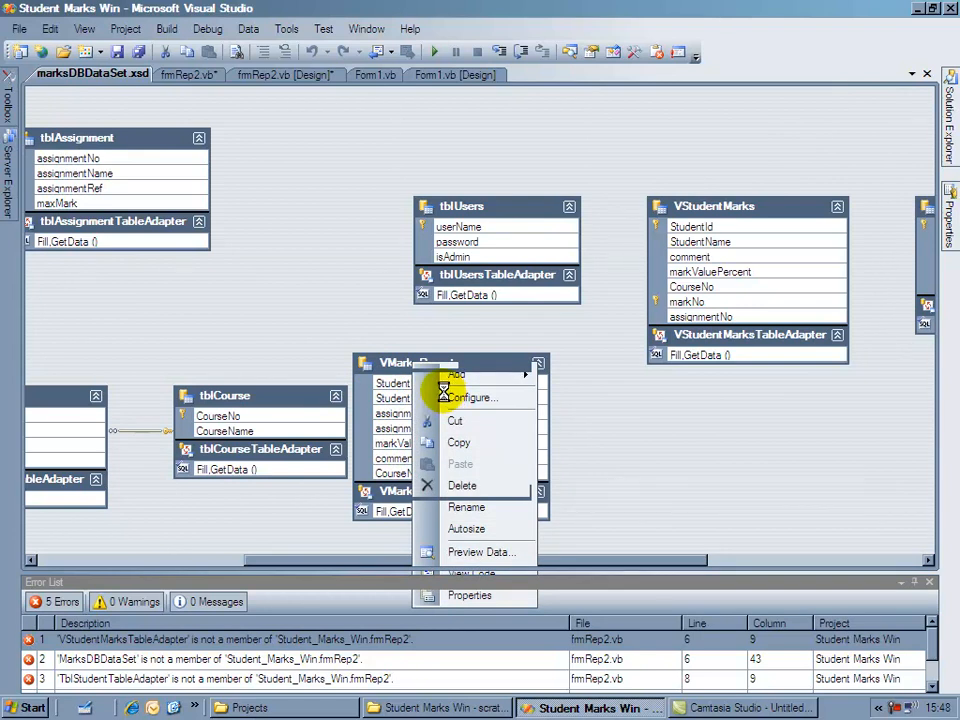
pyautogui.click(472, 397)
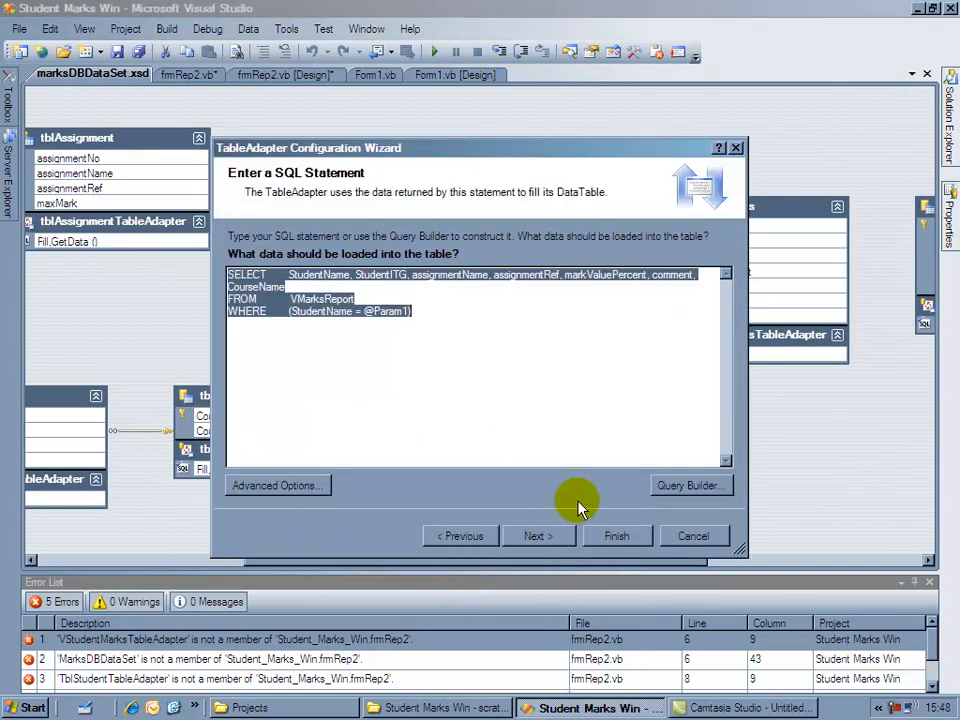
pyautogui.click(690, 485)
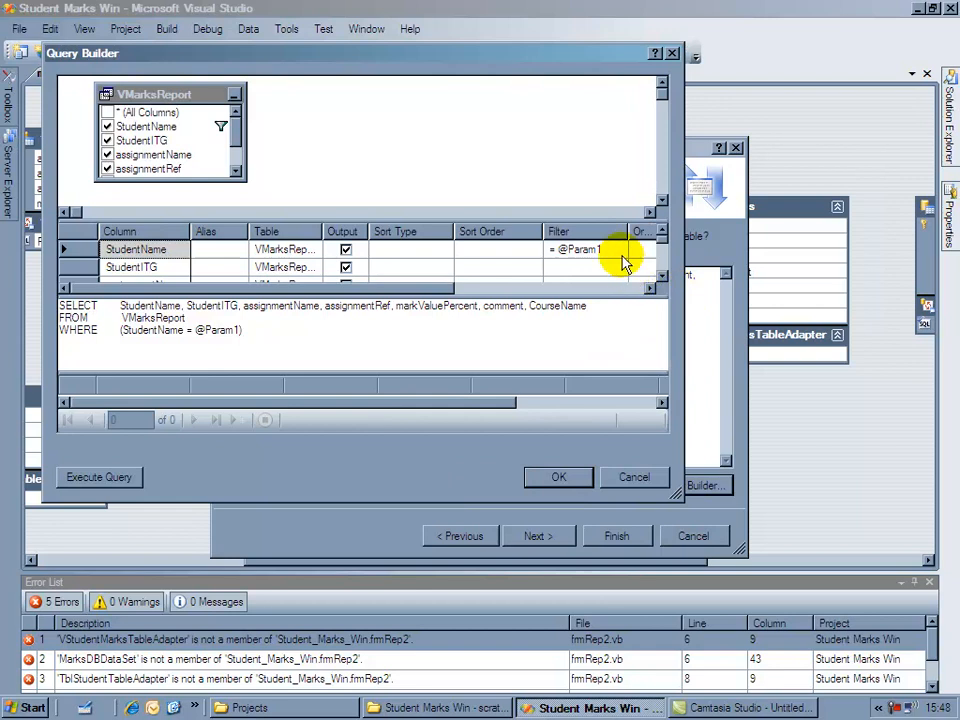
pyautogui.click(585, 249)
pyautogui.write('2')
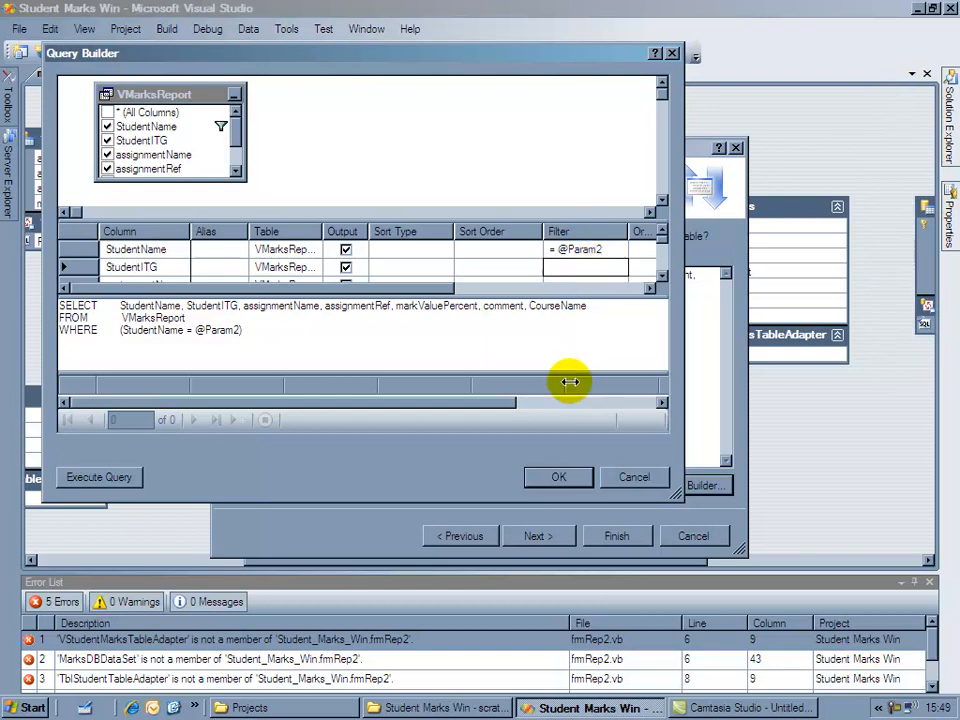
pyautogui.click(558, 477)
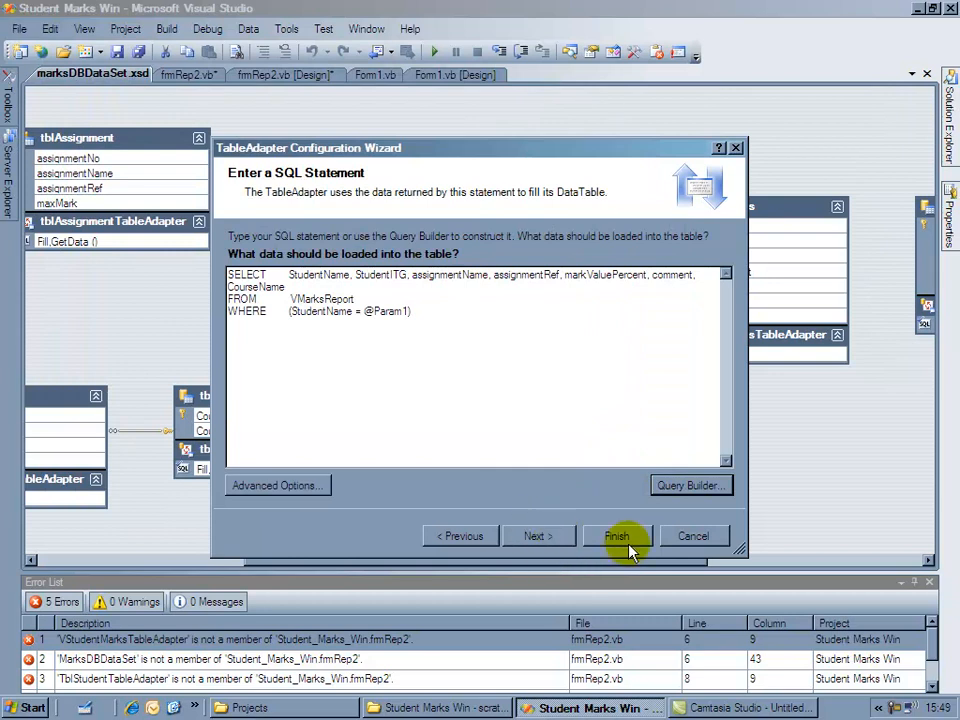
# - Finish the VMarksReport adapter wizard, then close and save marksDBDataSet.xsd
pyautogui.click(617, 536)
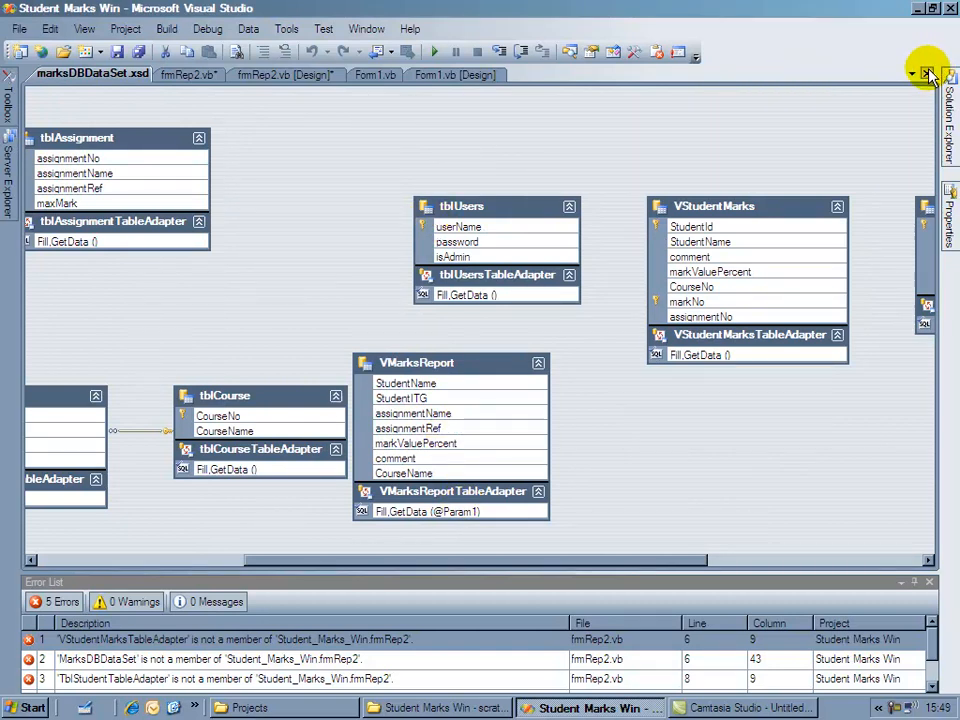
pyautogui.click(925, 74)
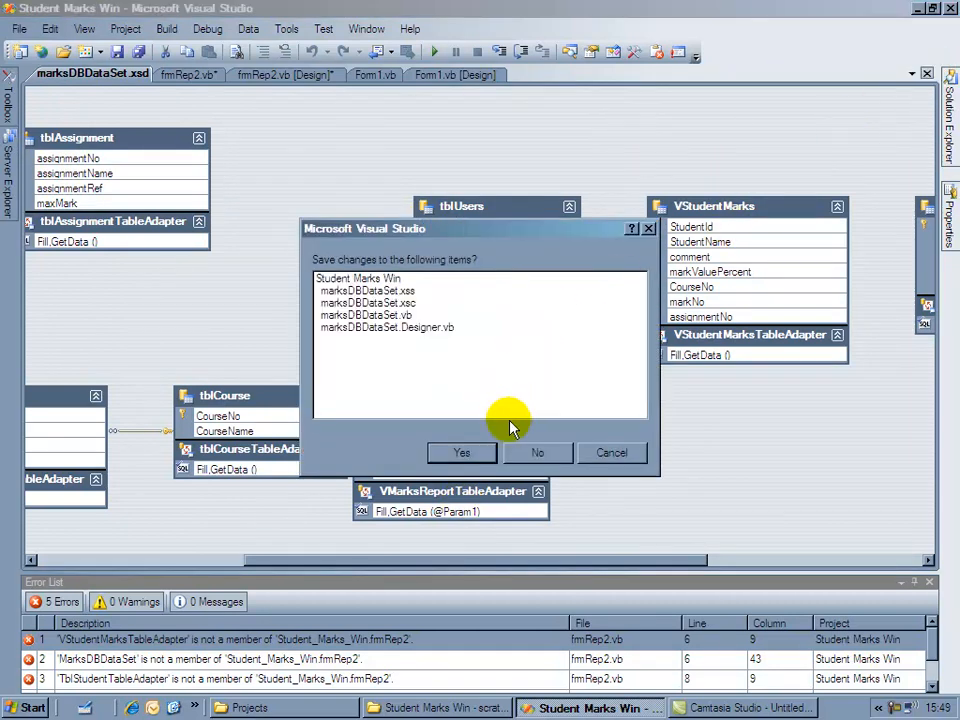
pyautogui.click(461, 452)
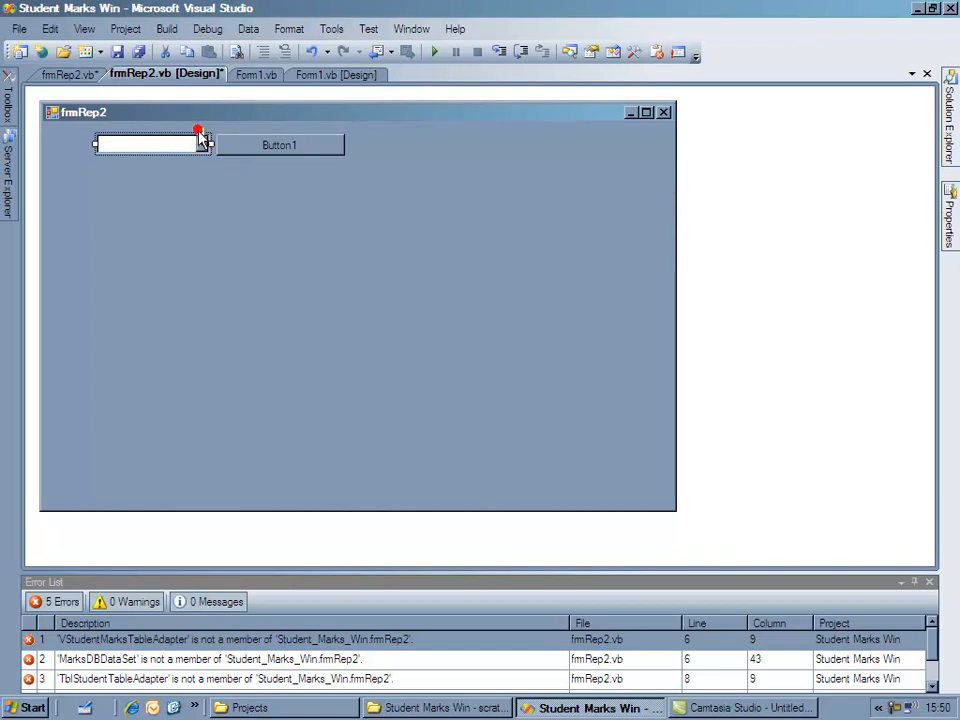
# - Set the combo box Data Source to marksDBDataSet tblStudent and Display Member to StudentName
pyautogui.click(200, 131)
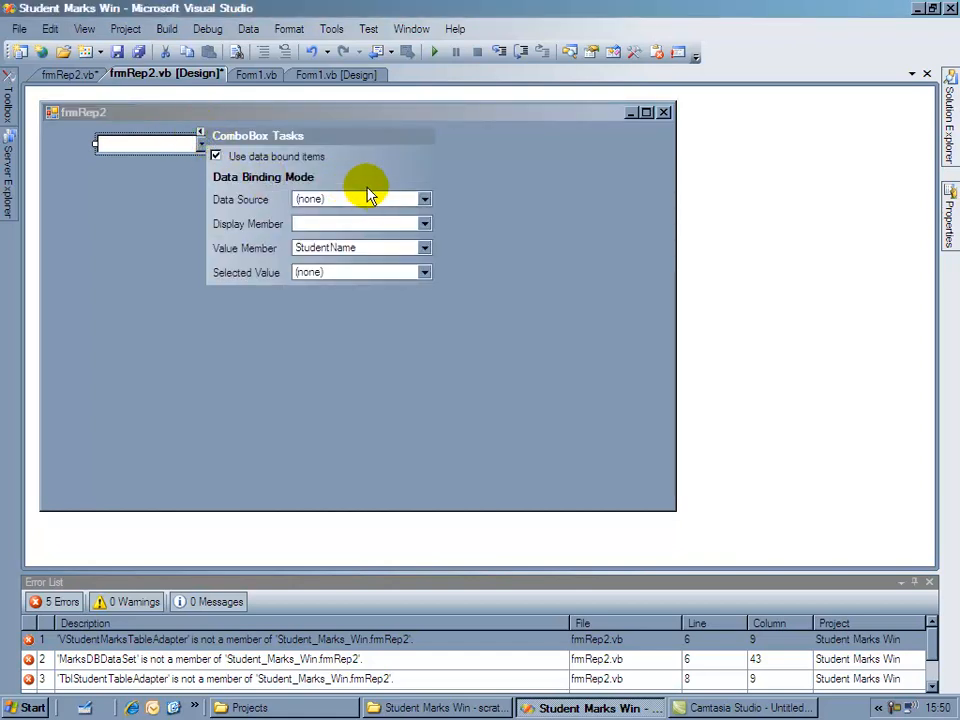
pyautogui.click(424, 199)
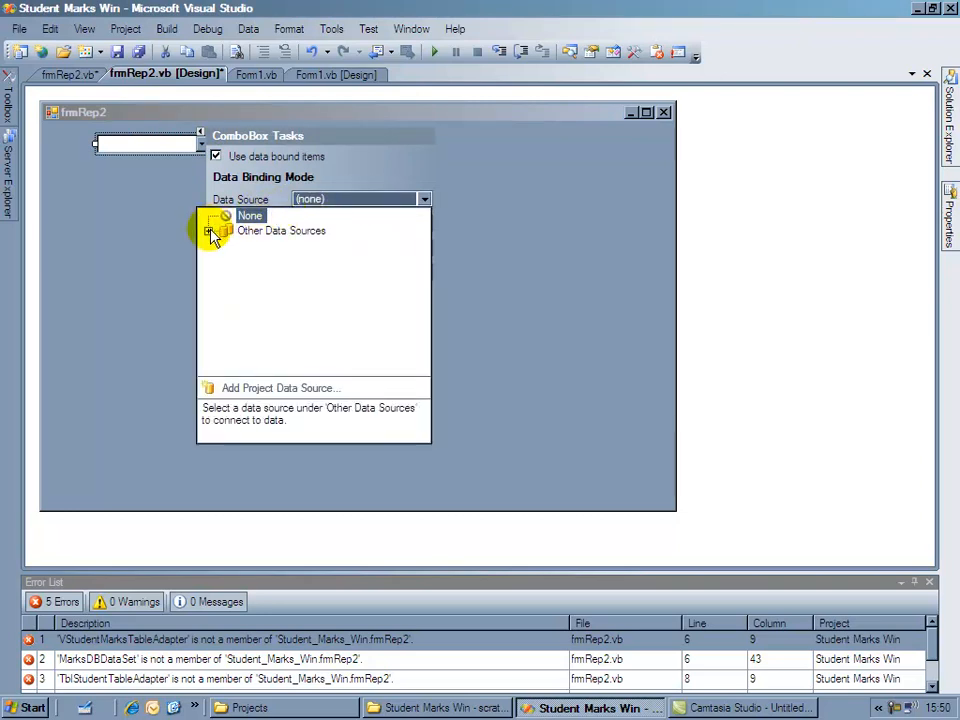
pyautogui.click(210, 230)
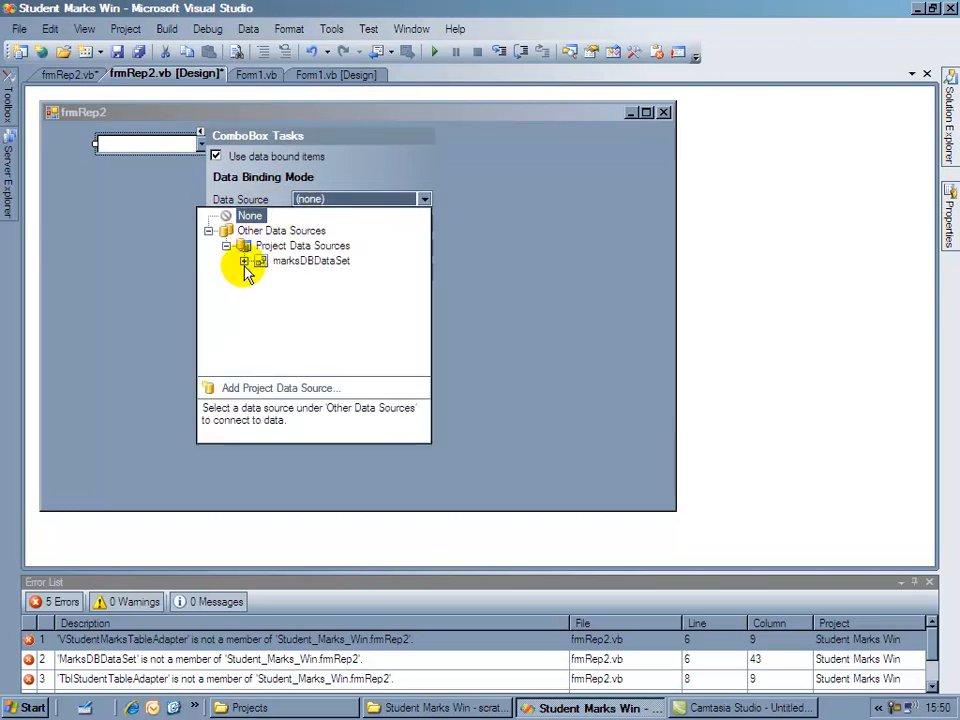
pyautogui.click(245, 261)
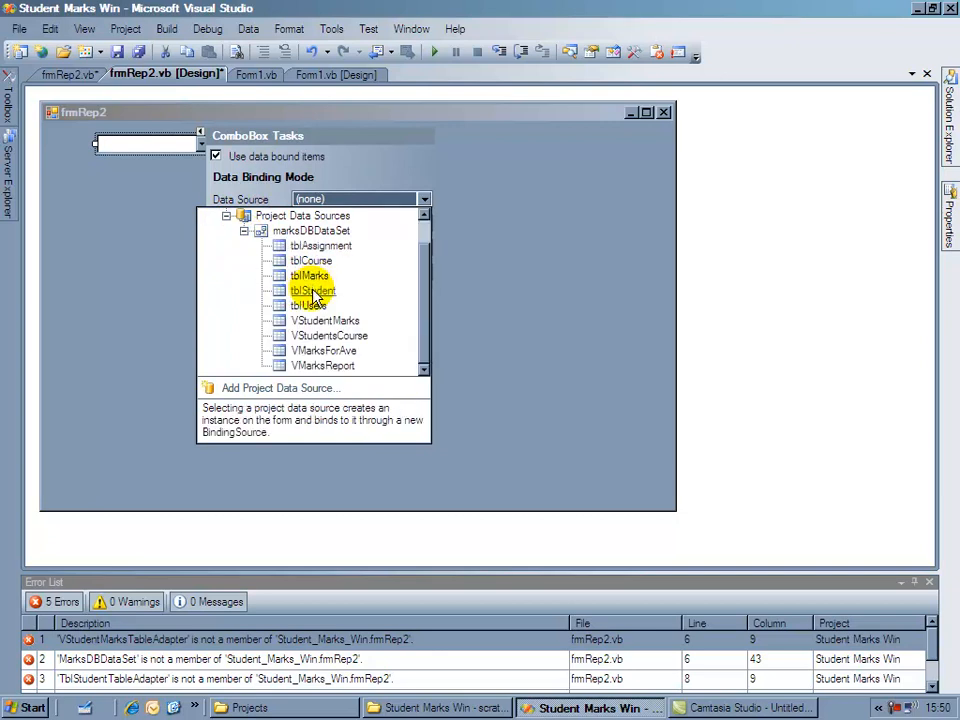
pyautogui.click(312, 290)
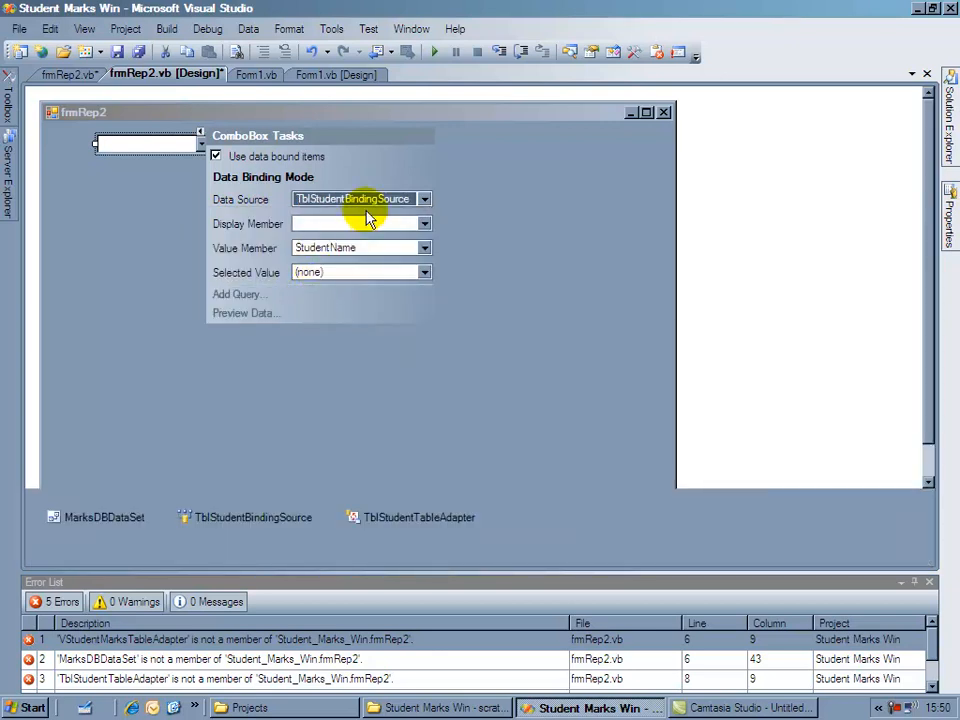
pyautogui.click(424, 223)
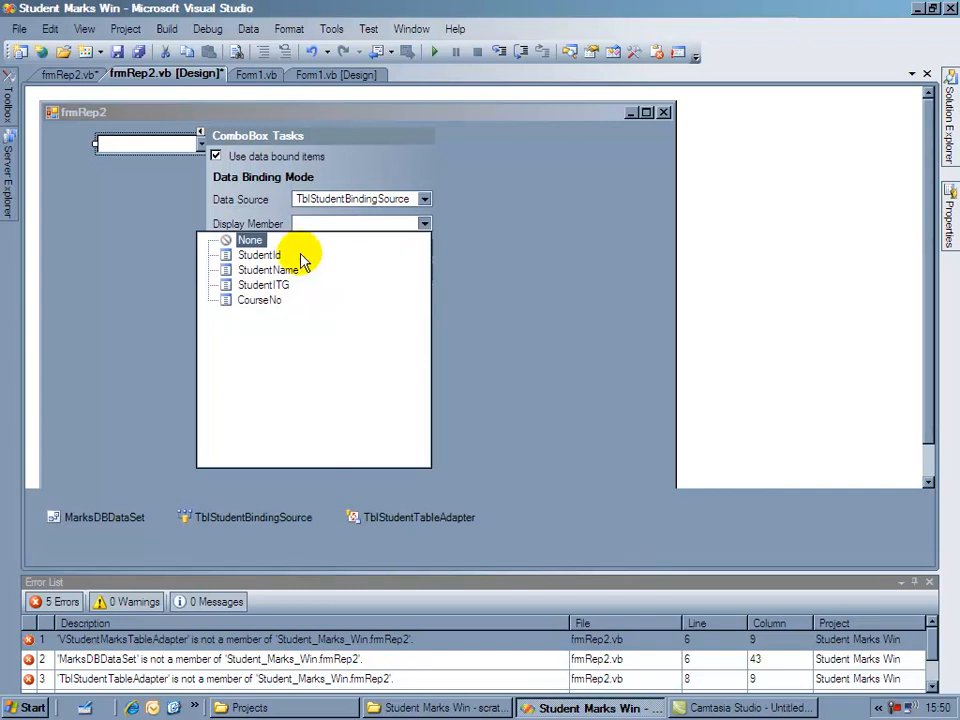
pyautogui.click(268, 269)
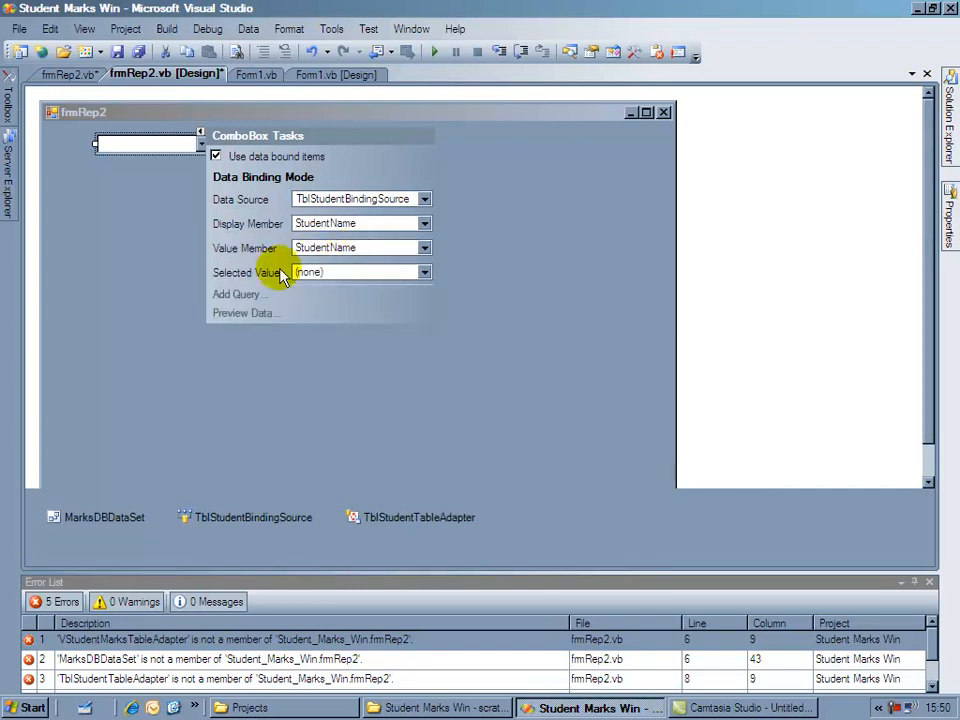
pyautogui.moveTo(138, 310)
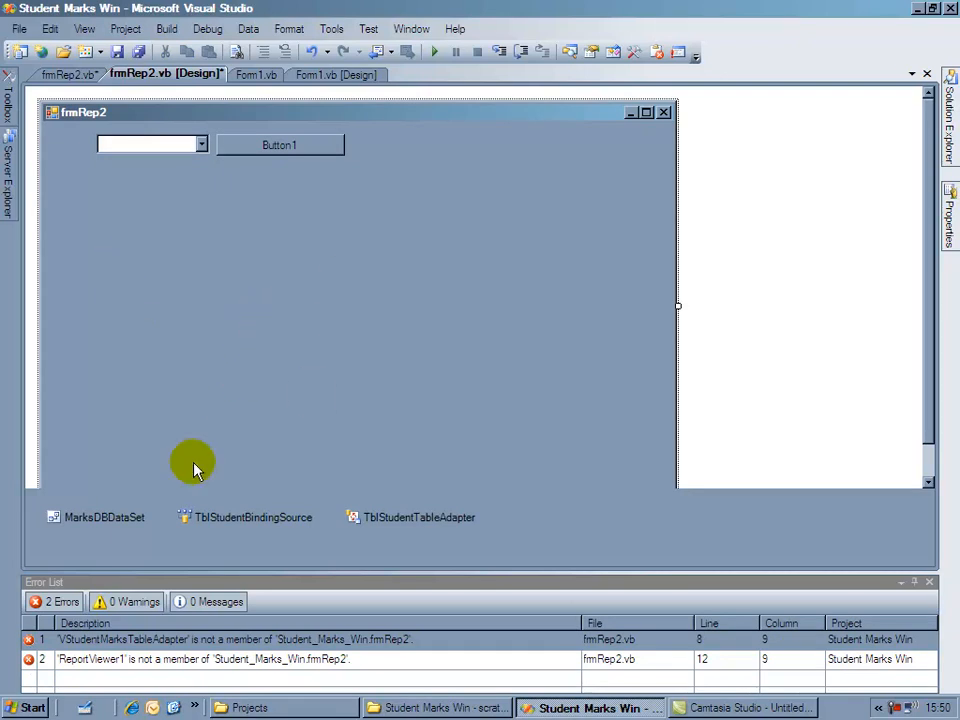
pyautogui.moveTo(238, 408)
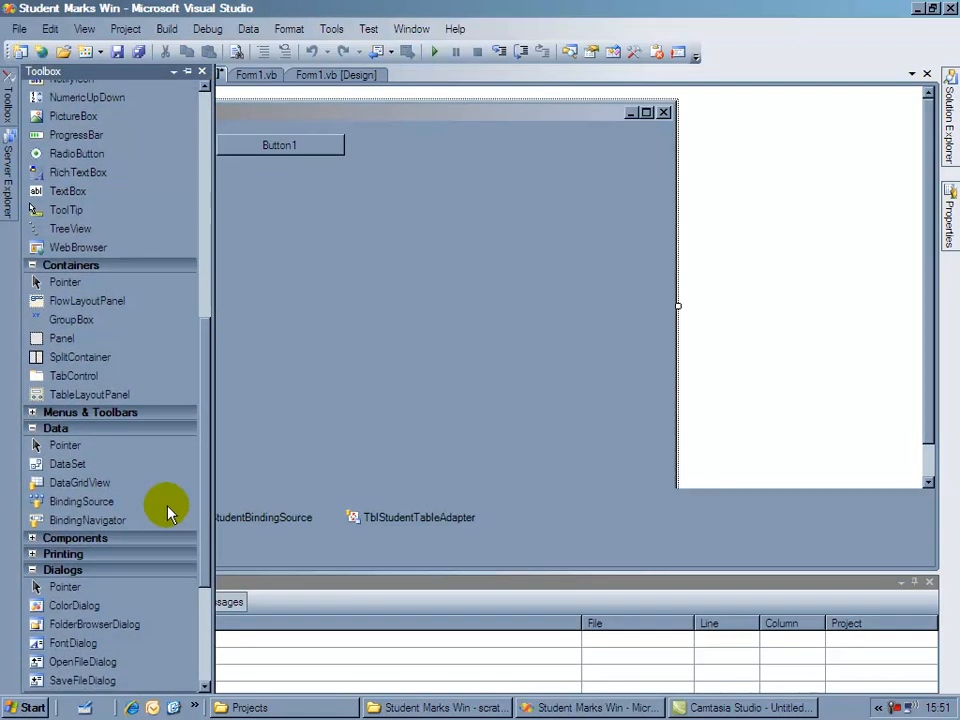
# - Scroll the frmRep2 design and widen the report viewer control
pyautogui.scroll(-3)
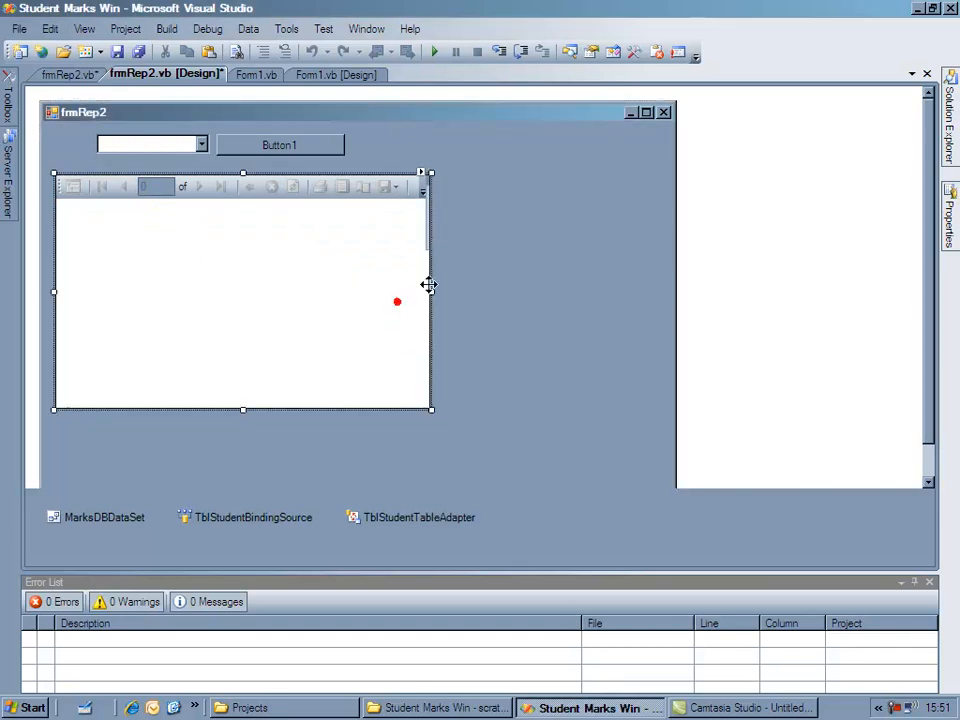
pyautogui.moveTo(430, 292); pyautogui.dragTo(470, 299)
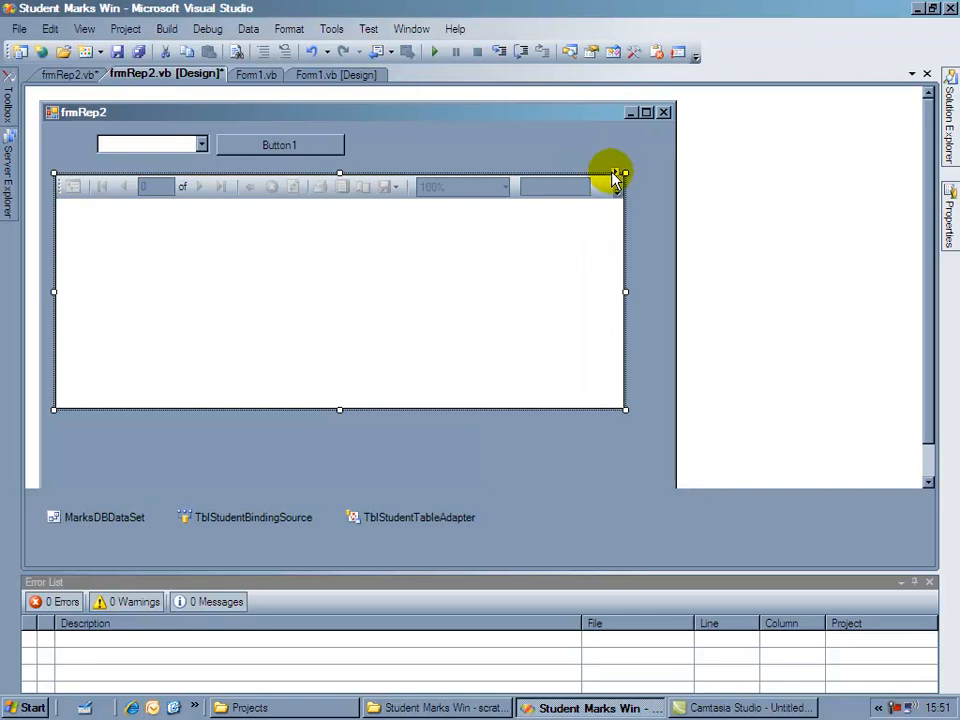
# - Start a new report with VMarksReport as data source and the Tabular report type
pyautogui.click(613, 177)
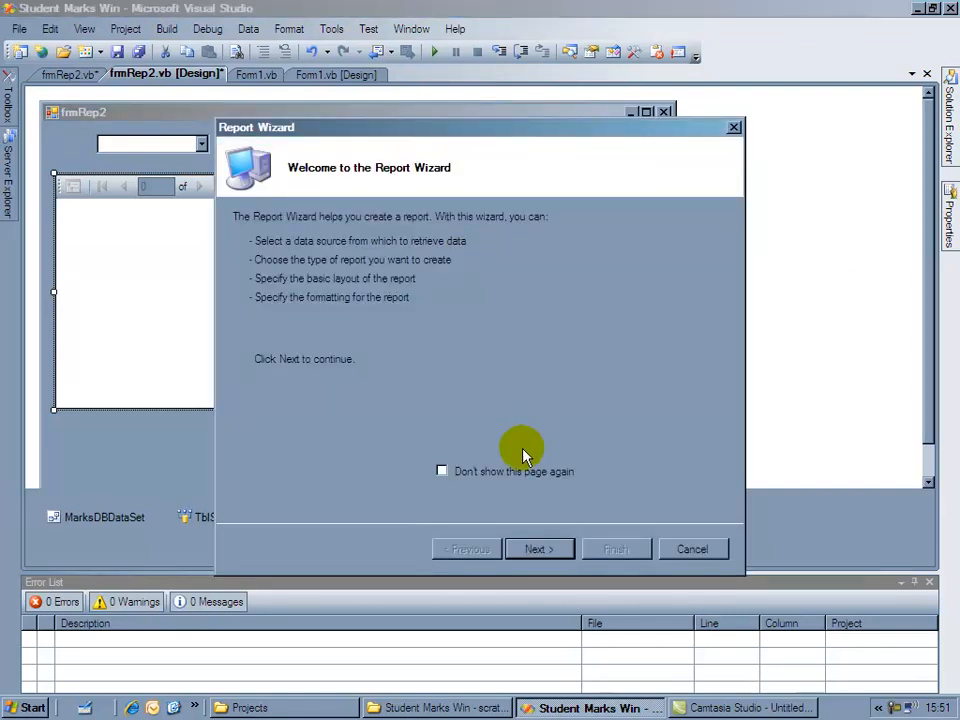
pyautogui.click(539, 548)
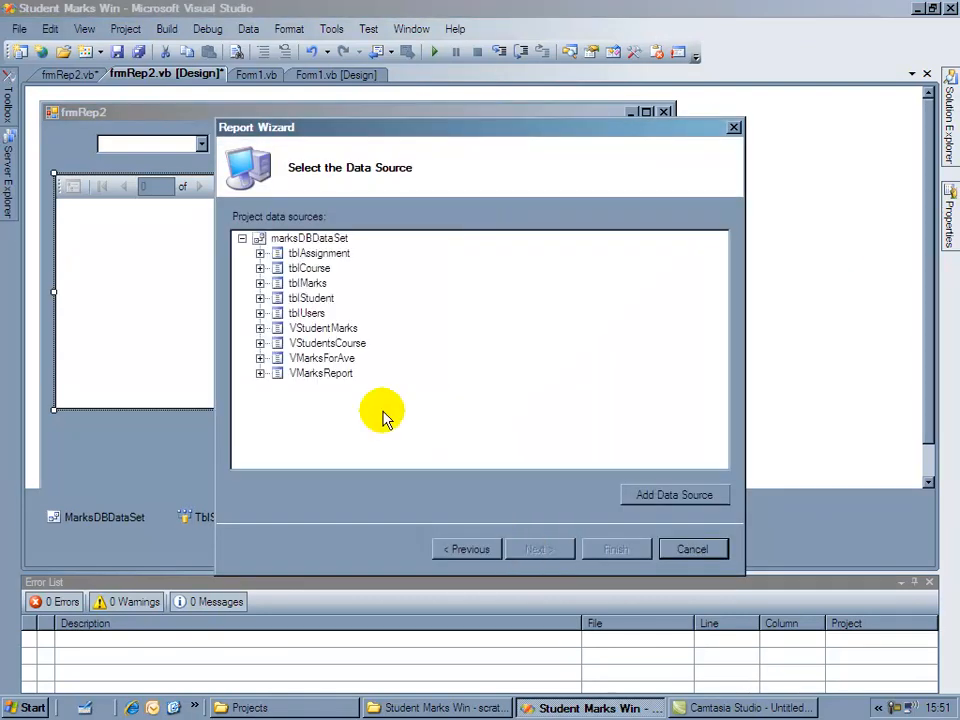
pyautogui.click(322, 358)
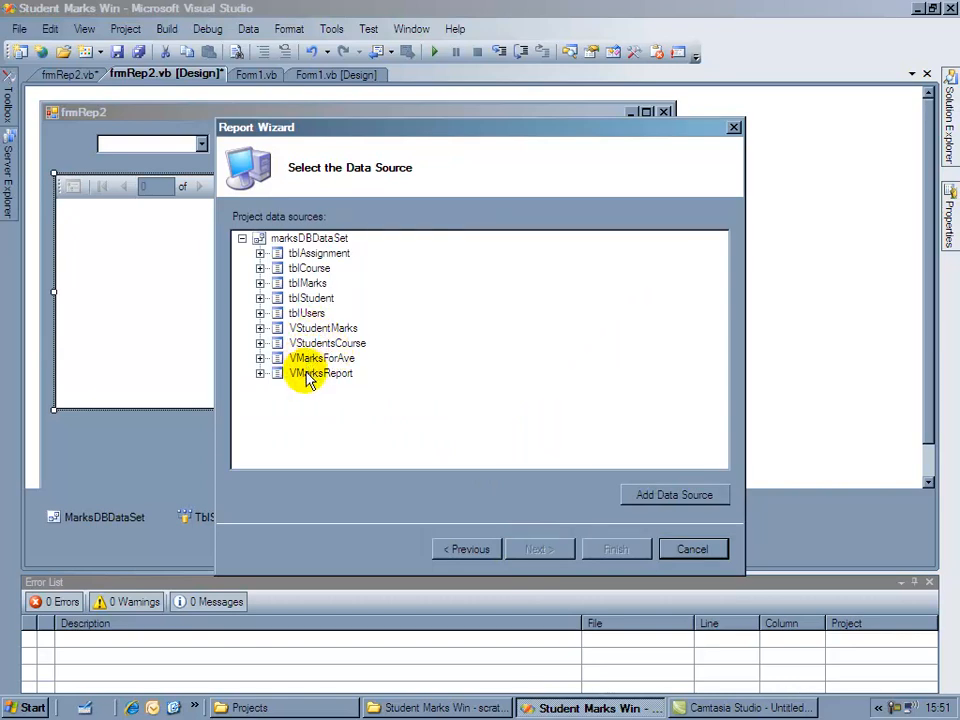
pyautogui.click(320, 372)
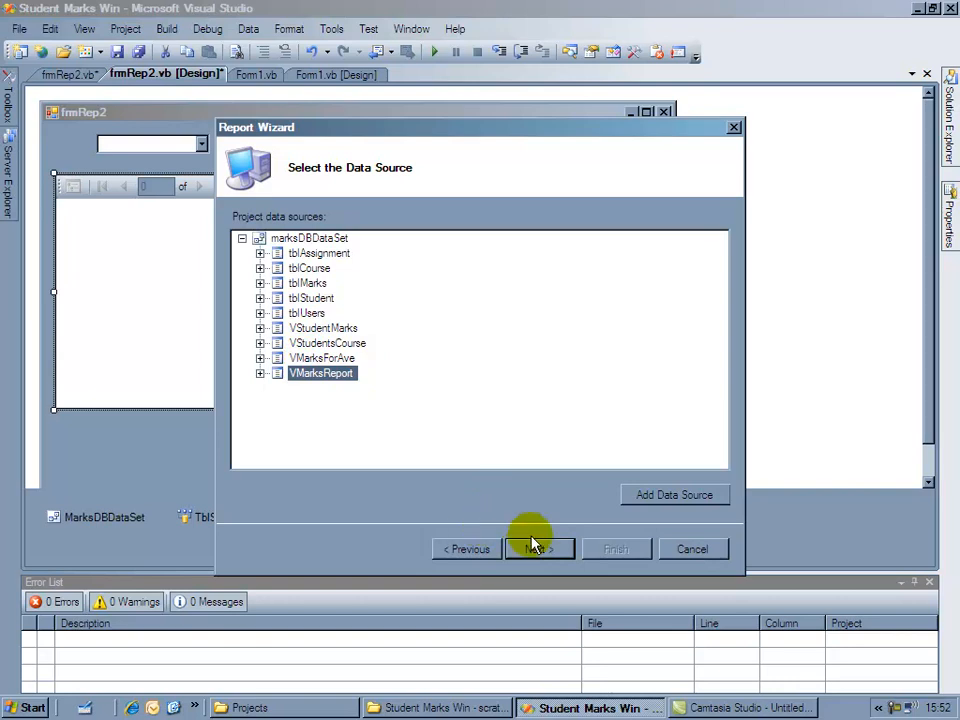
pyautogui.click(535, 548)
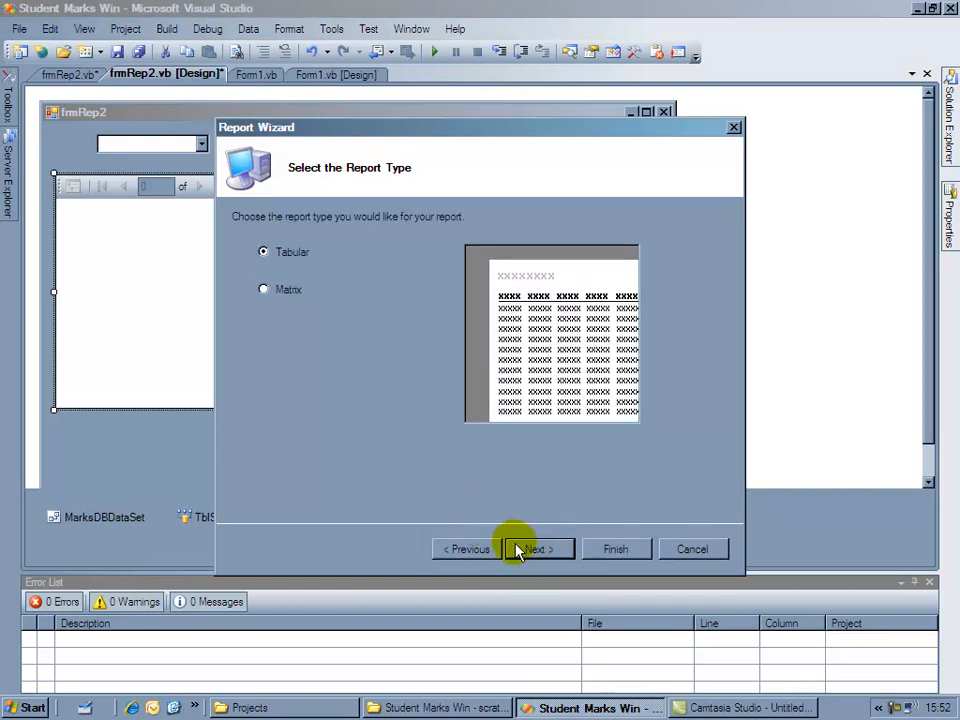
pyautogui.click(538, 548)
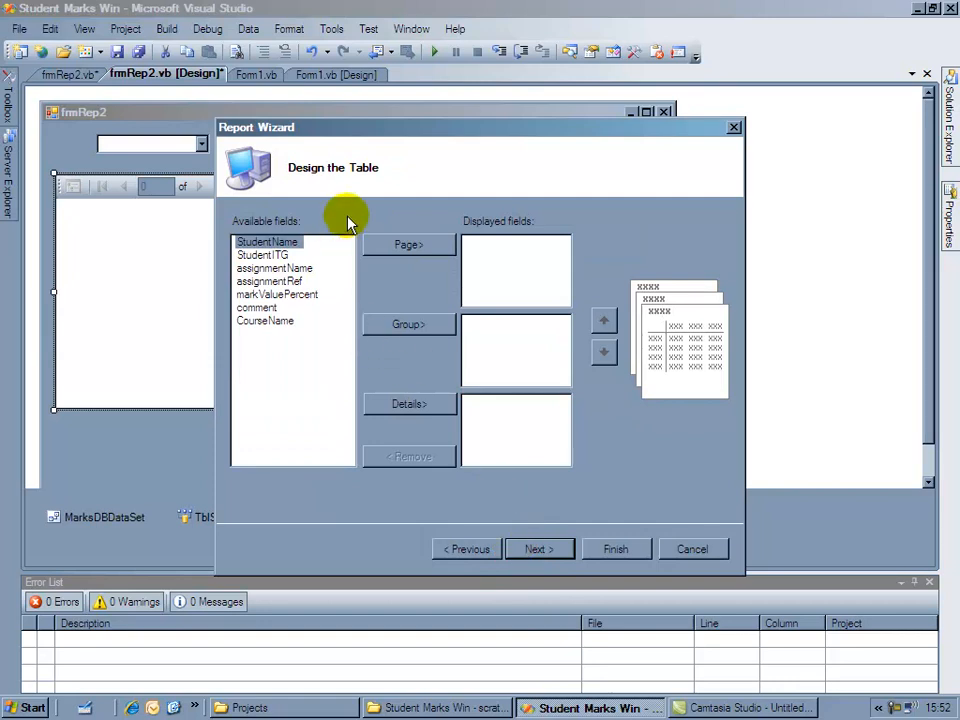
# - Group by StudentName, StudentITG, CourseName; add assignmentName, markValuePercent, comment as details
pyautogui.click(267, 241)
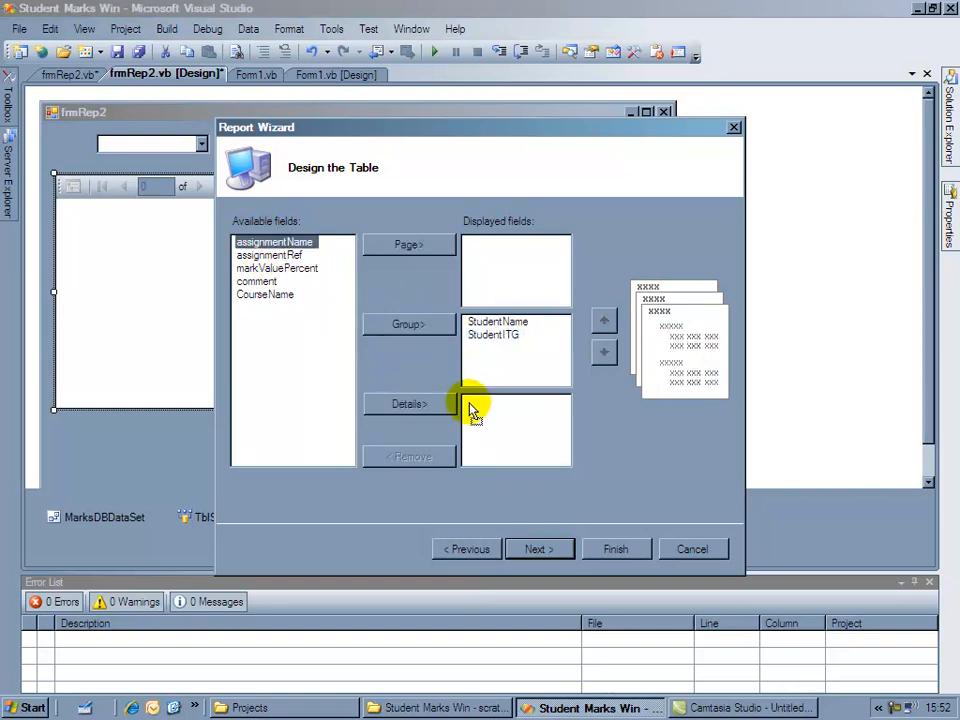
pyautogui.click(408, 403)
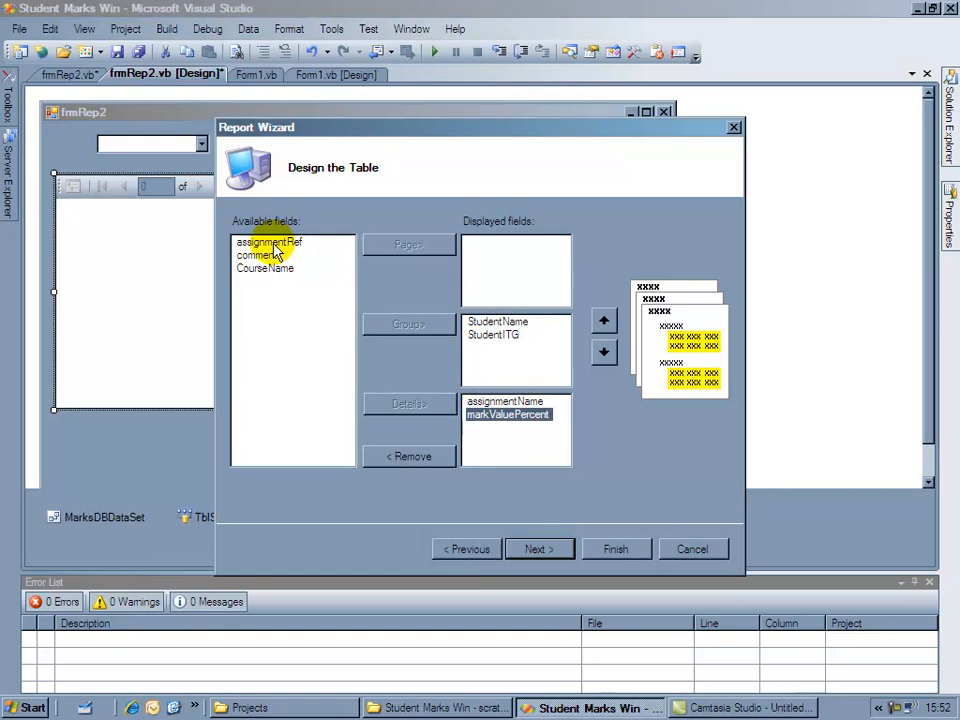
pyautogui.click(257, 255)
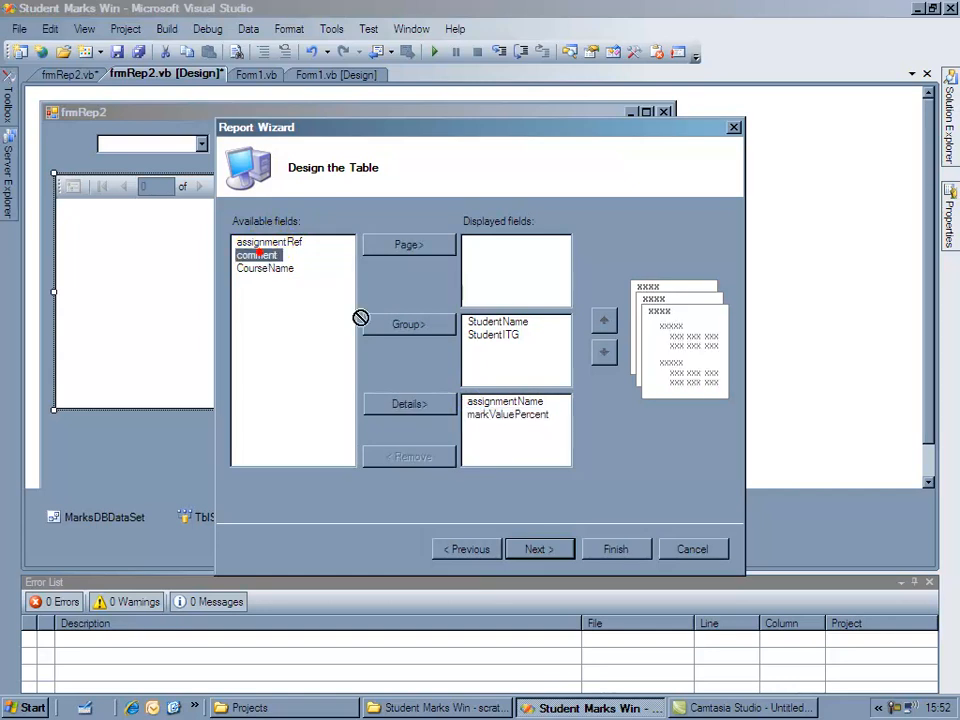
pyautogui.click(408, 403)
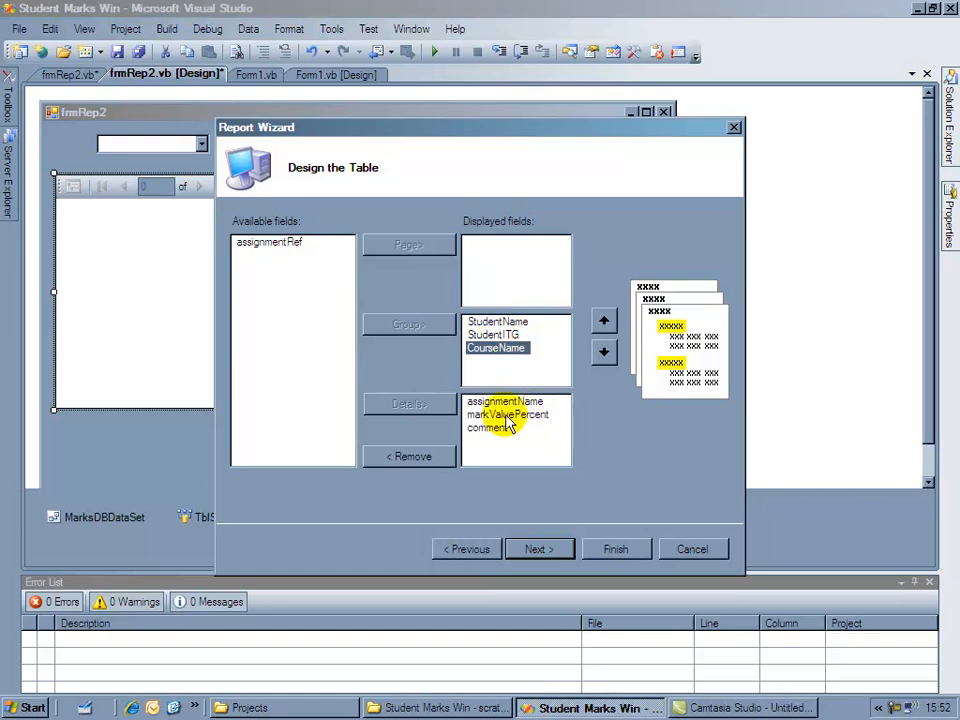
pyautogui.moveTo(558, 520)
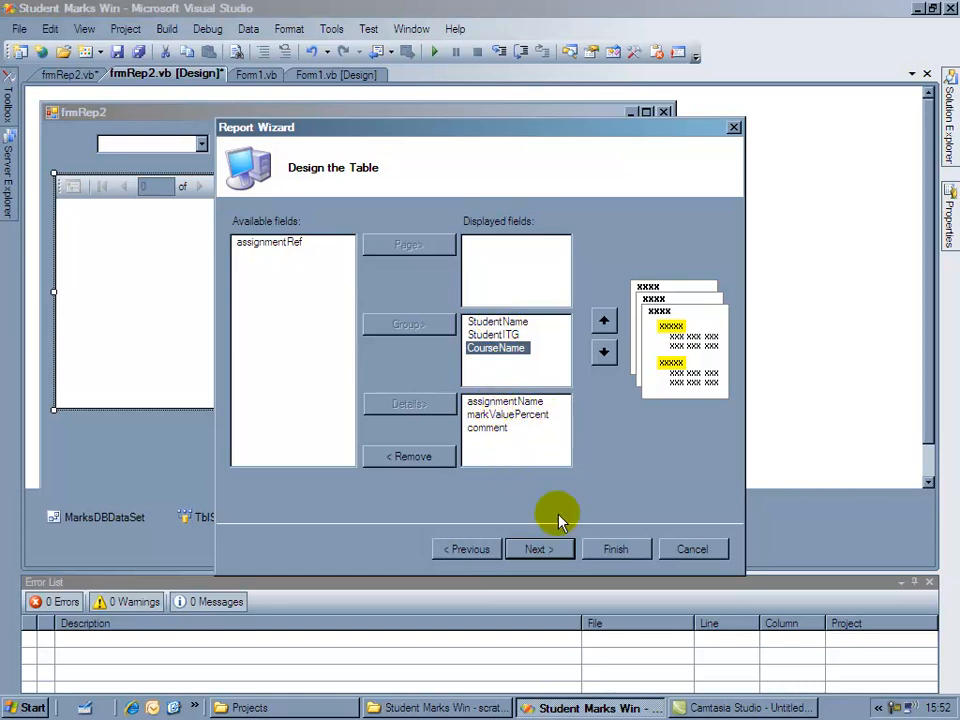
# - Accept the Stepped layout and Slate style, and finish the wizard to create Report2.rdlc
pyautogui.click(539, 548)
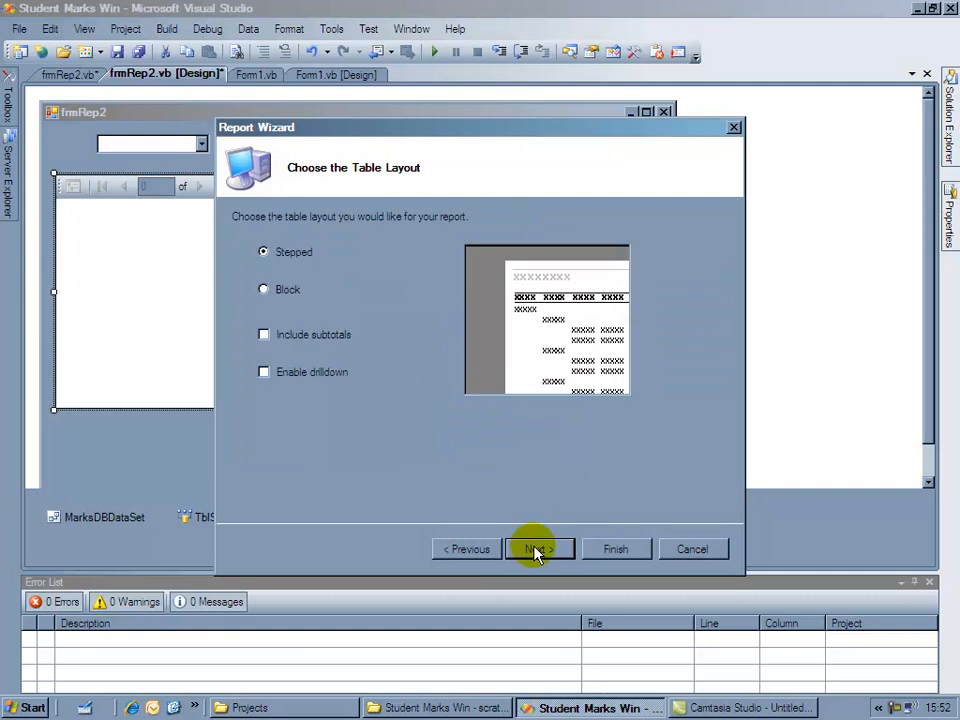
pyautogui.click(538, 549)
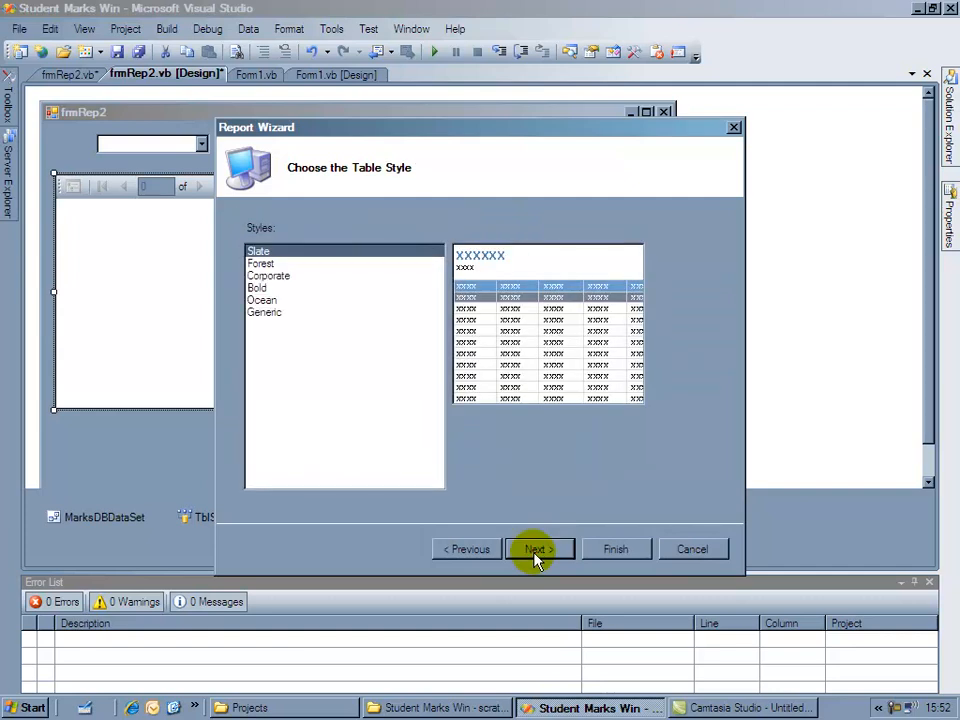
pyautogui.click(538, 549)
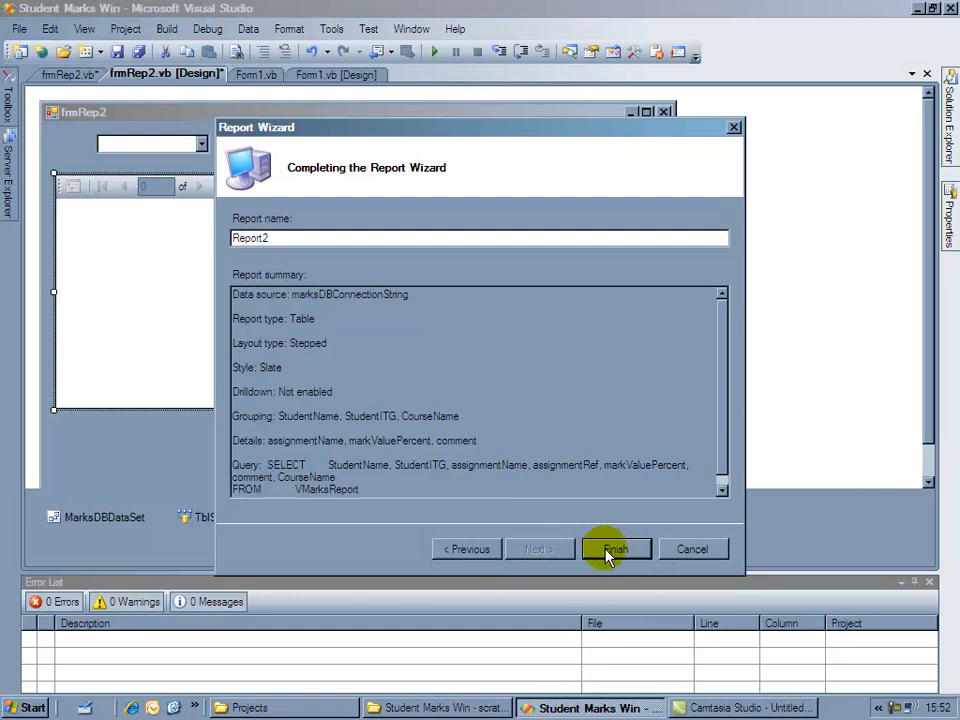
pyautogui.click(615, 548)
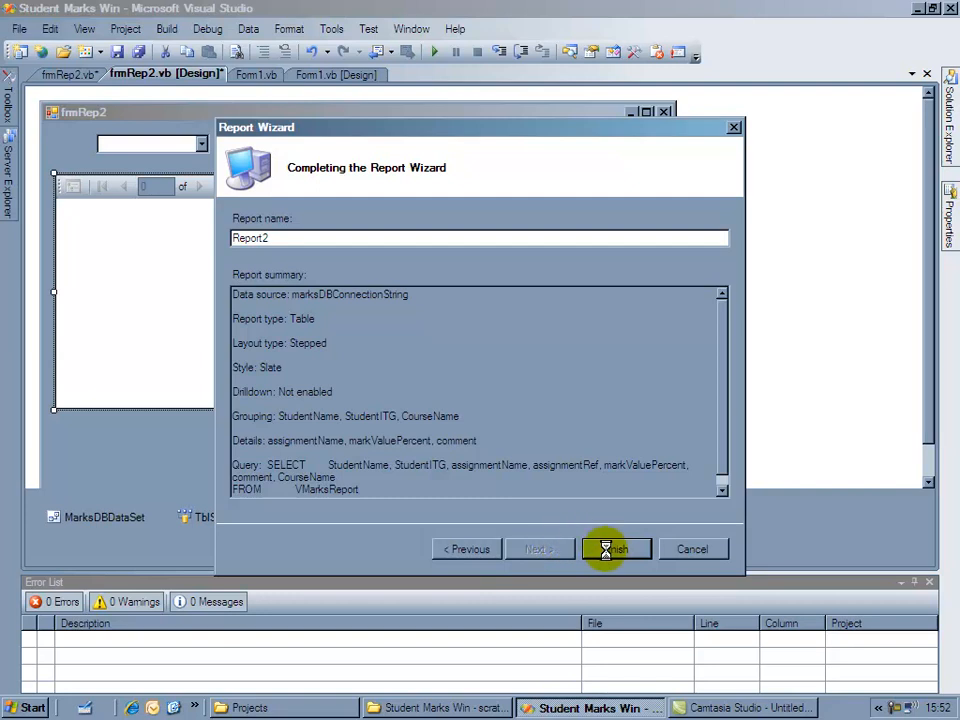
pyautogui.click(615, 548)
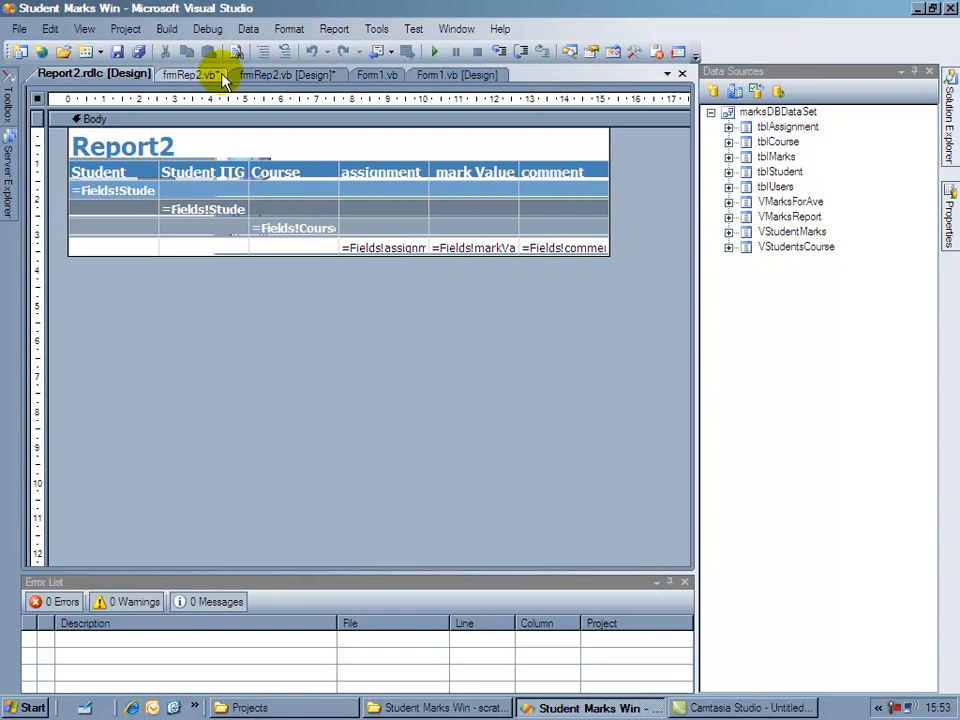
# - Choose Student_Marks_Win.Report2.rdlc as the frmRep2 report viewer's report
pyautogui.click(287, 74)
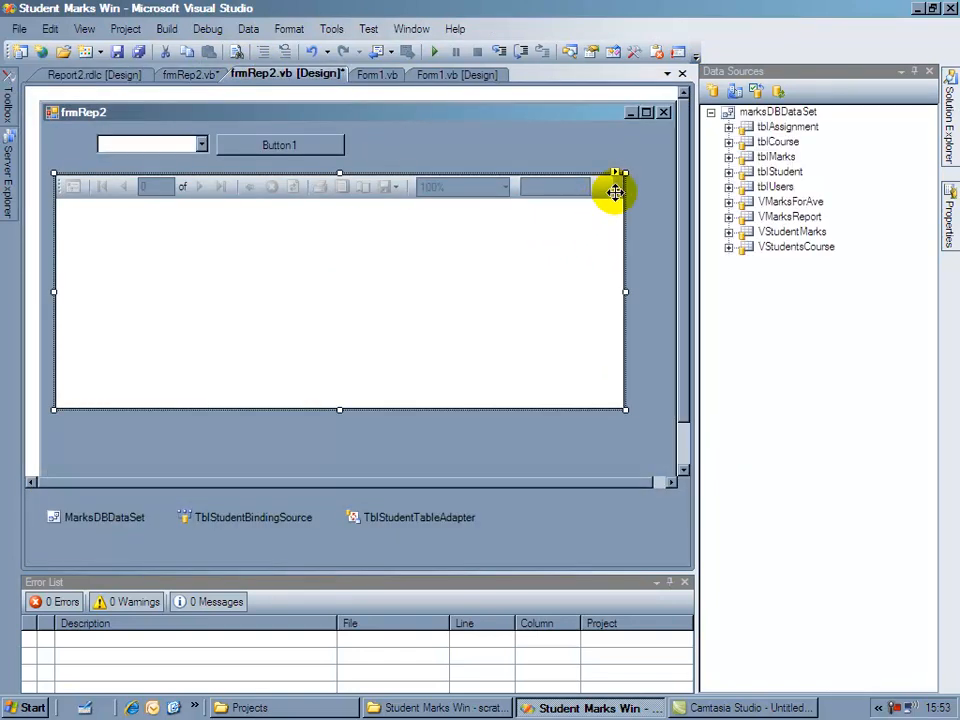
pyautogui.click(615, 175)
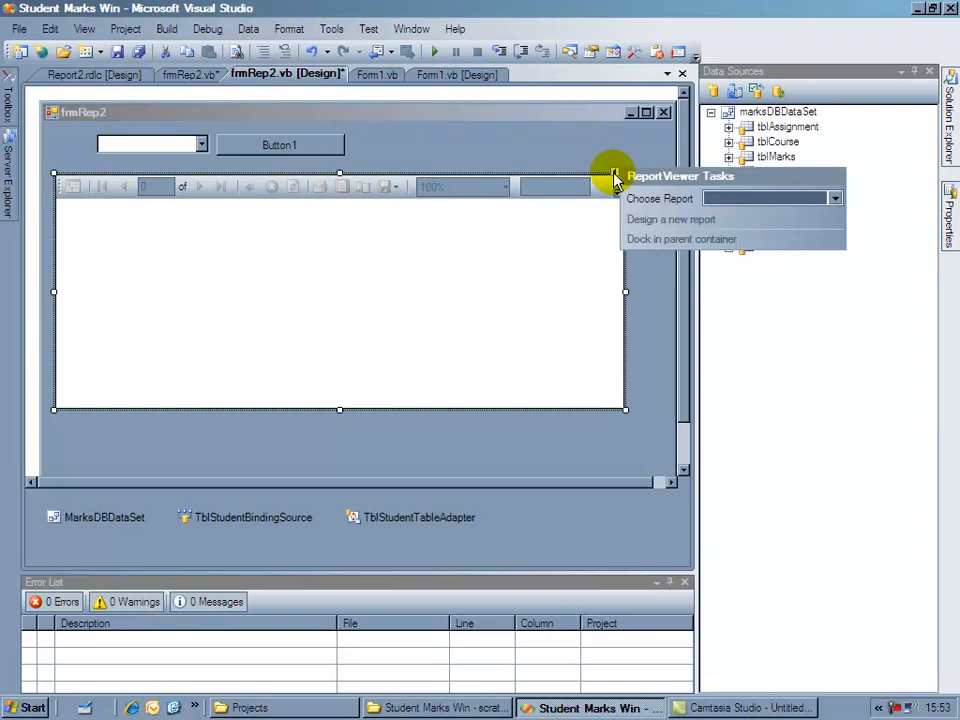
pyautogui.click(835, 198)
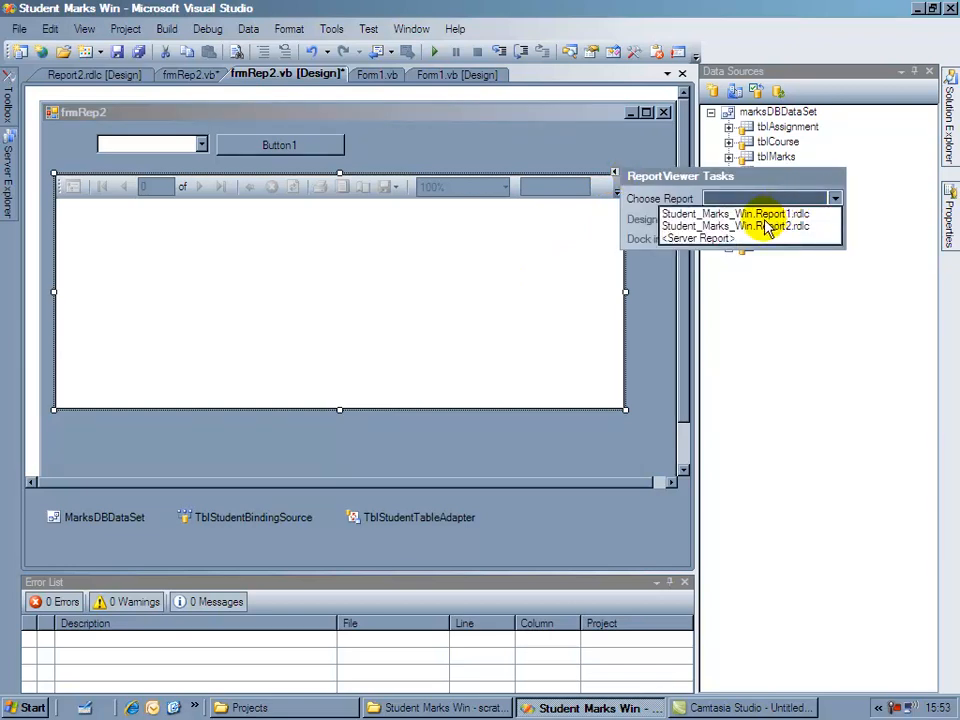
pyautogui.click(834, 198)
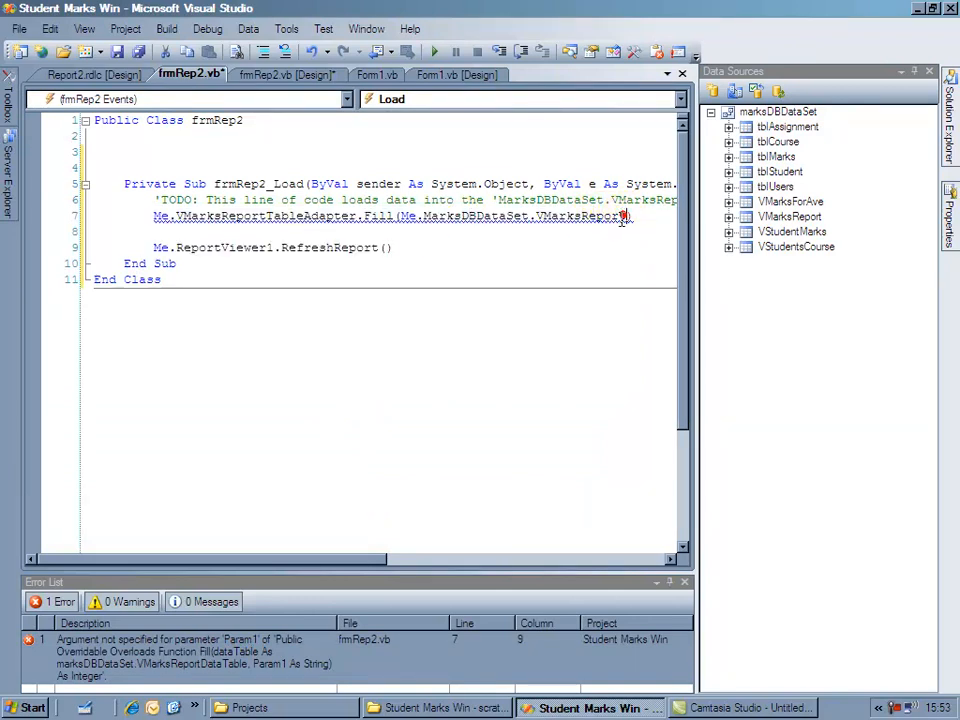
pyautogui.moveTo(605, 287)
pyautogui.write(', ""')
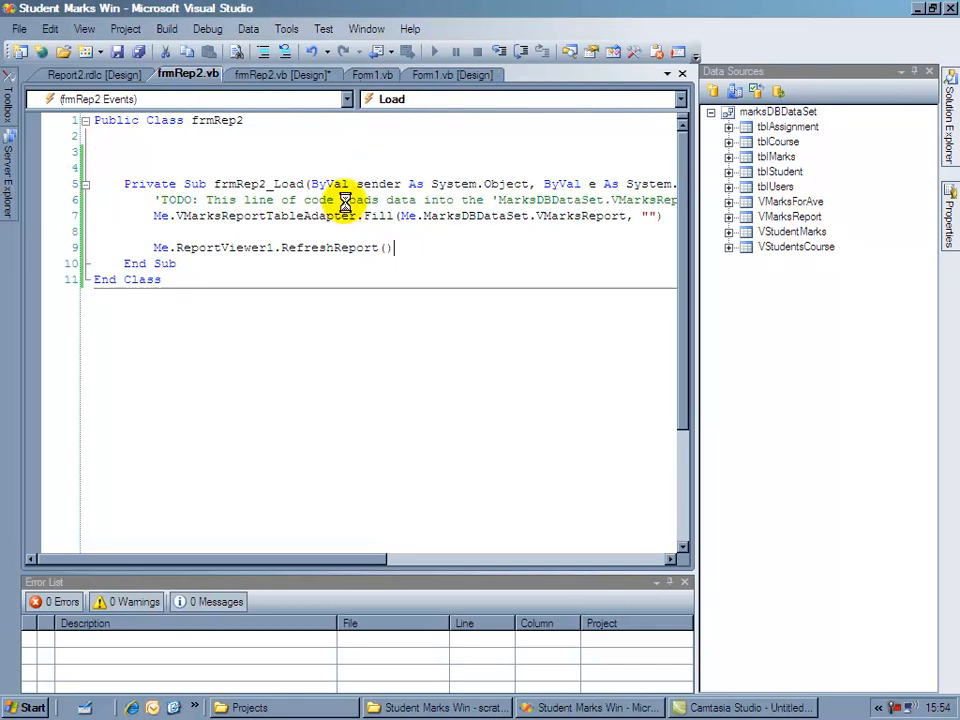
# - Start debugging the Student Marks app with the corrected Fill call
pyautogui.click(434, 51)
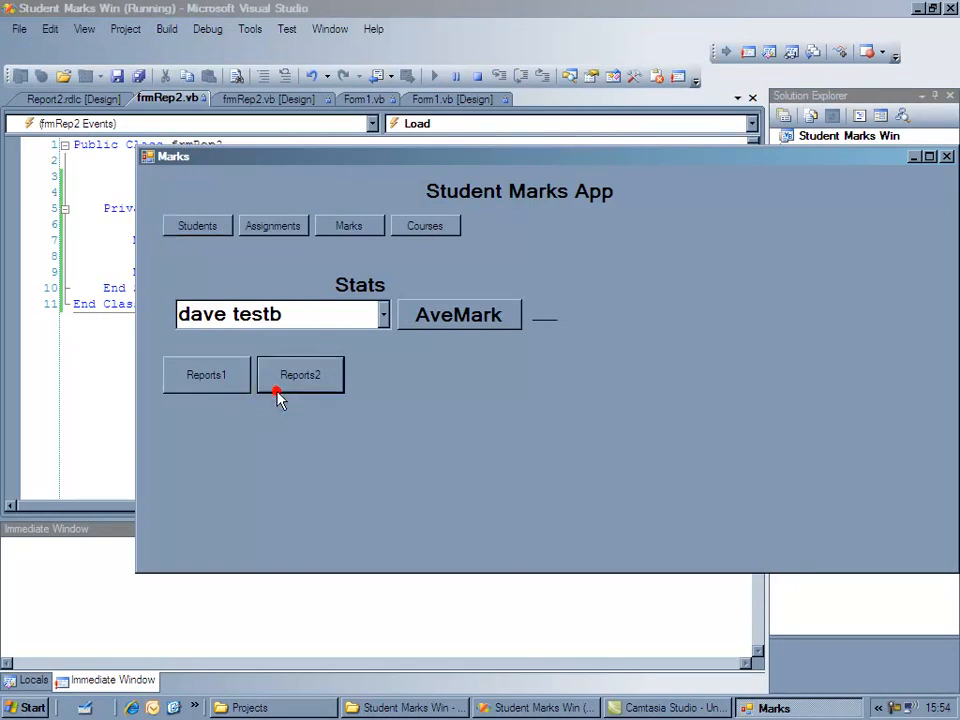
# - Open Report2 in the running app, view the student list, then close the report and app
pyautogui.click(300, 374)
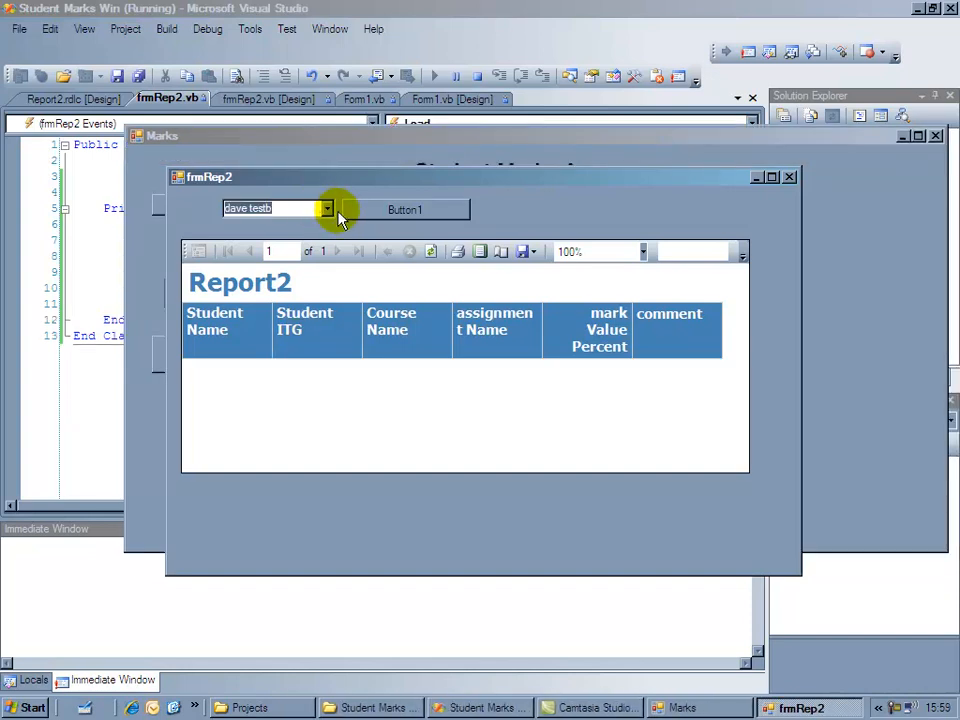
pyautogui.click(327, 208)
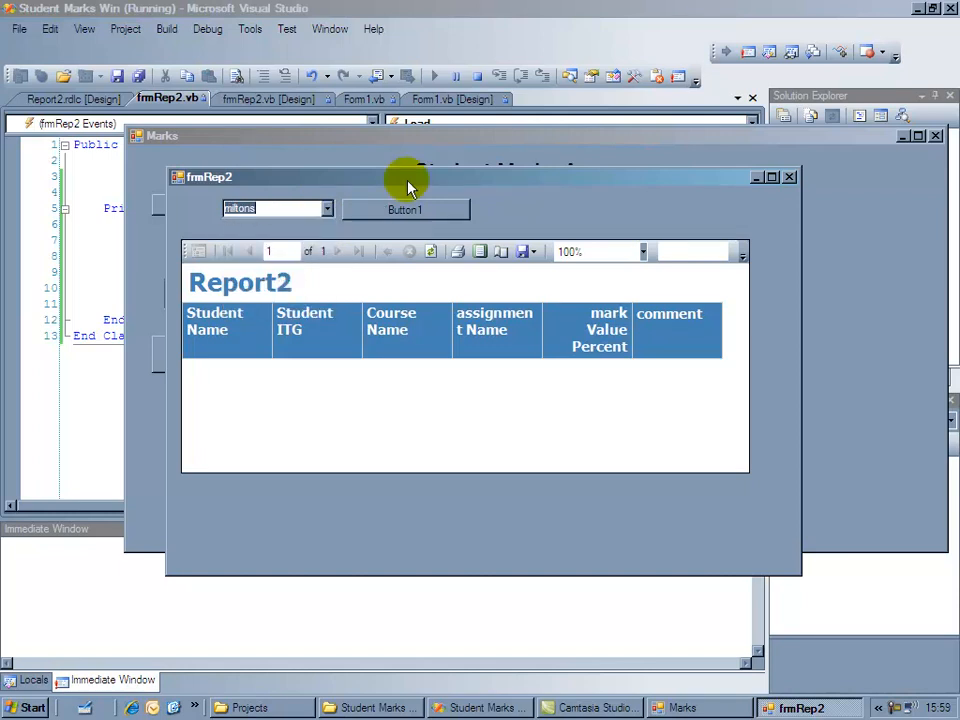
pyautogui.moveTo(370, 192)
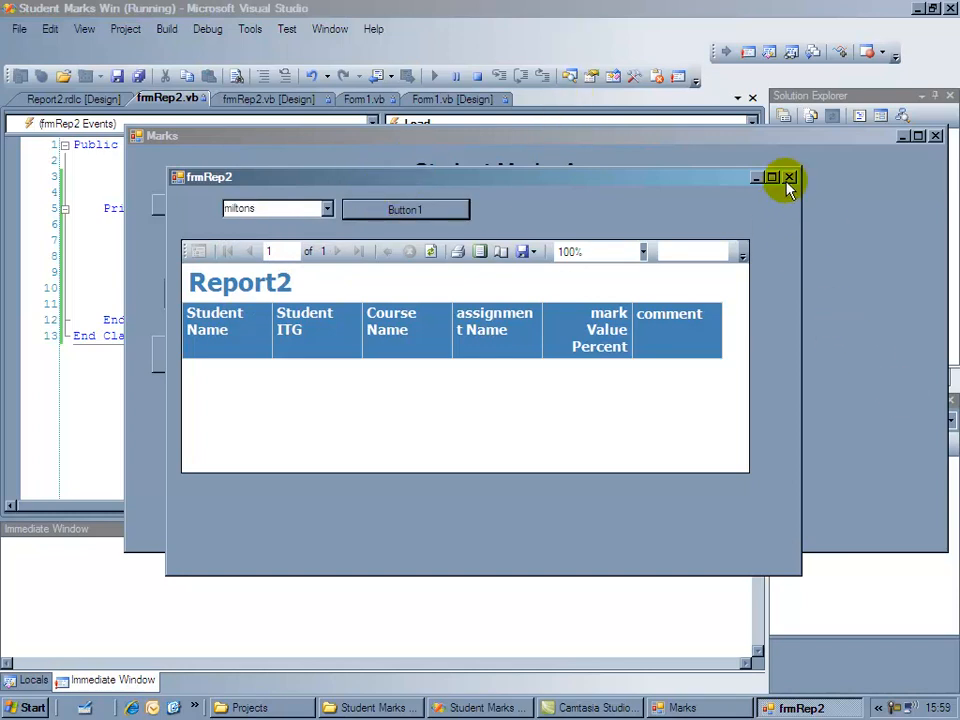
pyautogui.click(790, 177)
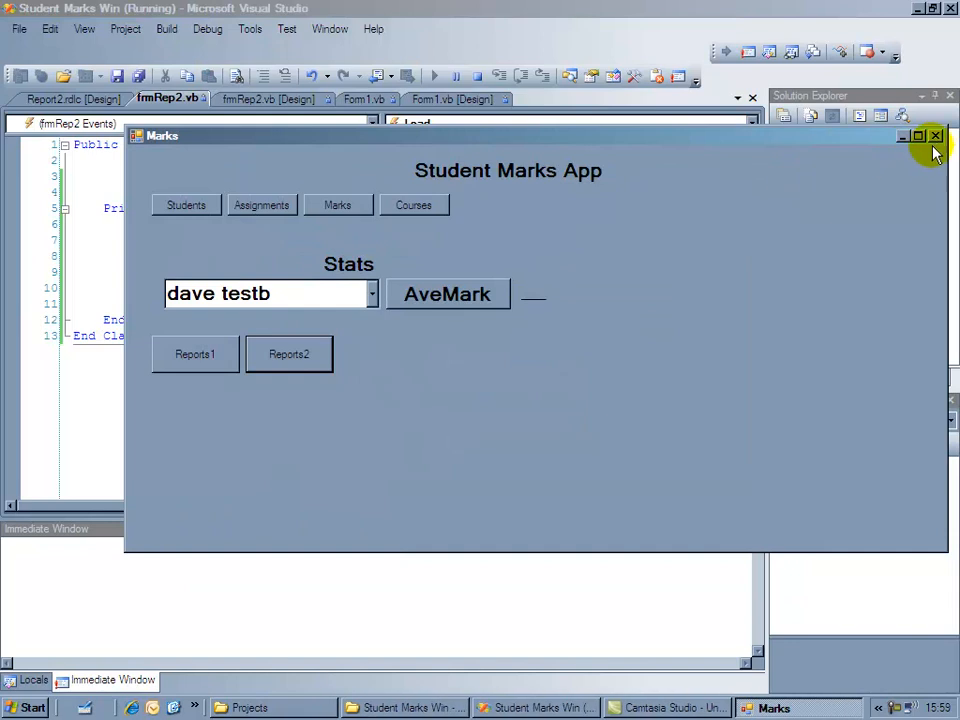
pyautogui.click(934, 136)
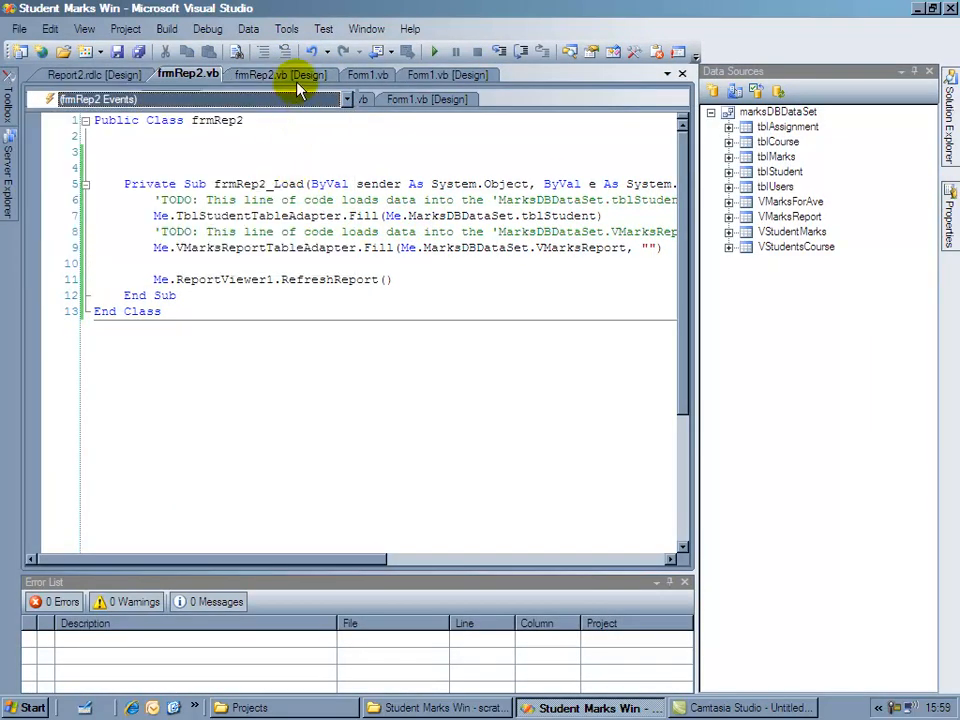
pyautogui.moveTo(279, 74)
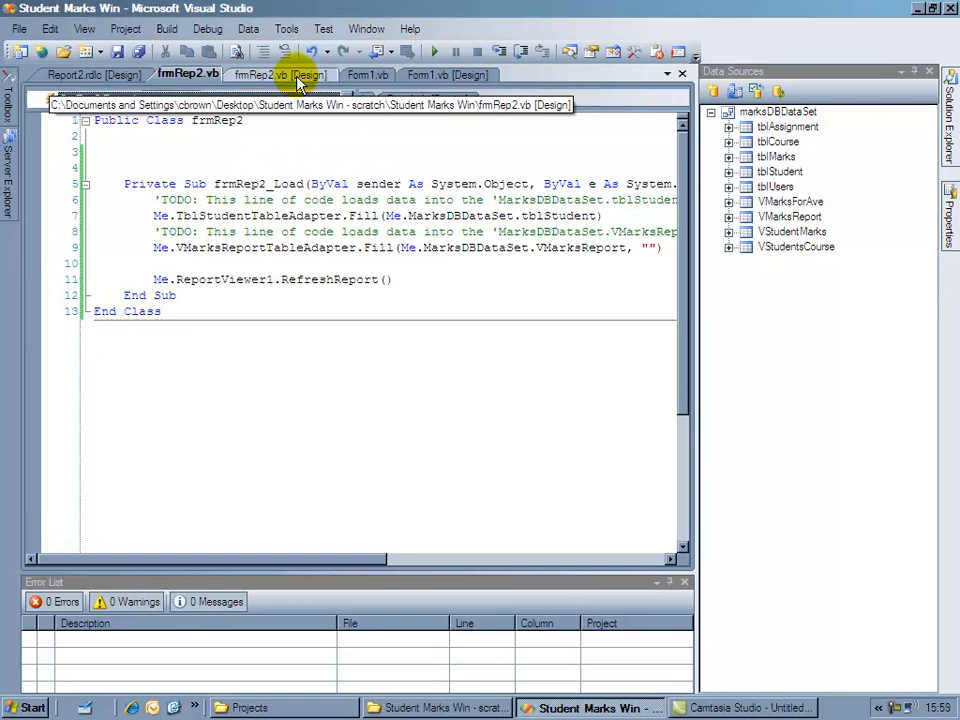
# - Add a Button1 click handler that refills the report using cmbStudentName.Text, then rerun
pyautogui.click(280, 74)
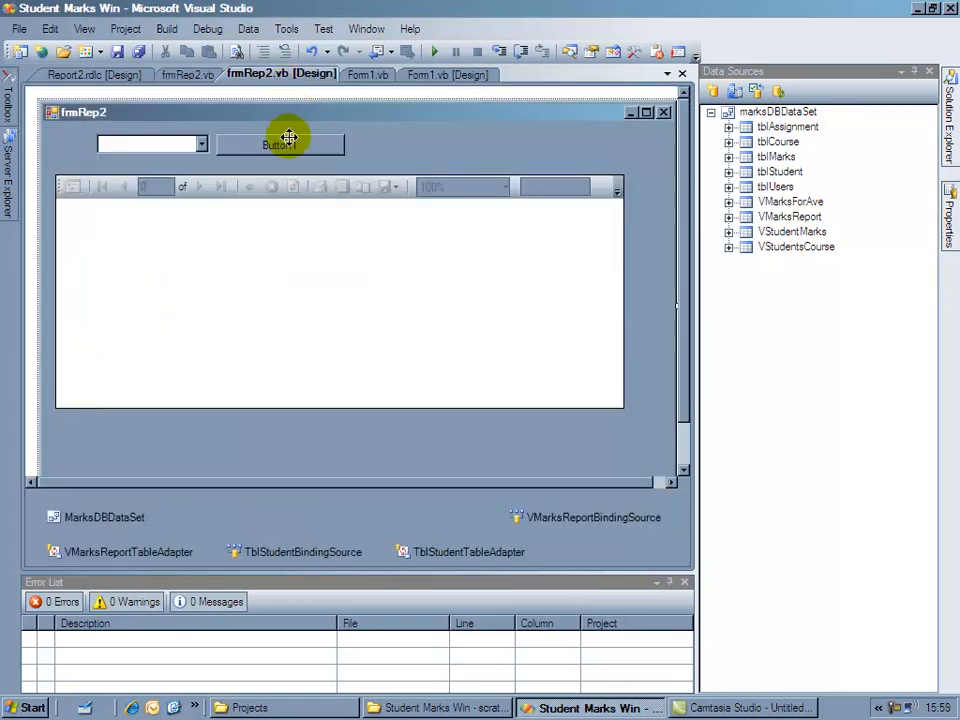
pyautogui.click(281, 144)
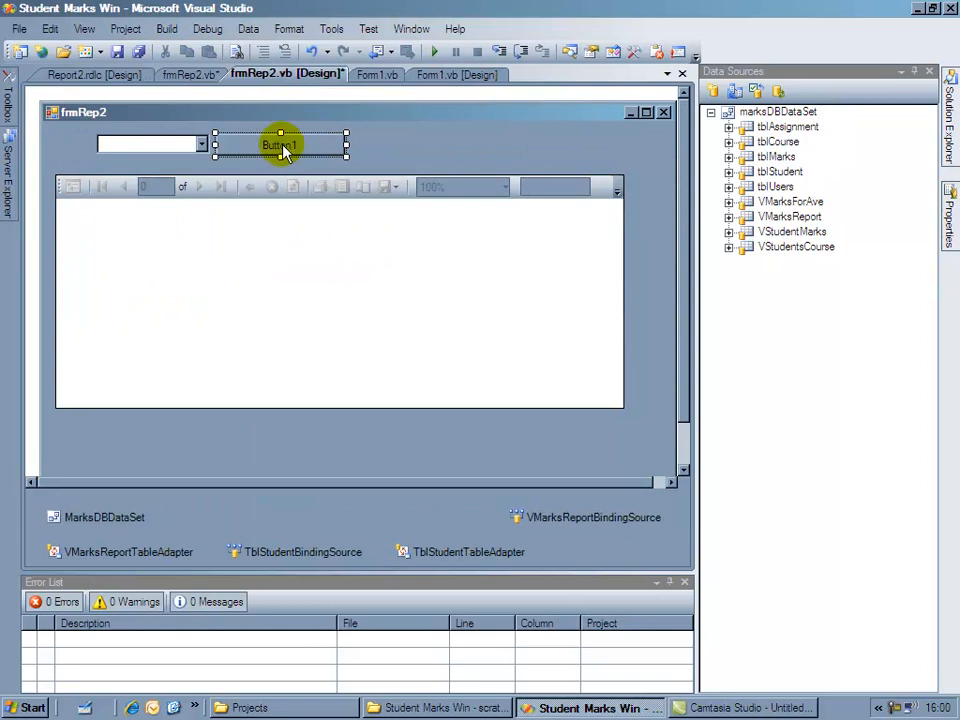
pyautogui.doubleClick(280, 145)
pyautogui.write('Me.VMarksReportTableAdapter.Fill(Me.MarksDBDataSet.VMarksReport,')
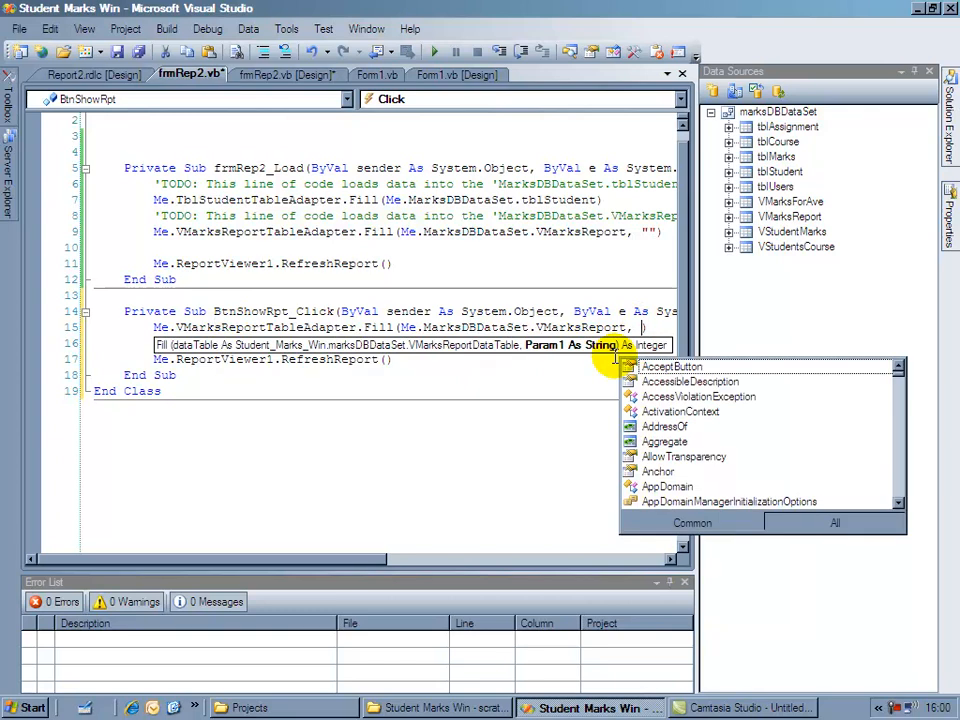
pyautogui.write('cmbStudentName)')
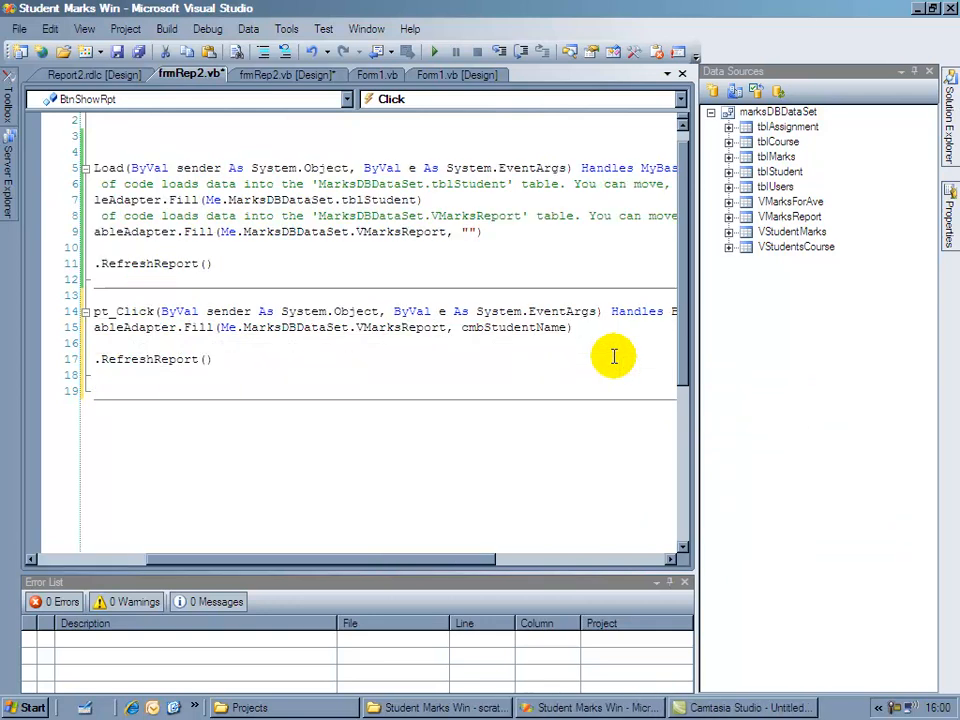
pyautogui.write('.Text')
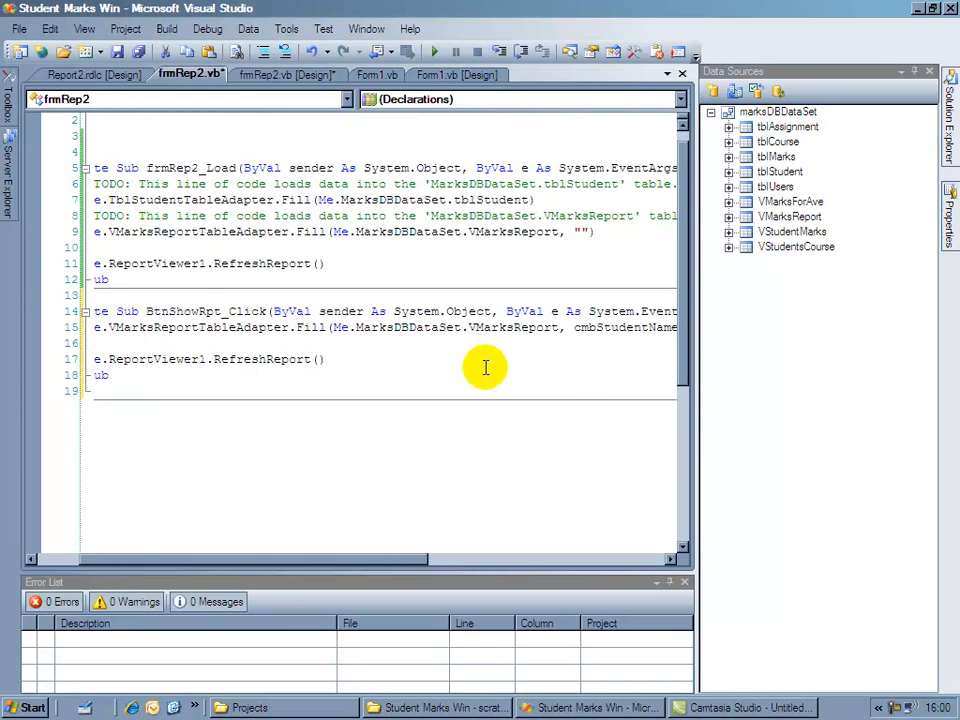
pyautogui.moveTo(297, 568)
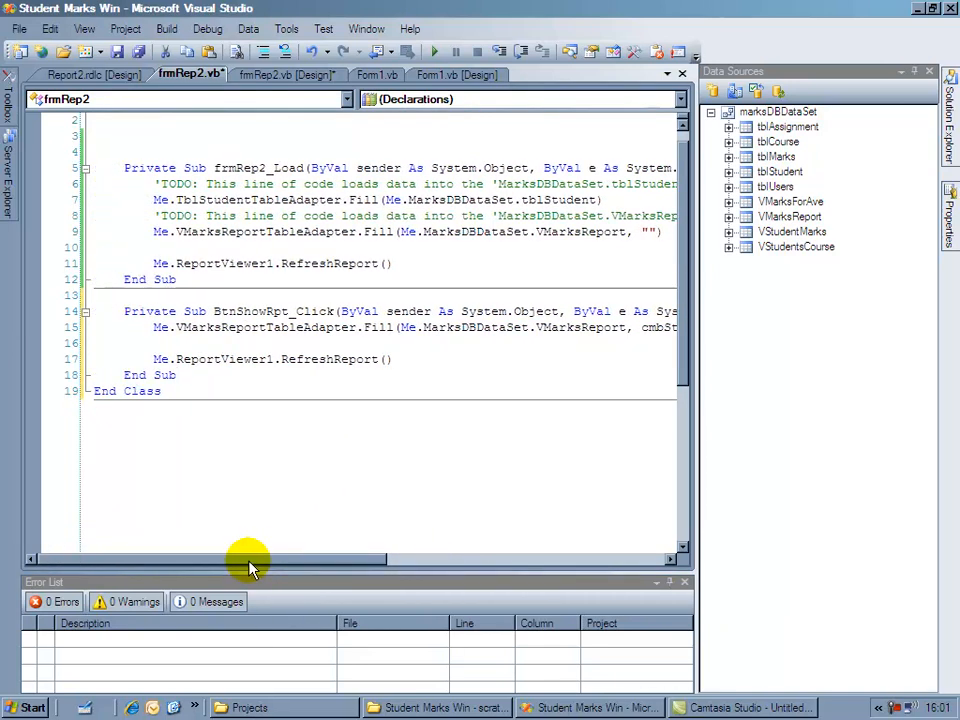
pyautogui.click(271, 342)
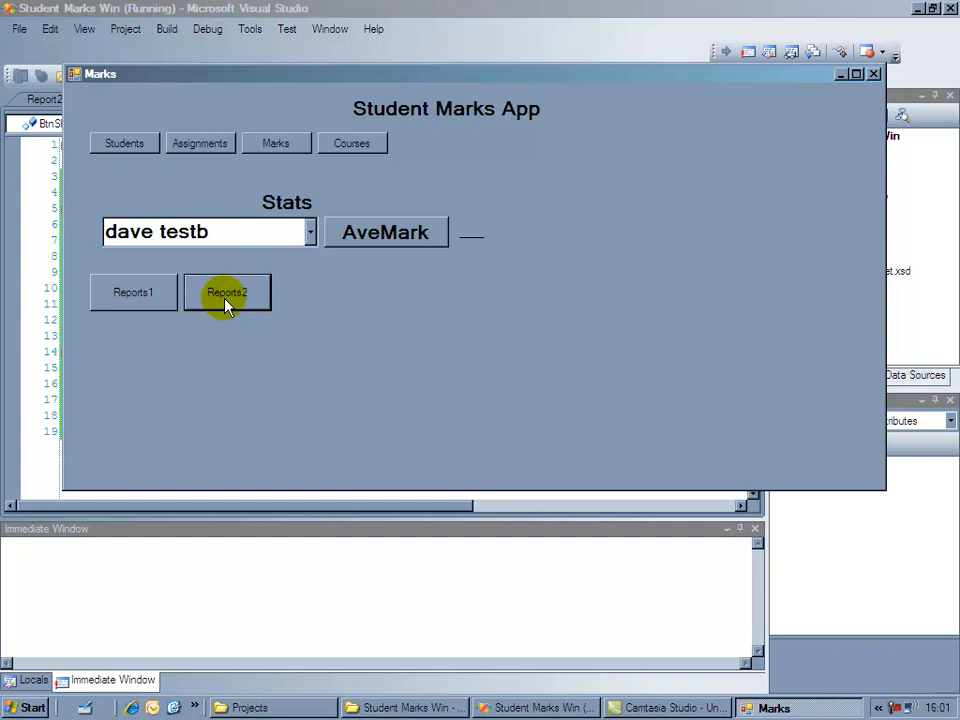
pyautogui.click(226, 292)
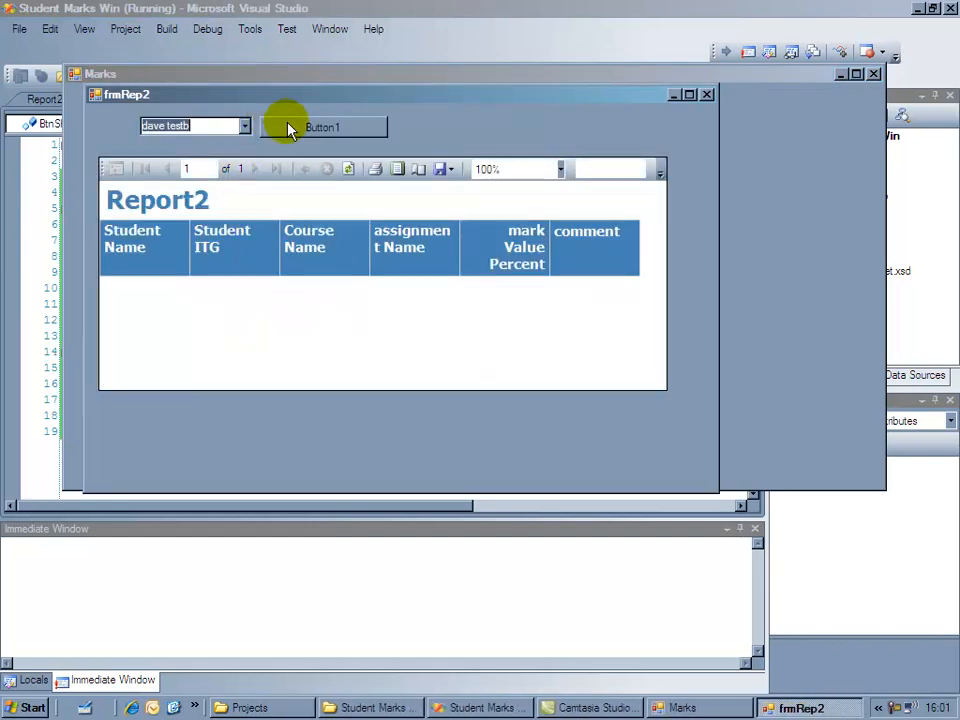
pyautogui.click(322, 127)
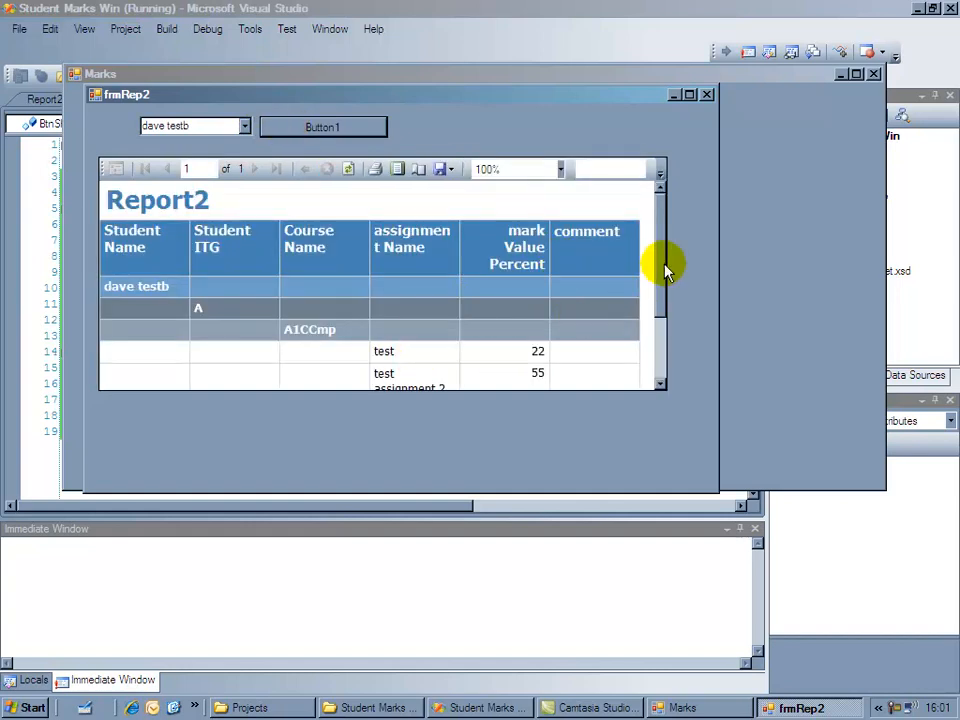
pyautogui.scroll(-3)
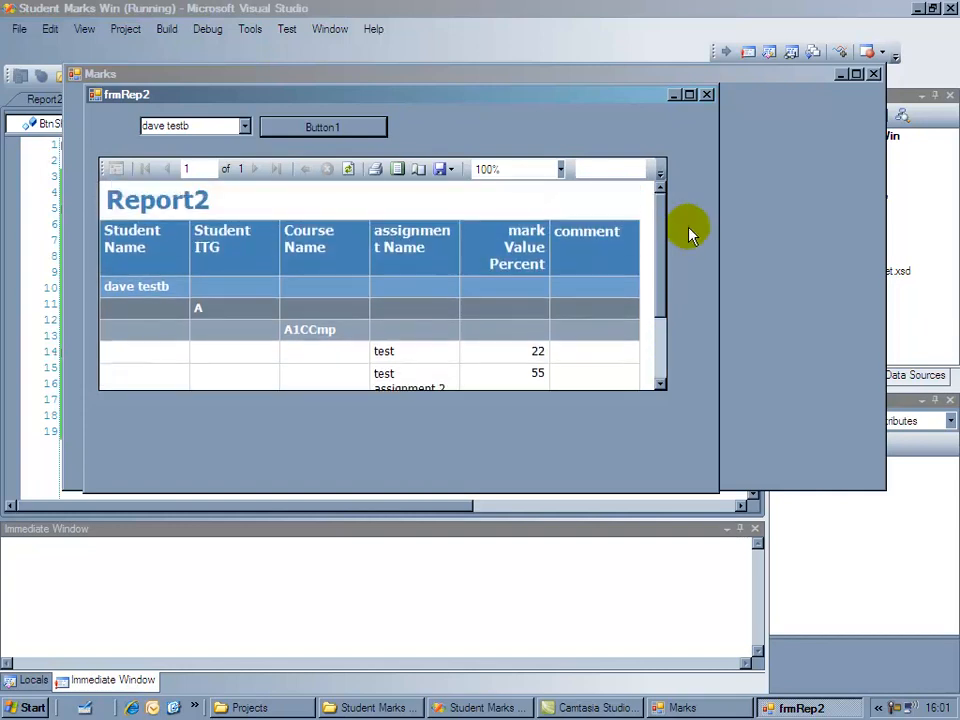
pyautogui.moveTo(682, 228)
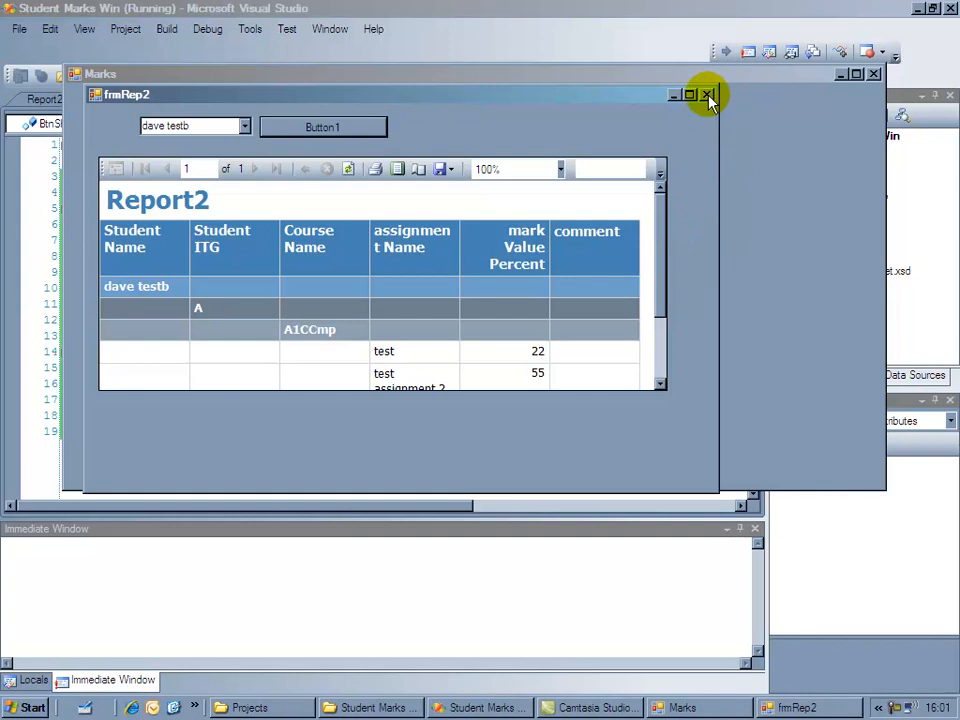
pyautogui.click(708, 94)
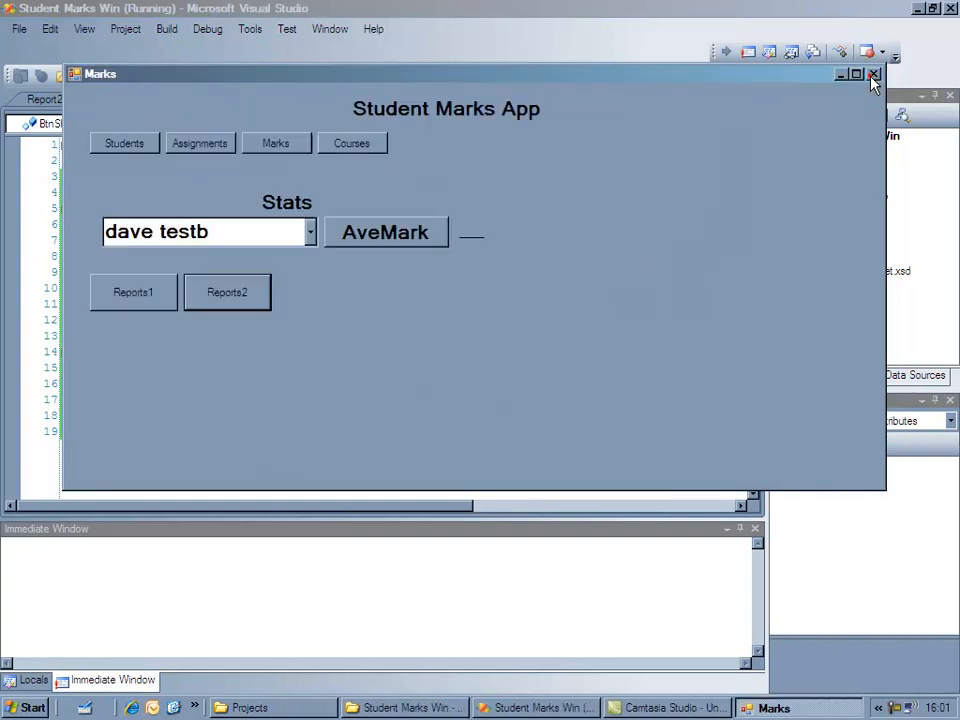
pyautogui.click(872, 74)
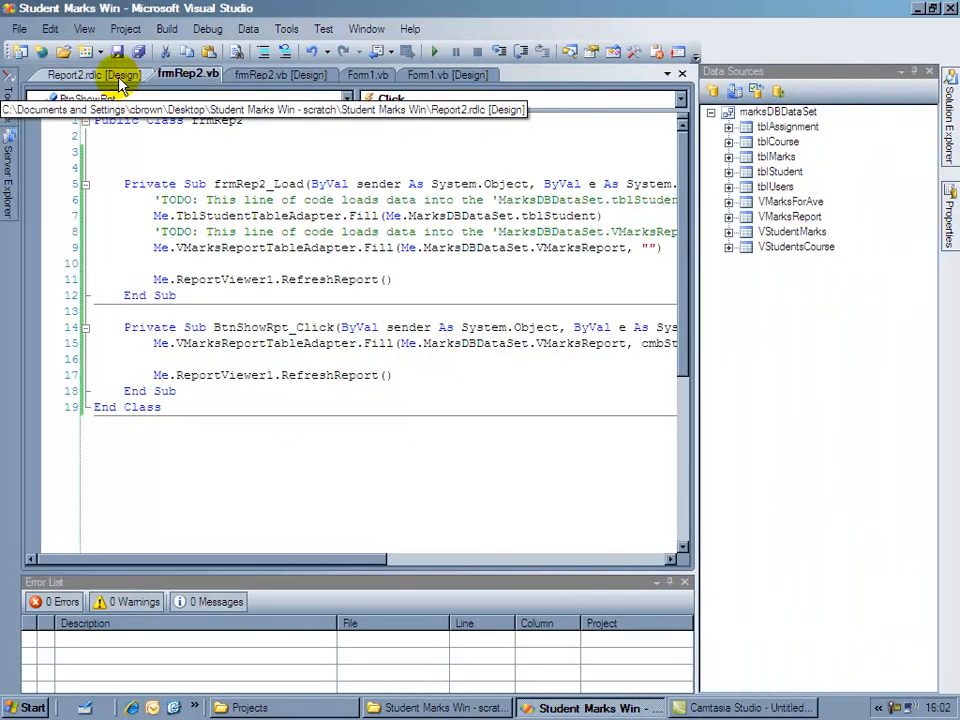
# - Open the Report2 layout and select the Student ITG field and empty top group-row cell
pyautogui.click(70, 74)
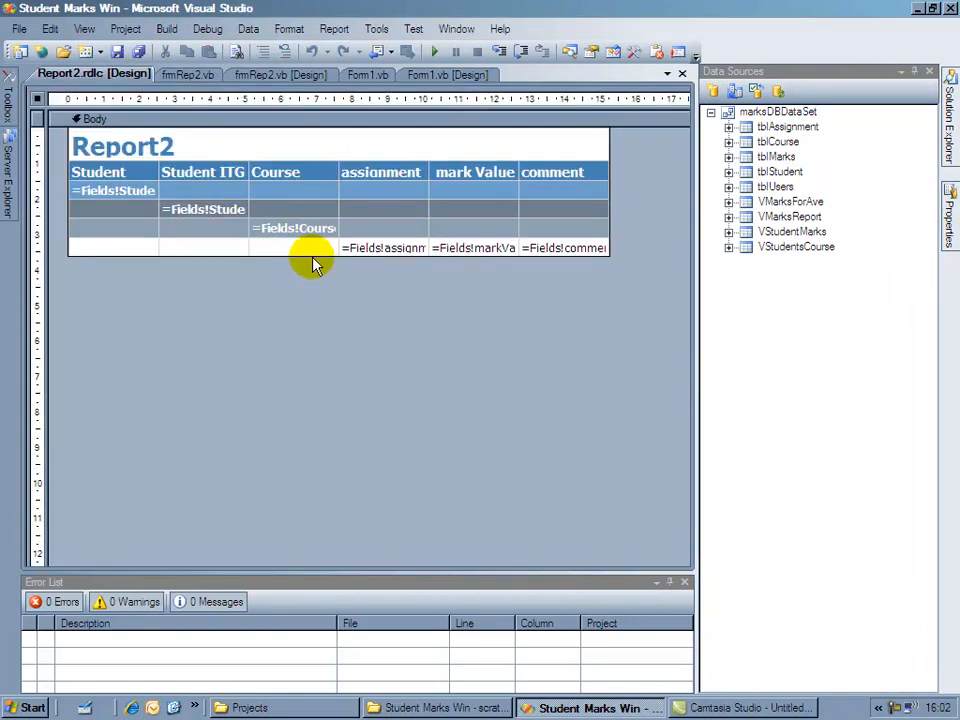
pyautogui.click(203, 209)
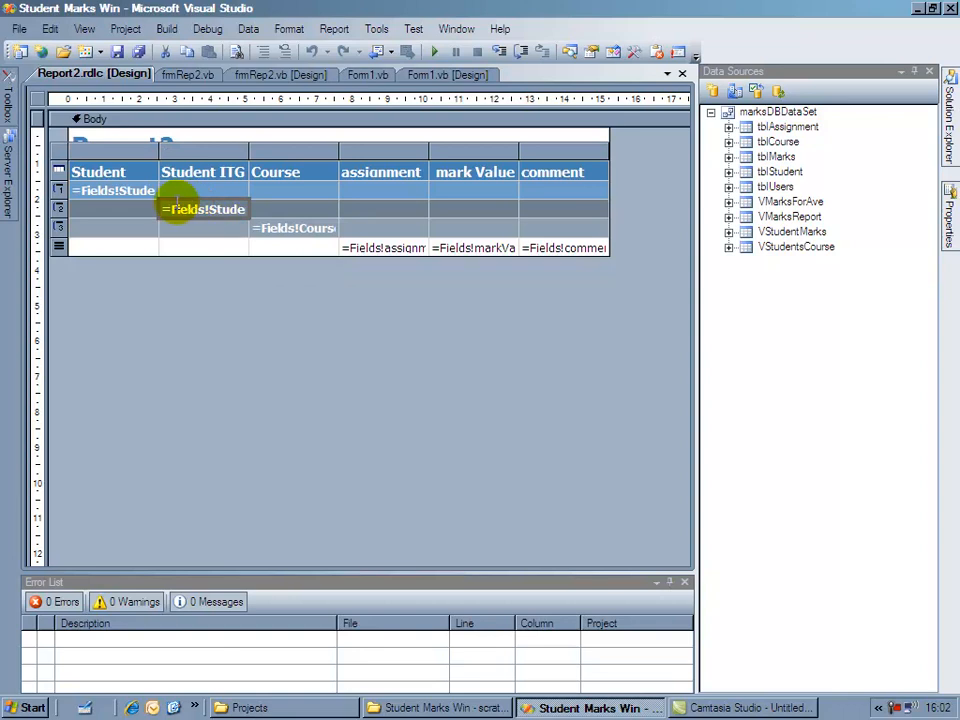
pyautogui.moveTo(200, 208)
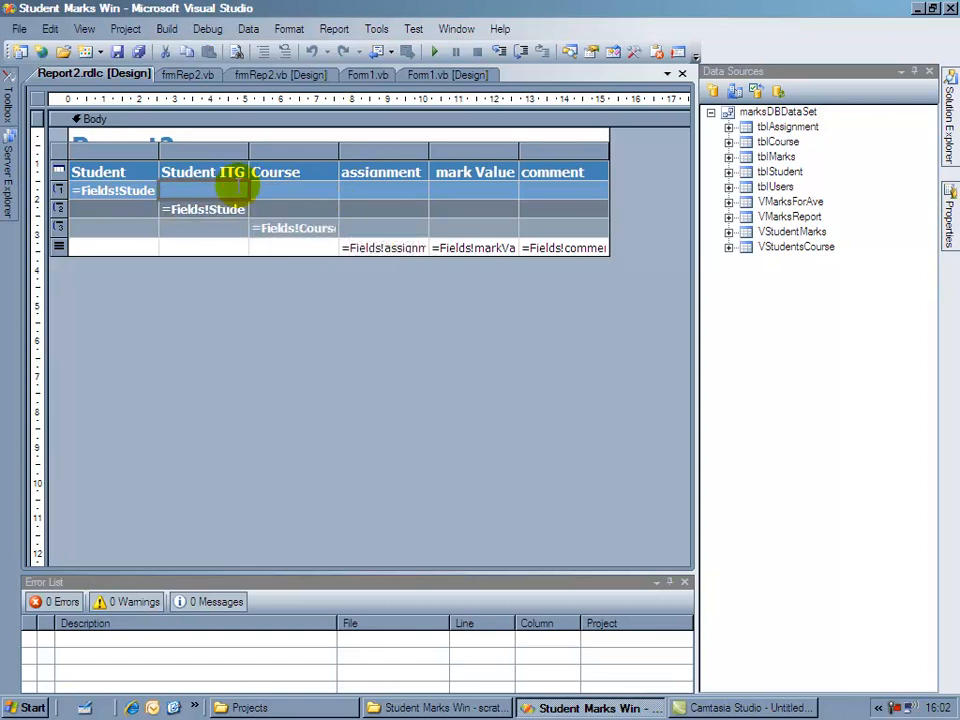
pyautogui.moveTo(225, 195)
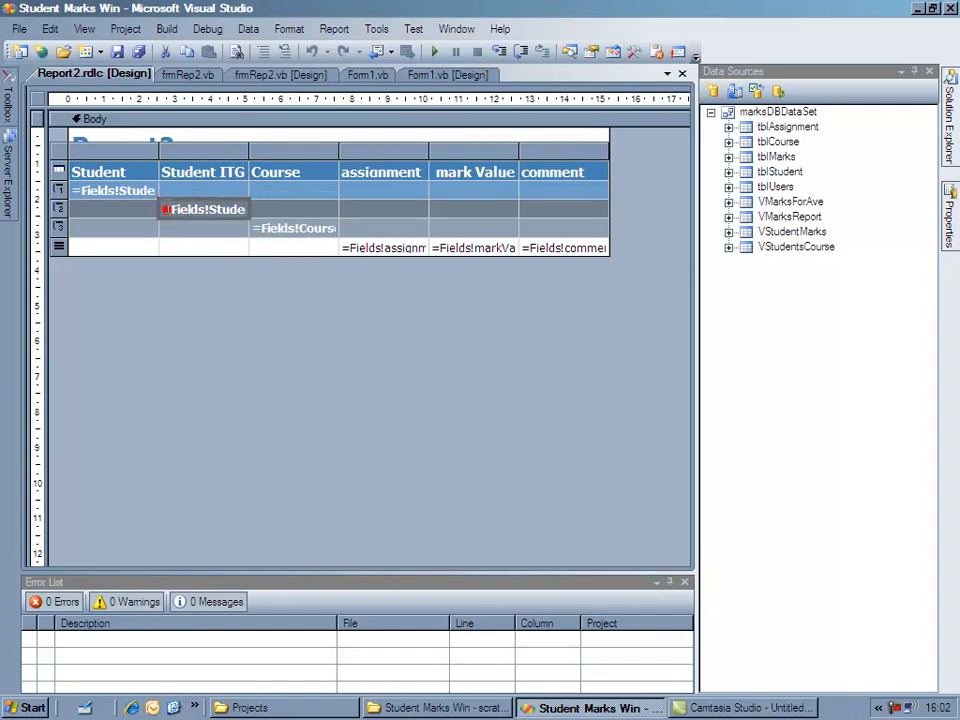
pyautogui.click(205, 208)
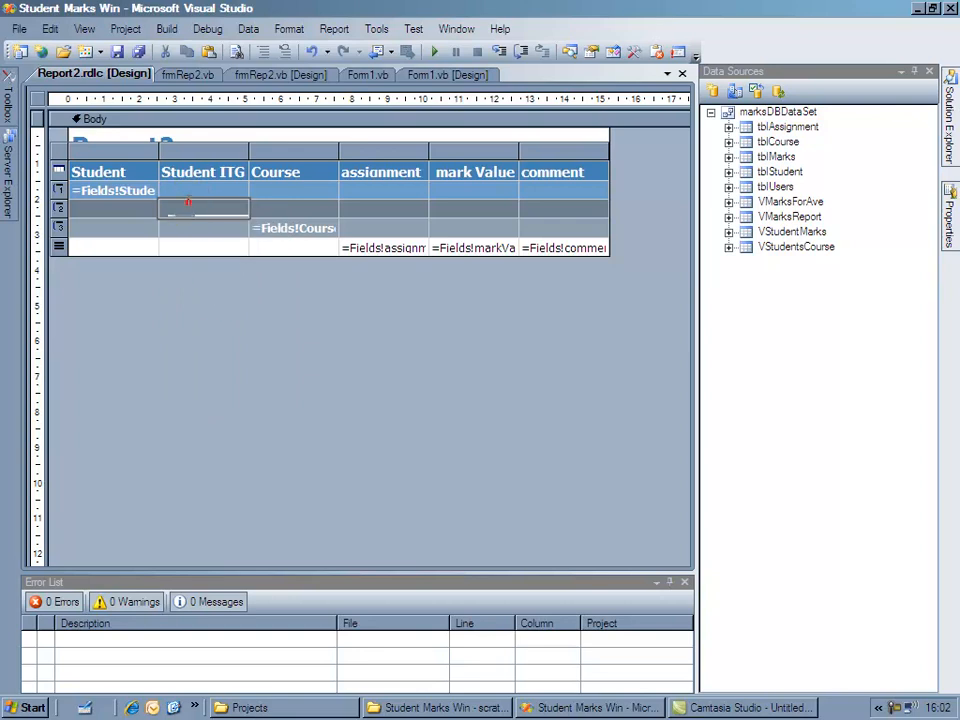
pyautogui.click(203, 207)
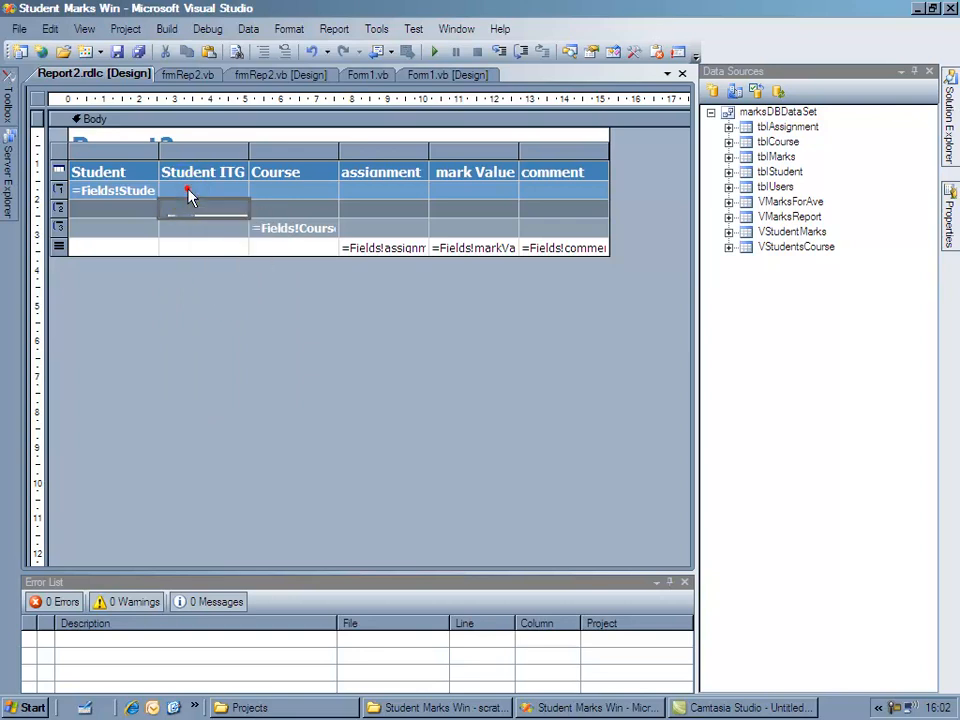
pyautogui.rightClick(188, 192)
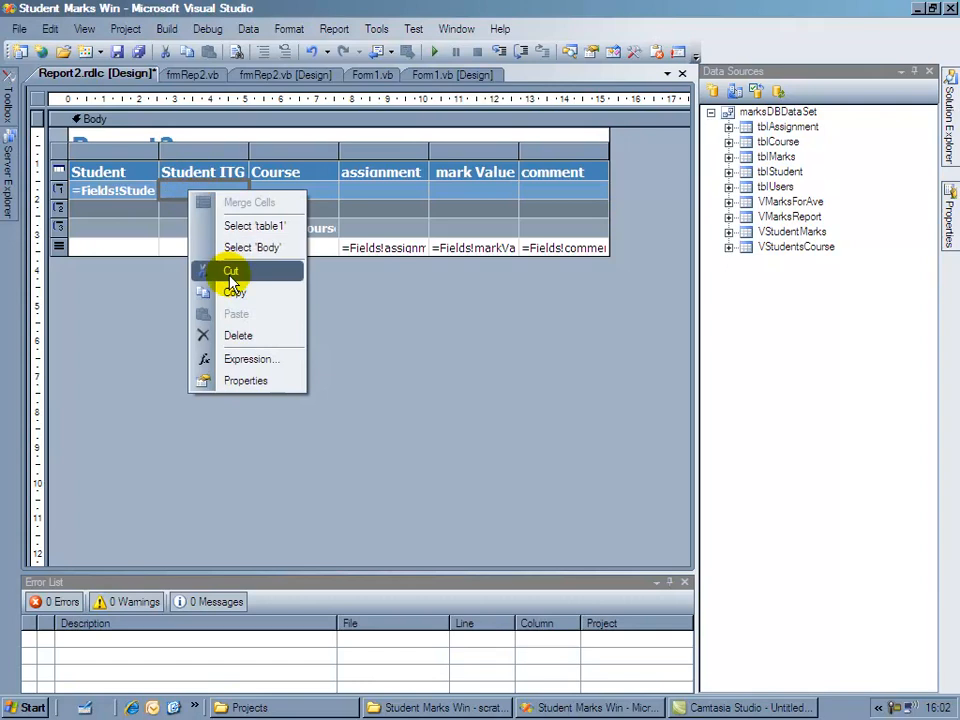
pyautogui.moveTo(235, 292)
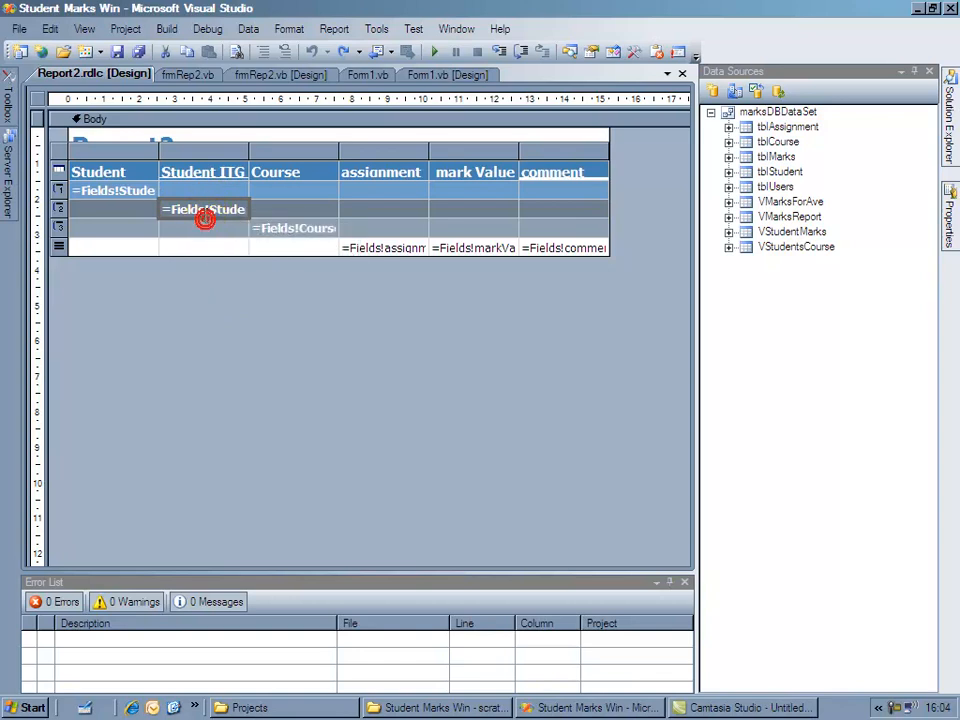
# - Cut Student ITG and Course and paste them into the StudentName group row
pyautogui.rightClick(204, 210)
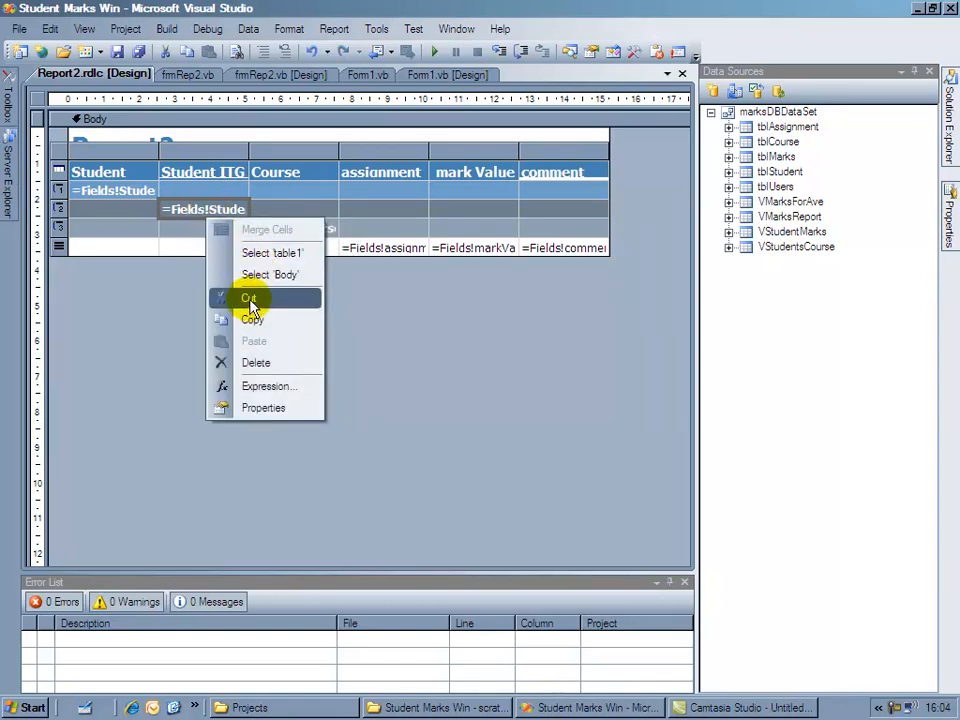
pyautogui.click(249, 298)
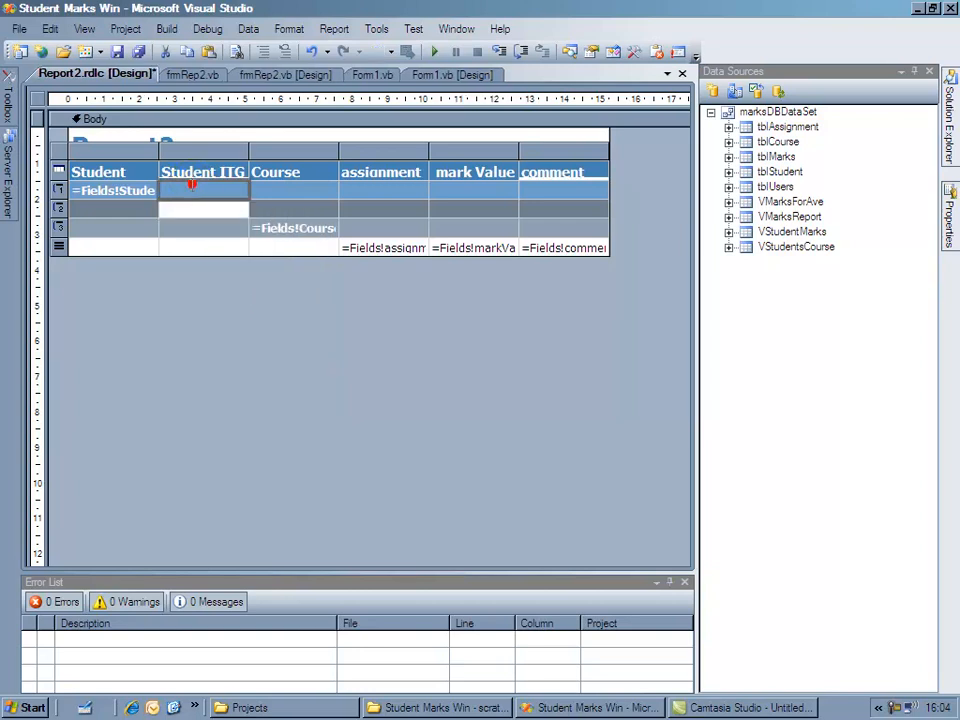
pyautogui.rightClick(203, 191)
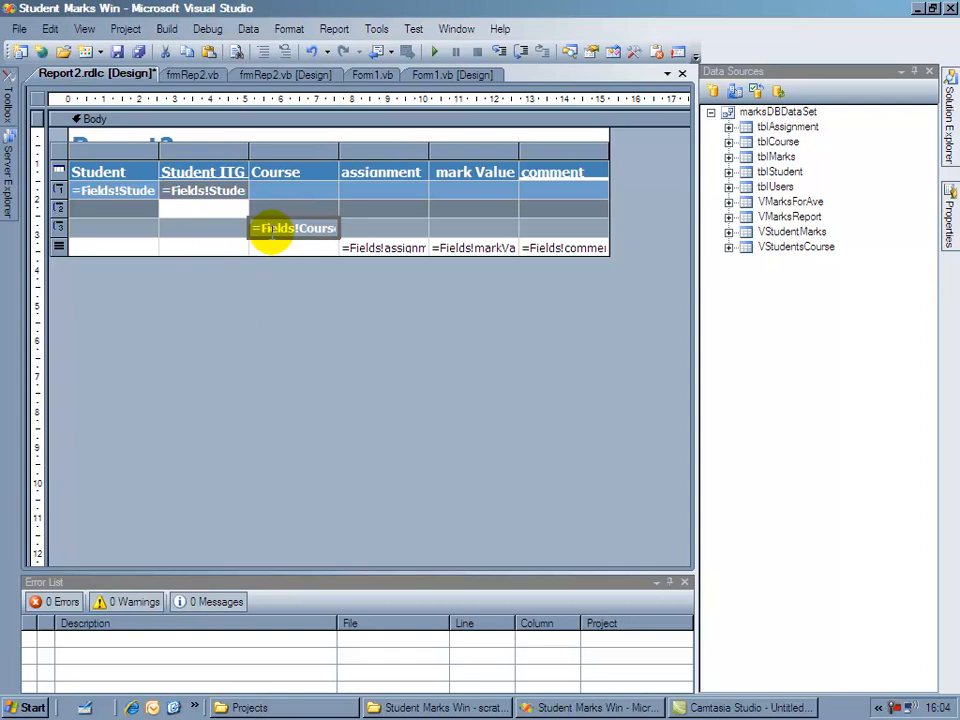
pyautogui.rightClick(293, 228)
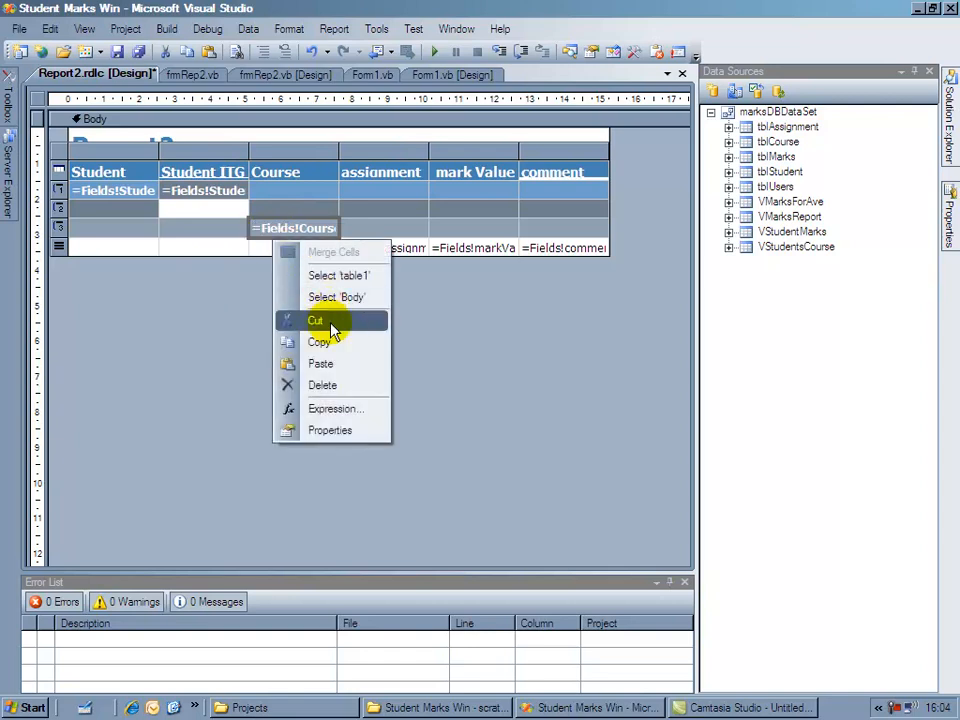
pyautogui.click(315, 320)
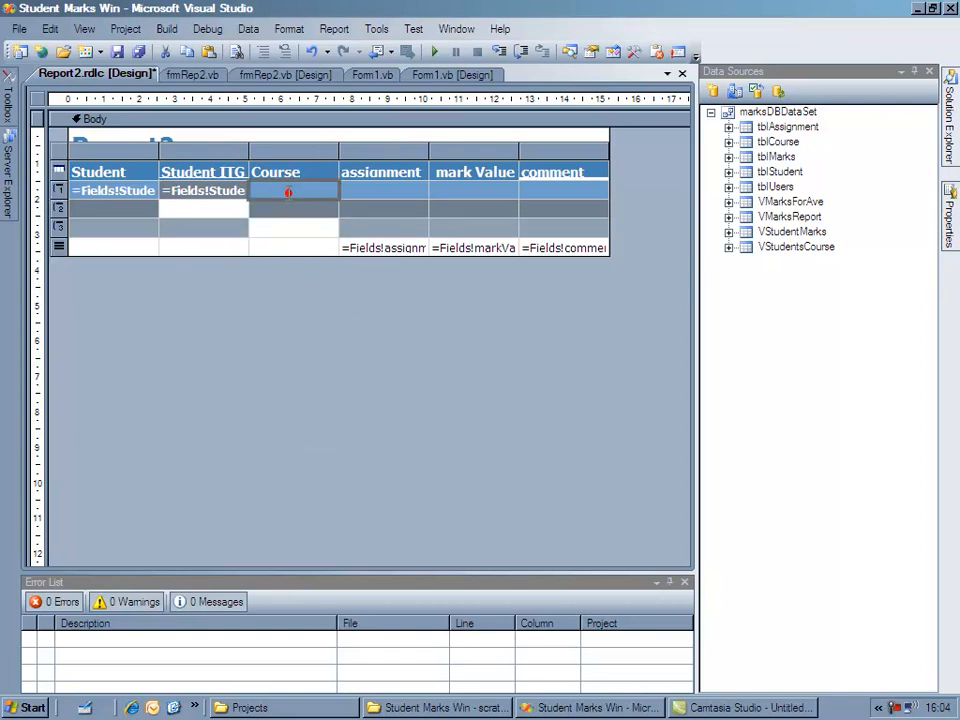
pyautogui.rightClick(290, 192)
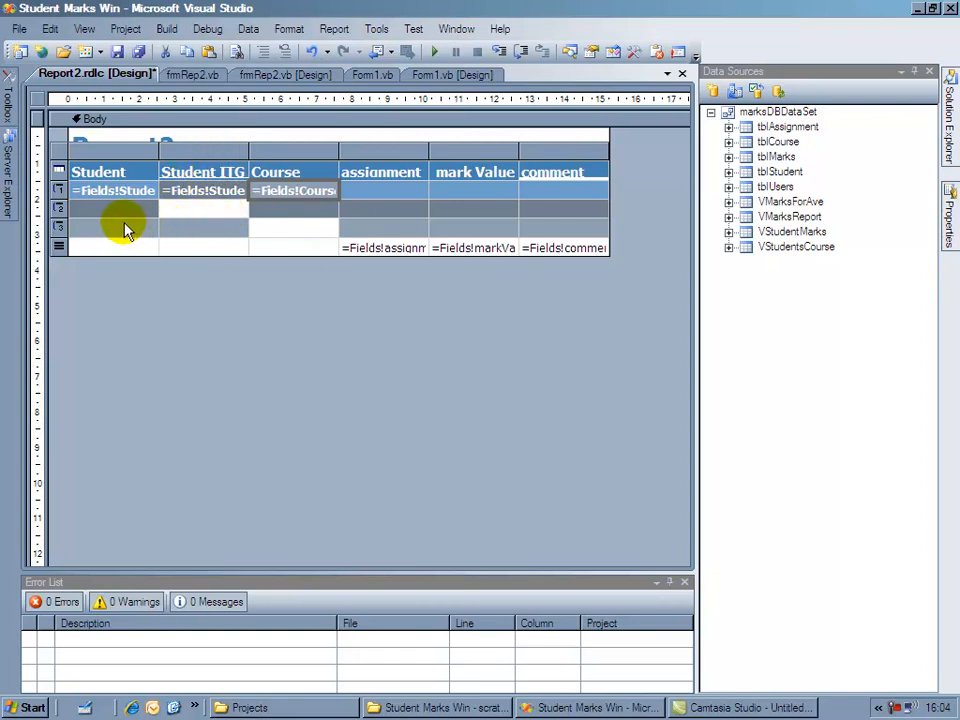
# - Enable Include group footer on the StudentName group through Edit Group
pyautogui.click(58, 200)
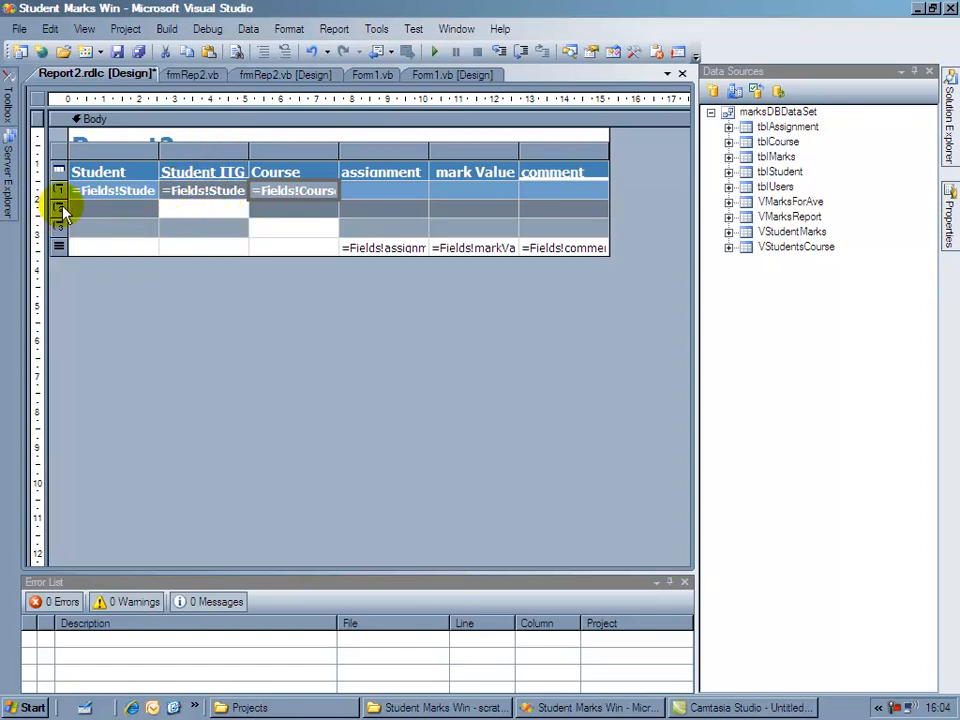
pyautogui.click(58, 190)
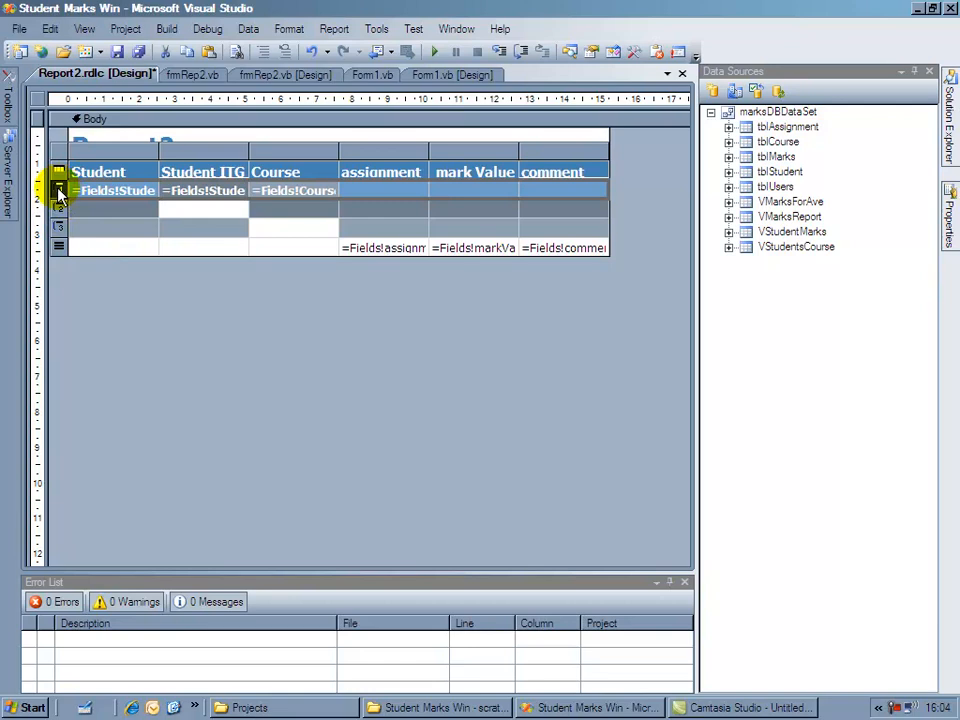
pyautogui.rightClick(59, 192)
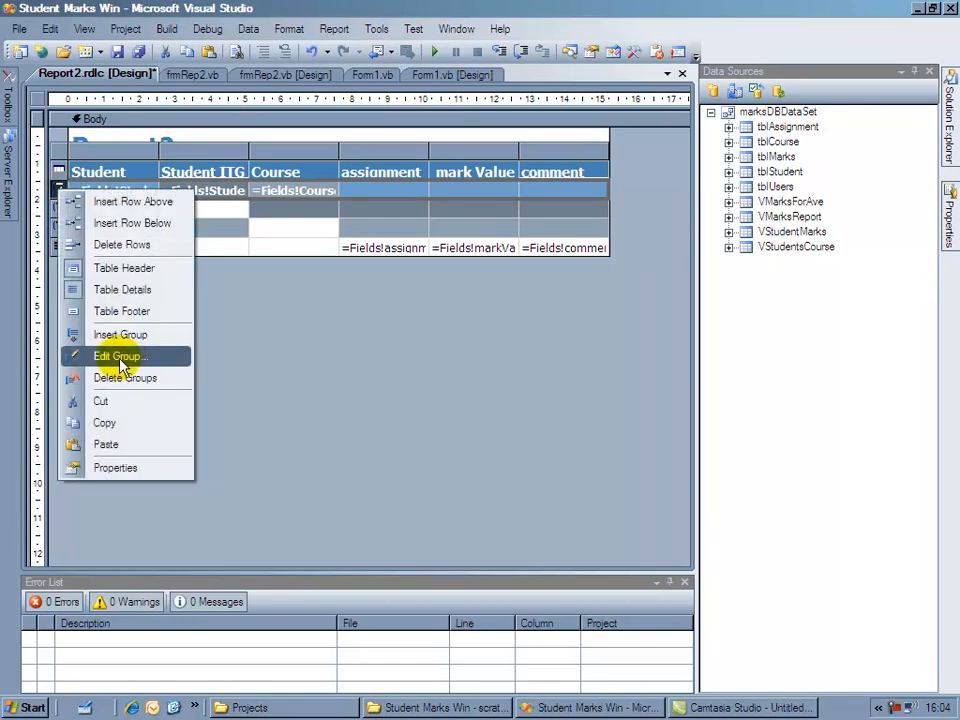
pyautogui.moveTo(115, 370)
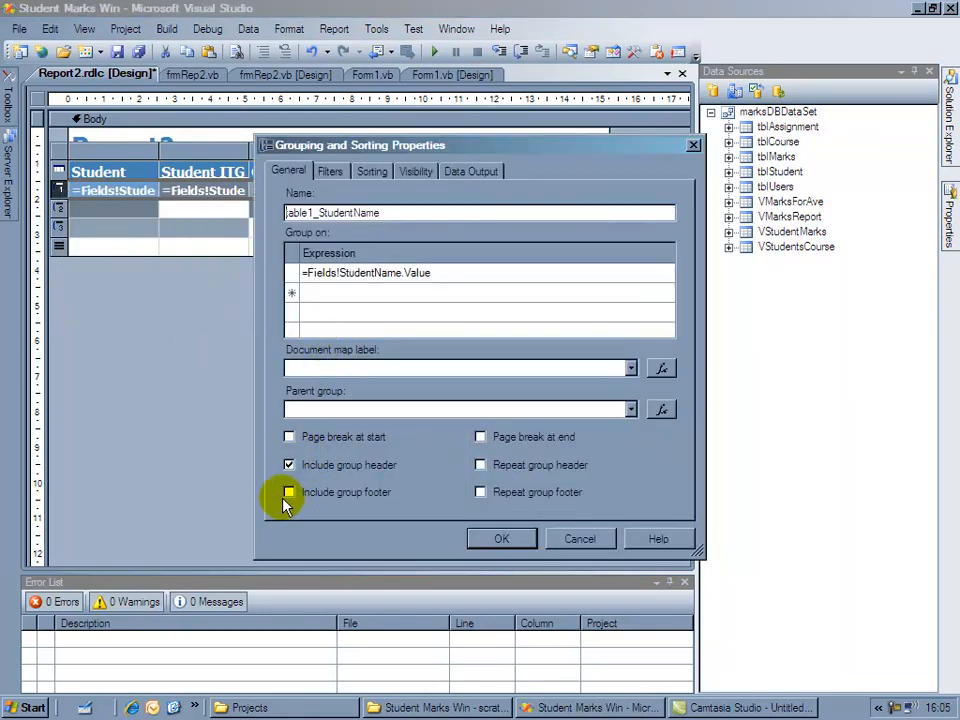
pyautogui.click(289, 491)
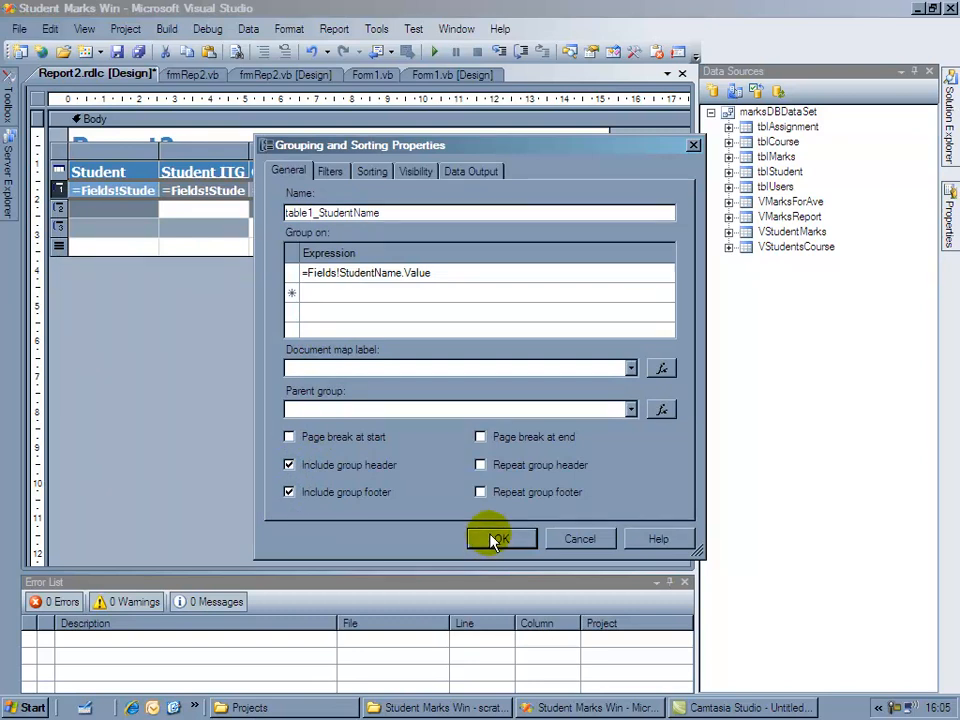
pyautogui.click(499, 539)
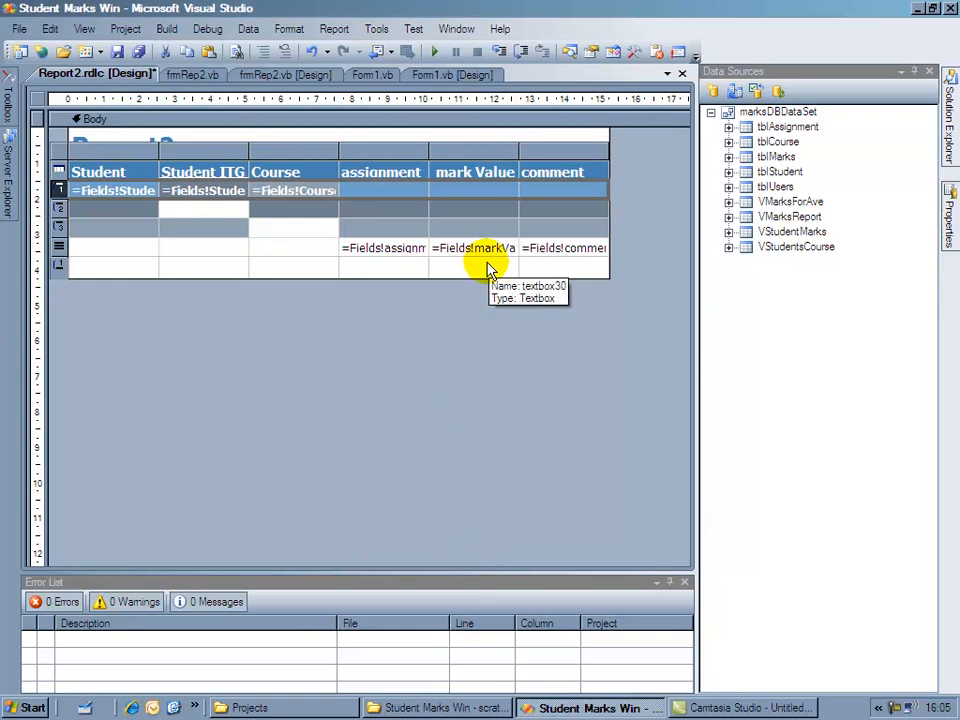
# - Set the footer cell under mark Value to the expression Avg(markValuePercent)
pyautogui.rightClick(475, 267)
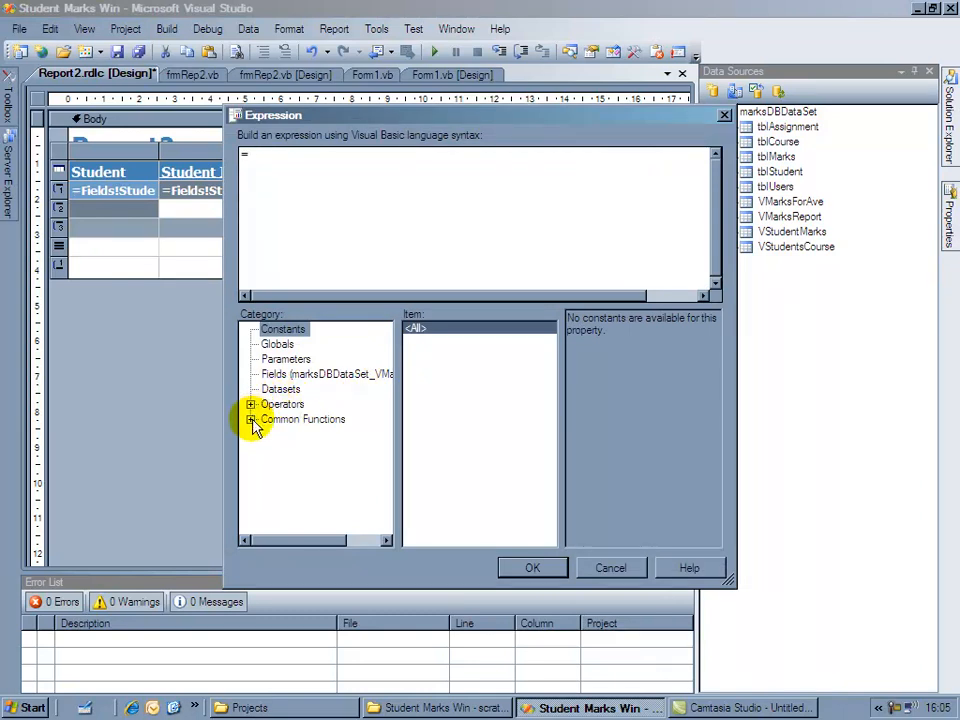
pyautogui.click(251, 418)
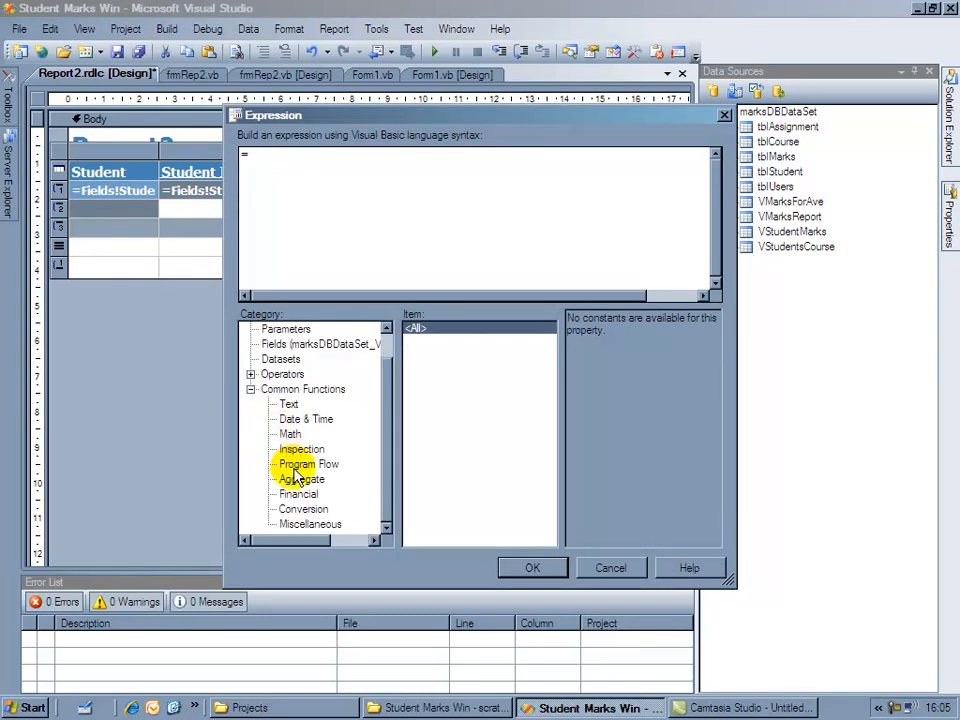
pyautogui.click(301, 478)
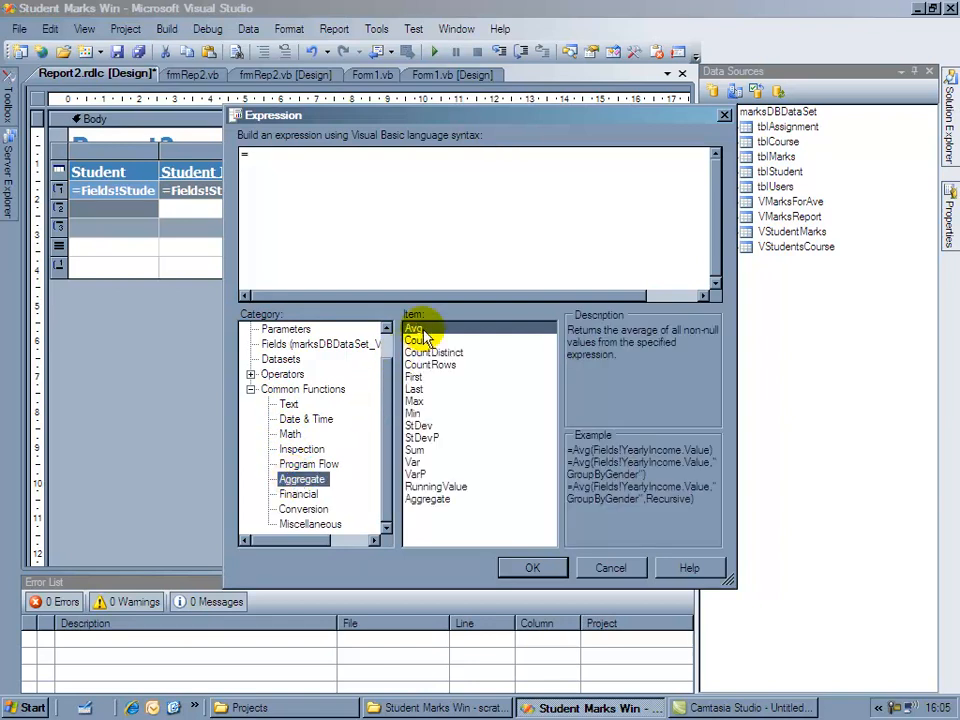
pyautogui.doubleClick(413, 328)
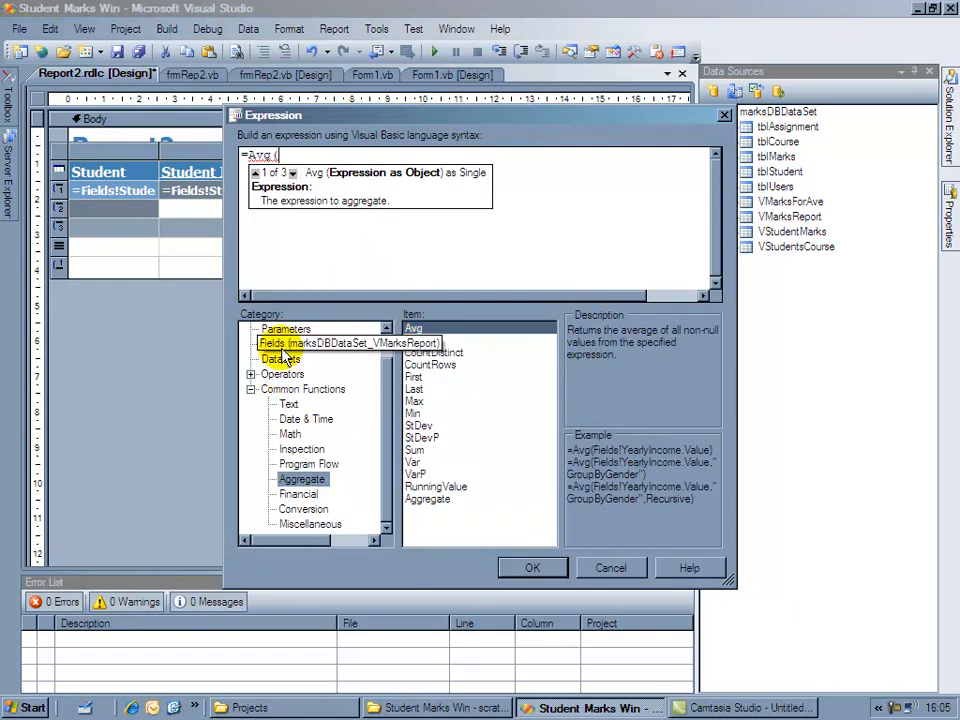
pyautogui.click(320, 344)
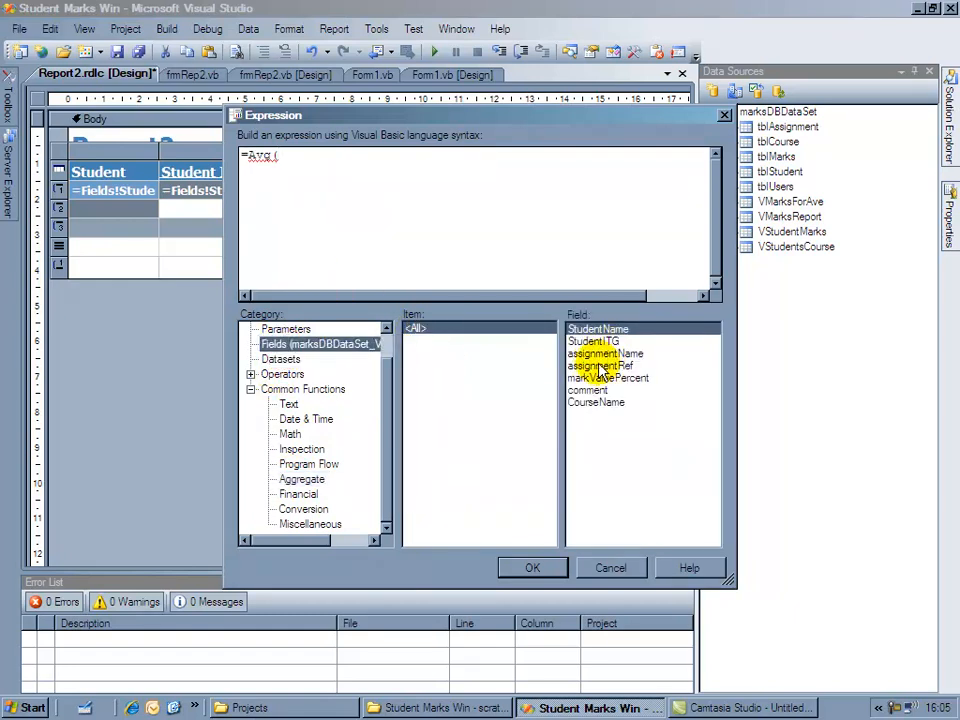
pyautogui.click(616, 378)
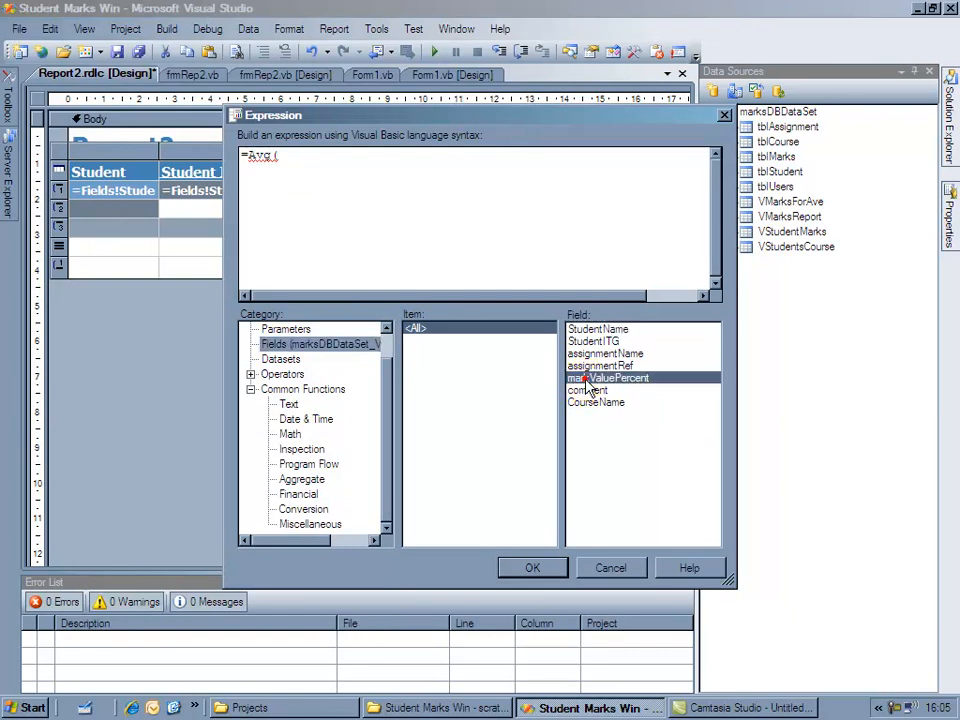
pyautogui.doubleClick(607, 377)
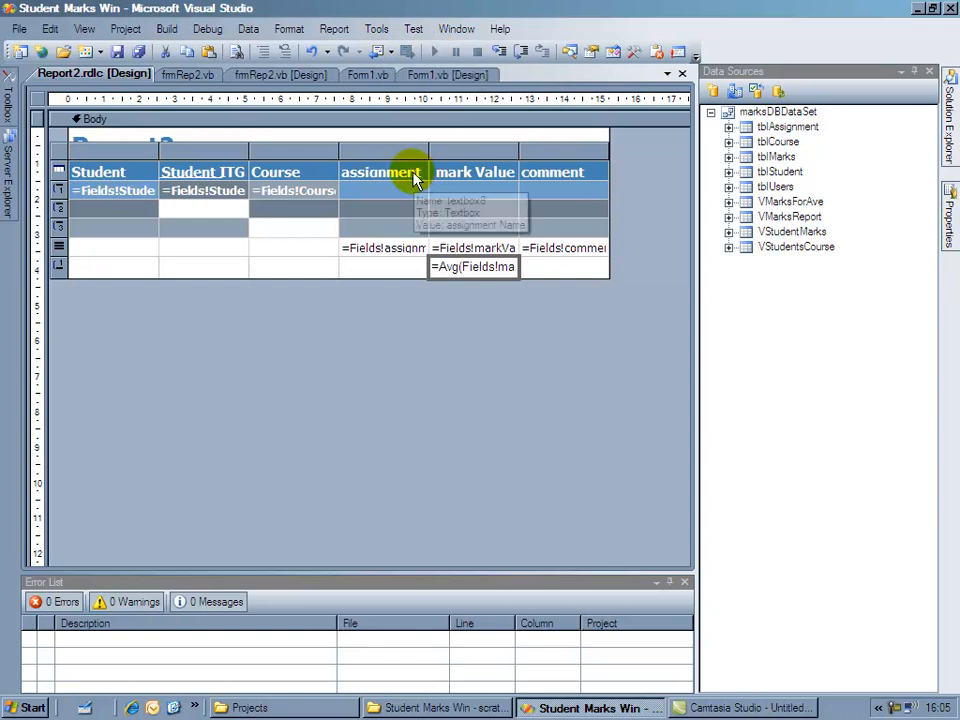
# - Relaunch the app, open Report2, and load it filtered for the selected student
pyautogui.click(432, 52)
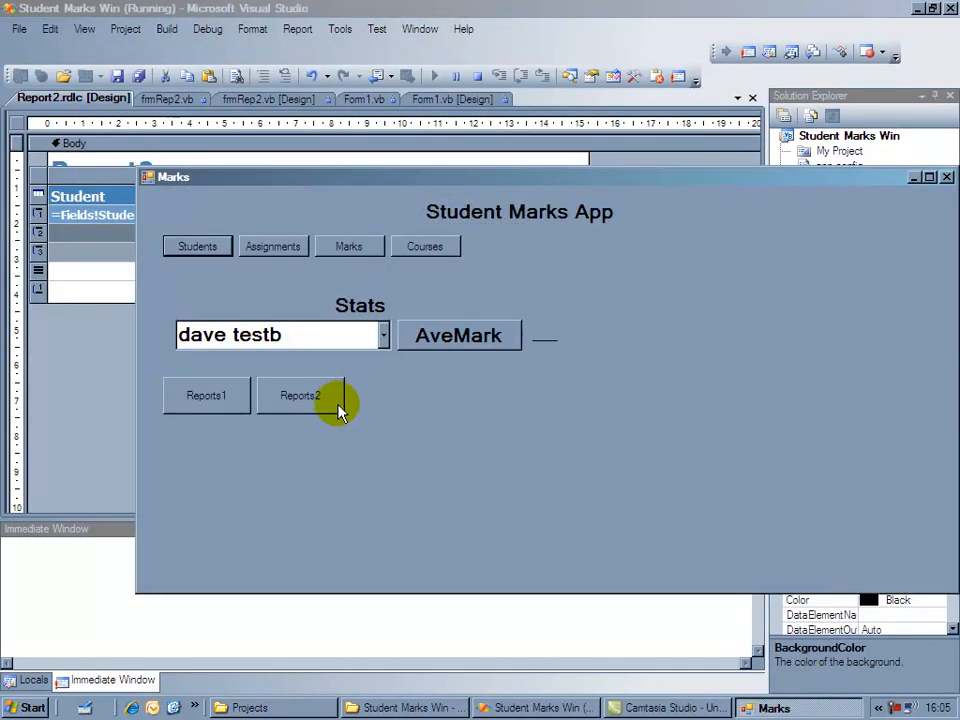
pyautogui.click(300, 395)
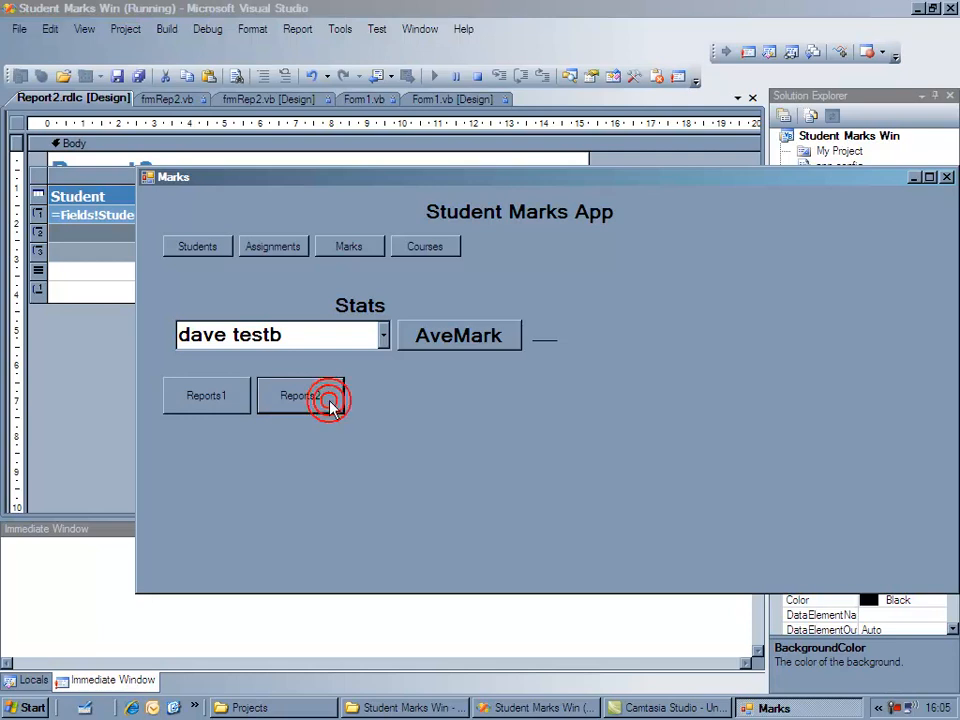
pyautogui.click(302, 395)
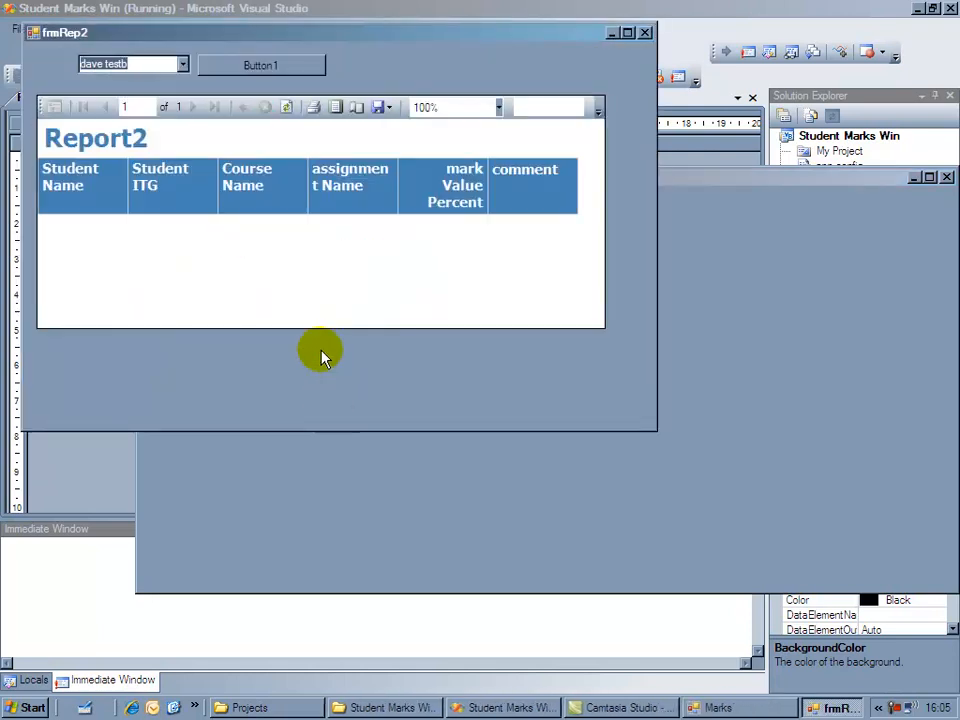
pyautogui.click(260, 65)
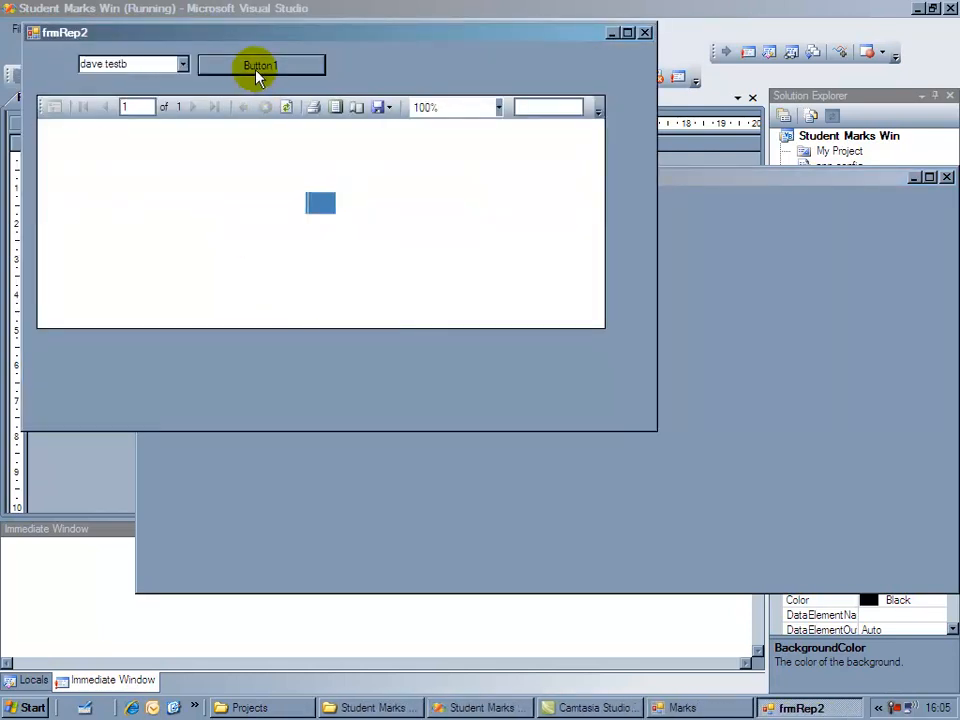
pyautogui.click(260, 64)
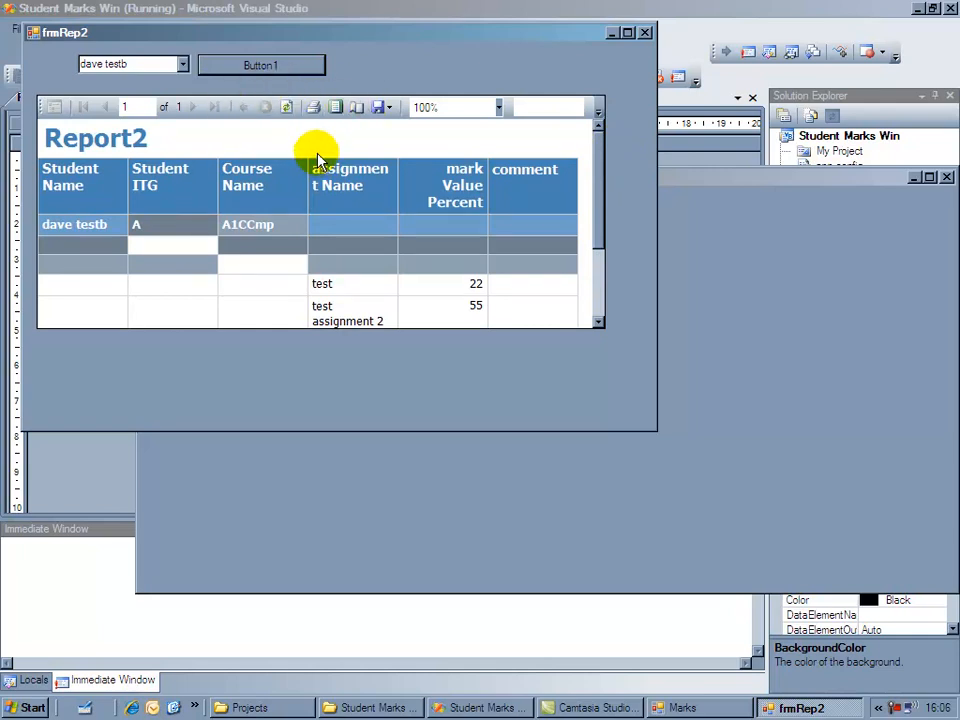
pyautogui.moveTo(295, 140)
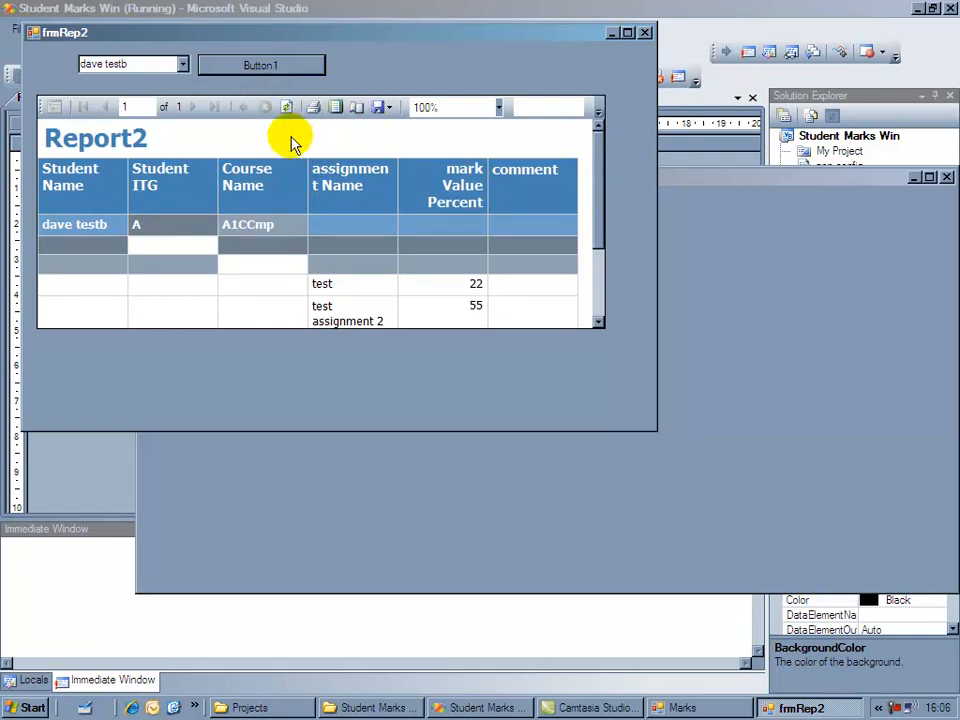